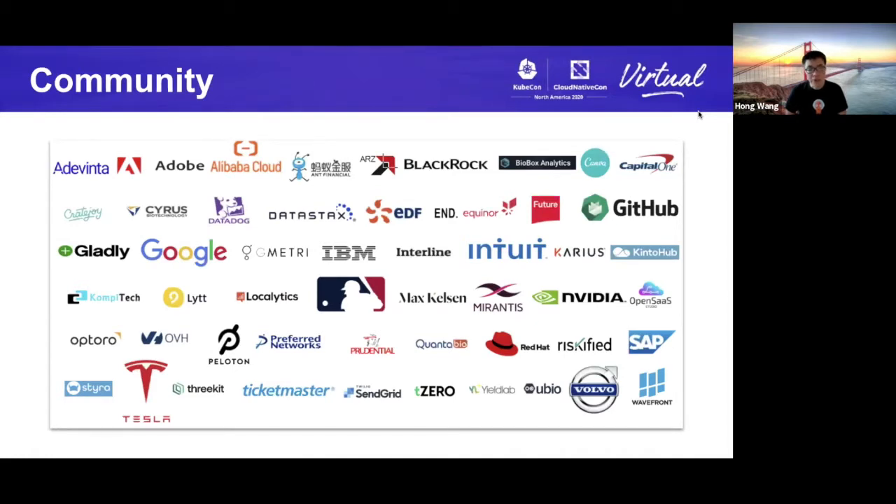
Advance to the Community slide listing Argo project stats and milestones
key(Right)
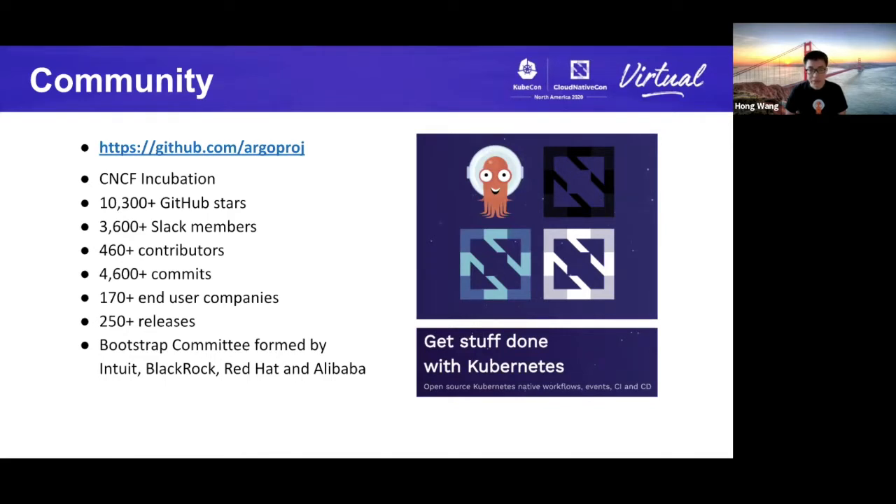
mouse_move(697, 115)
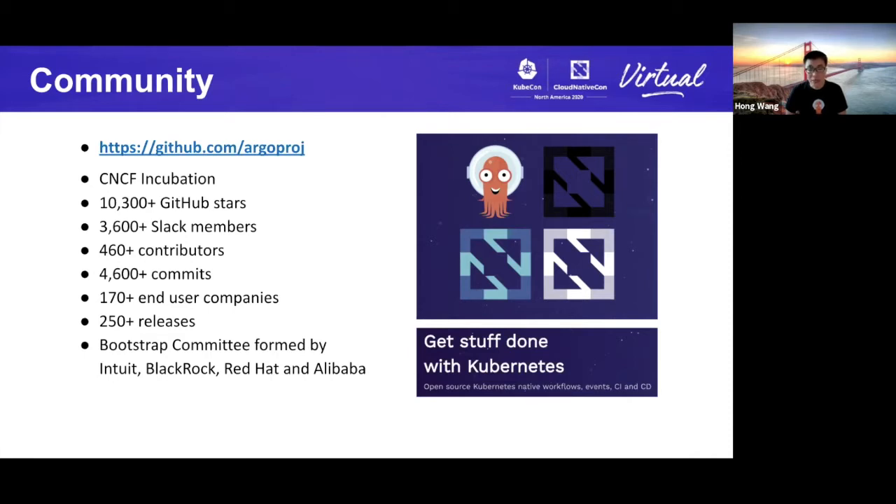
mouse_move(697, 115)
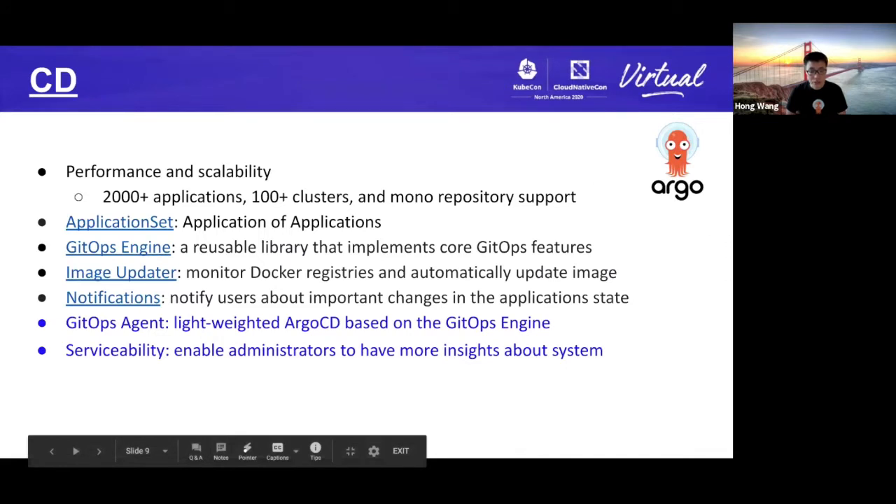
mouse_move(712, 168)
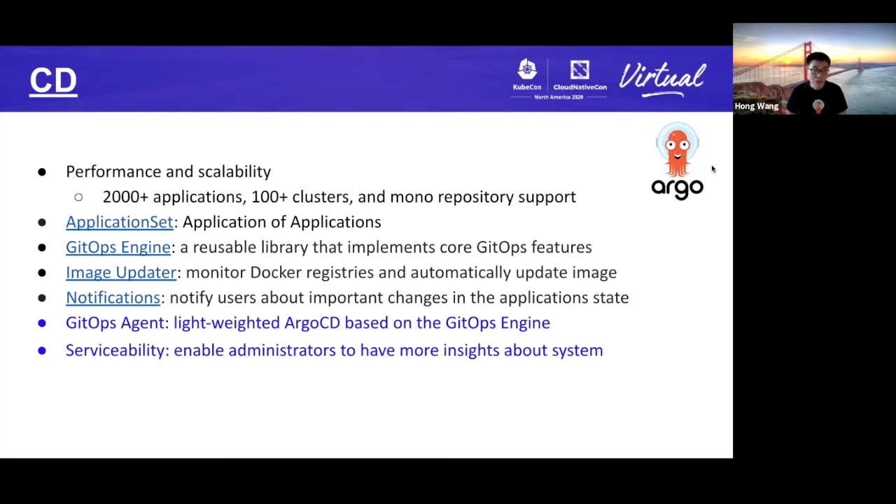
mouse_move(710, 185)
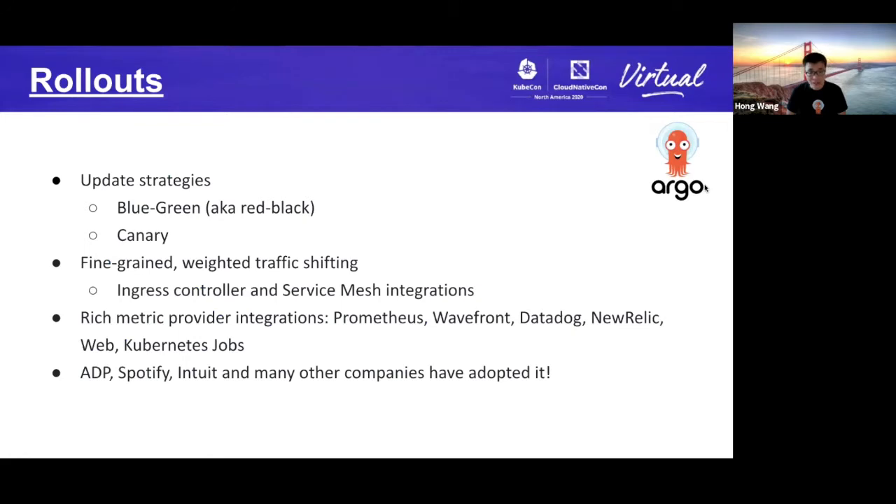
mouse_move(707, 189)
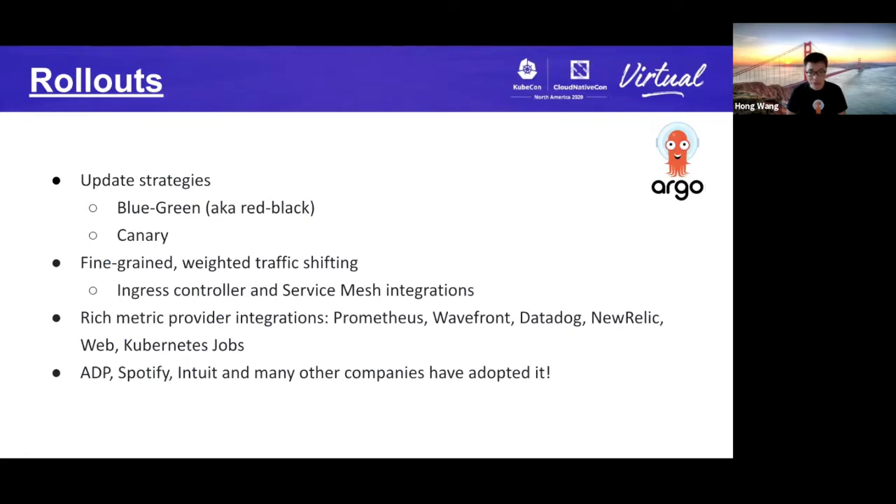
mouse_move(707, 188)
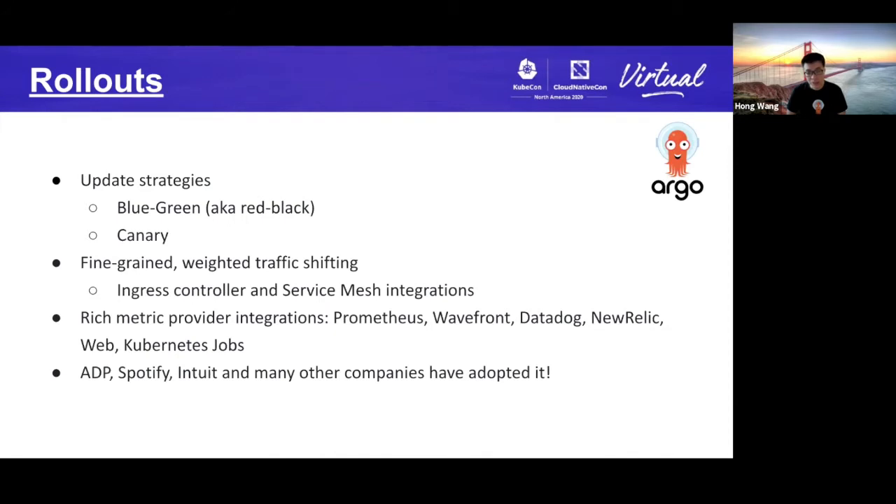
mouse_move(705, 188)
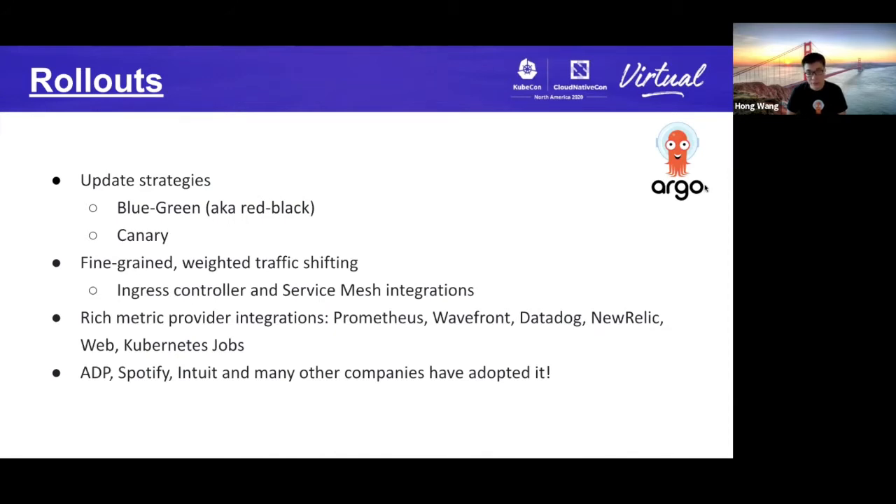
mouse_move(709, 188)
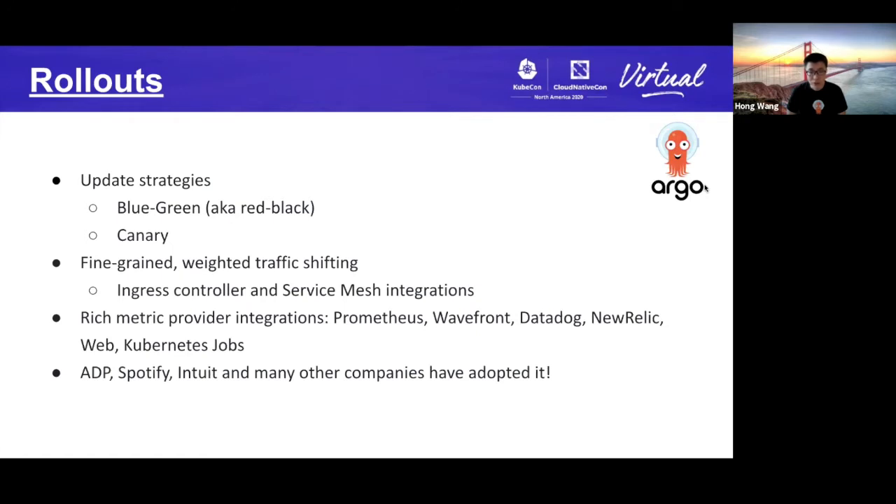
mouse_move(706, 189)
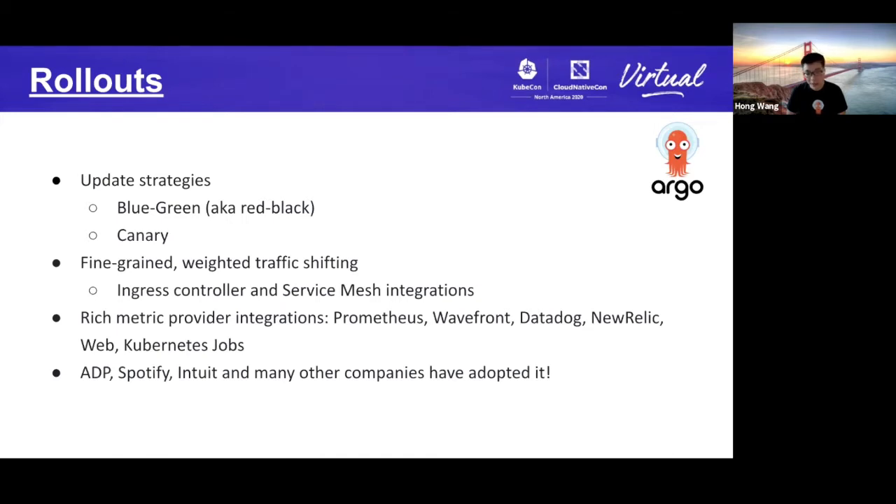
mouse_move(705, 187)
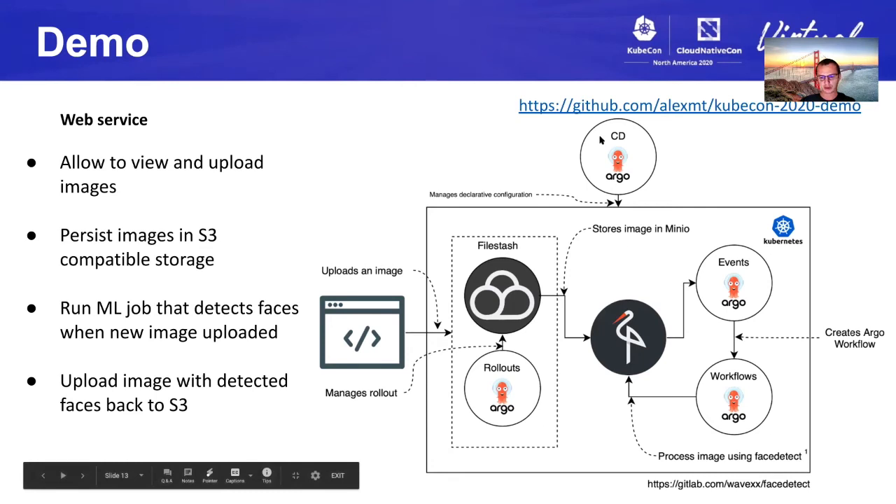
Read the kubecon-2020-demo README down through the Components diagram to the 'Let's do it' steps
click(686, 107)
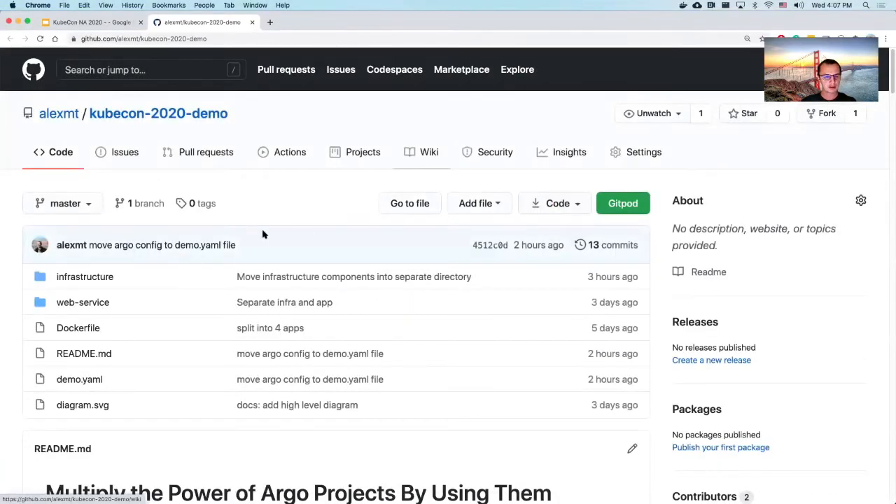
scroll(down, 3)
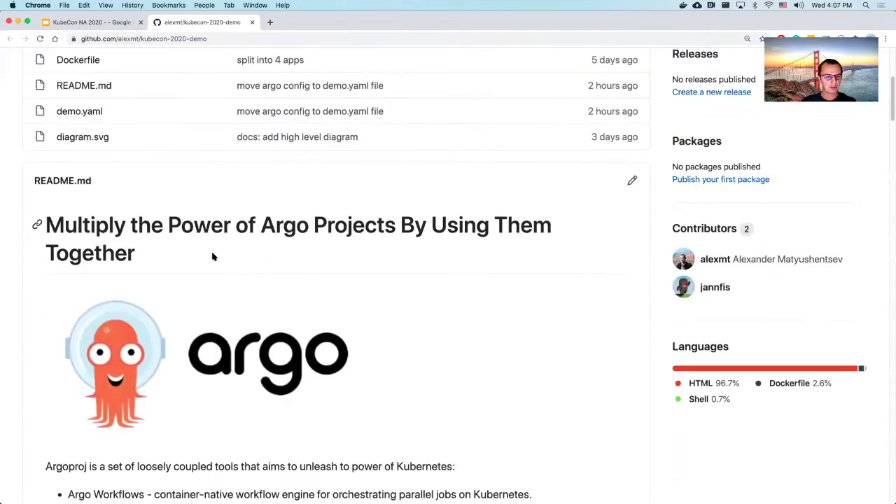
mouse_move(212, 253)
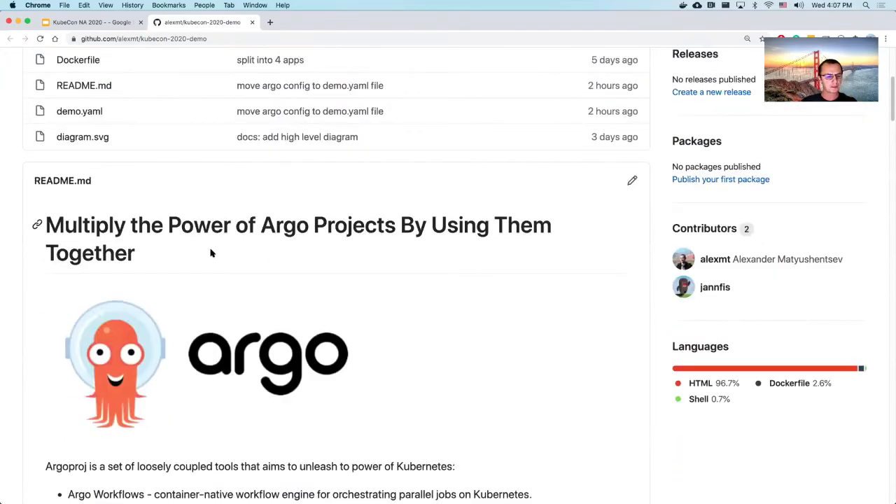
scroll(down, 3)
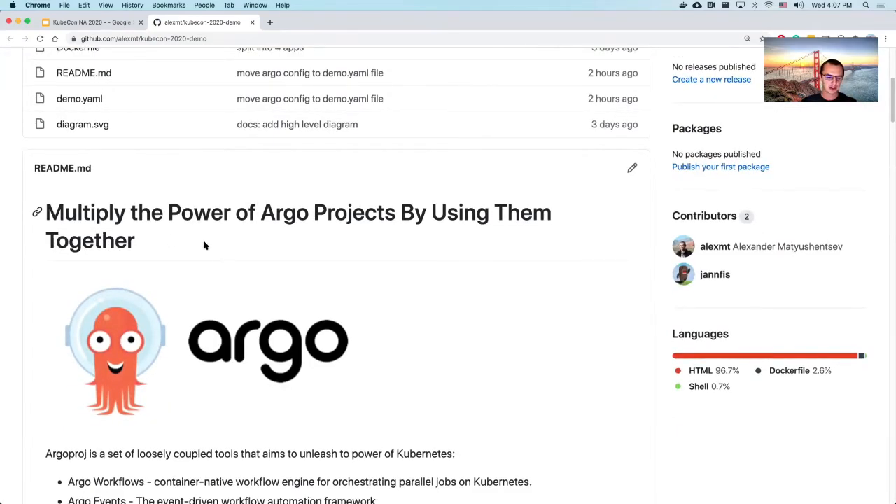
scroll(down, 3)
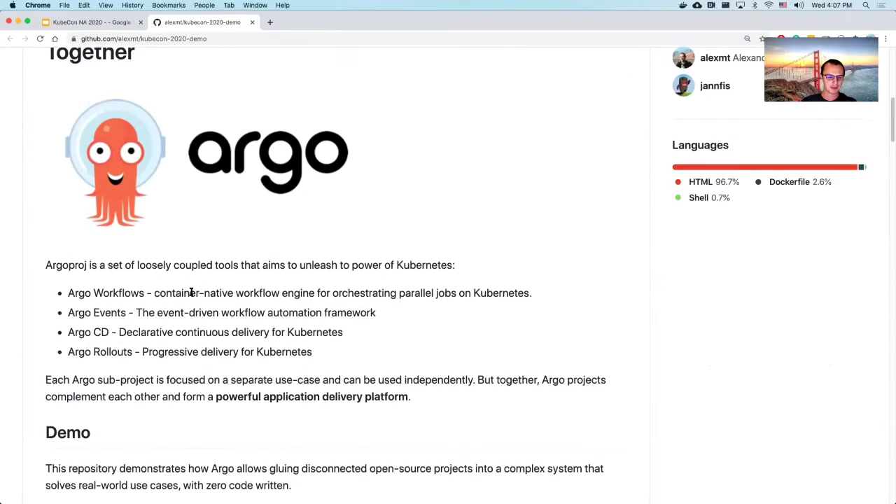
scroll(down, 3)
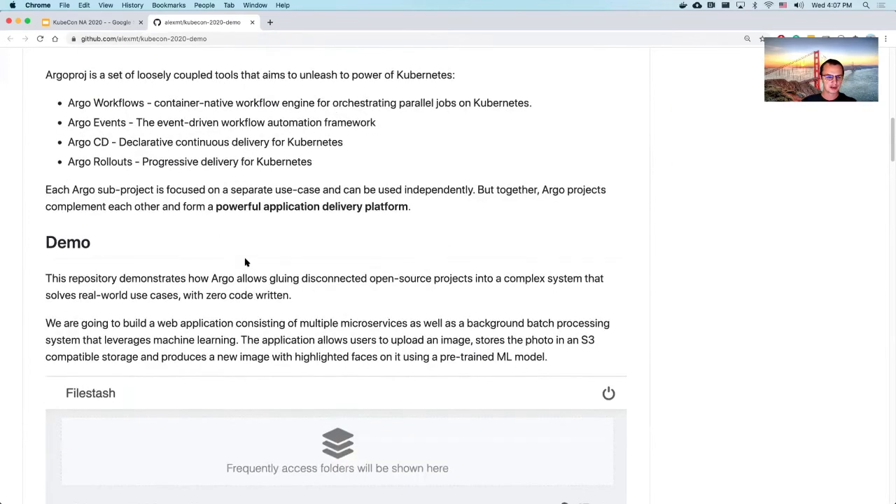
scroll(down, 3)
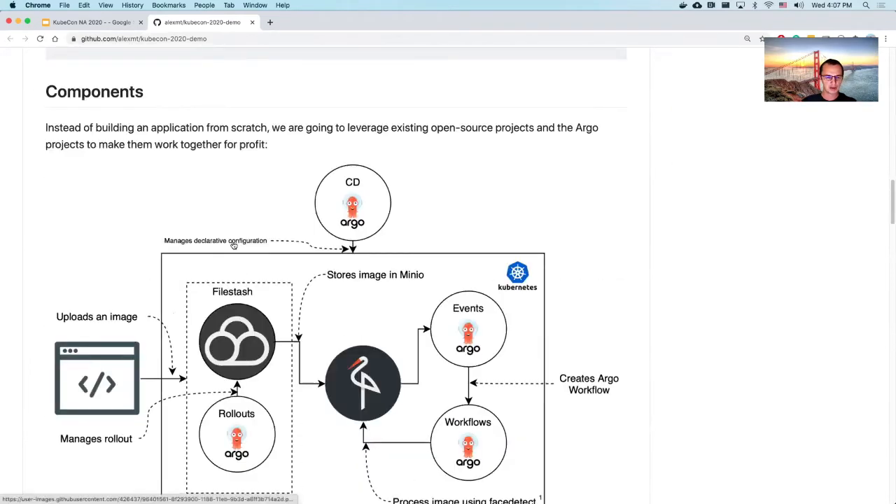
scroll(down, 3)
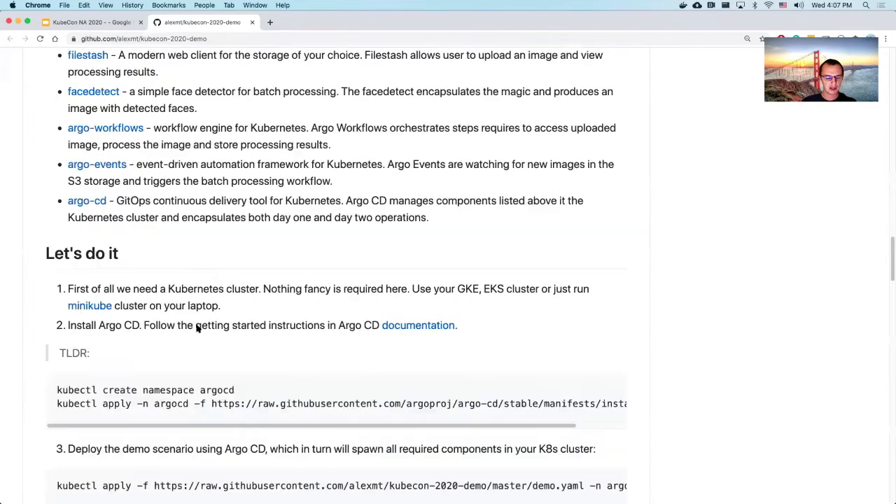
scroll(down, 3)
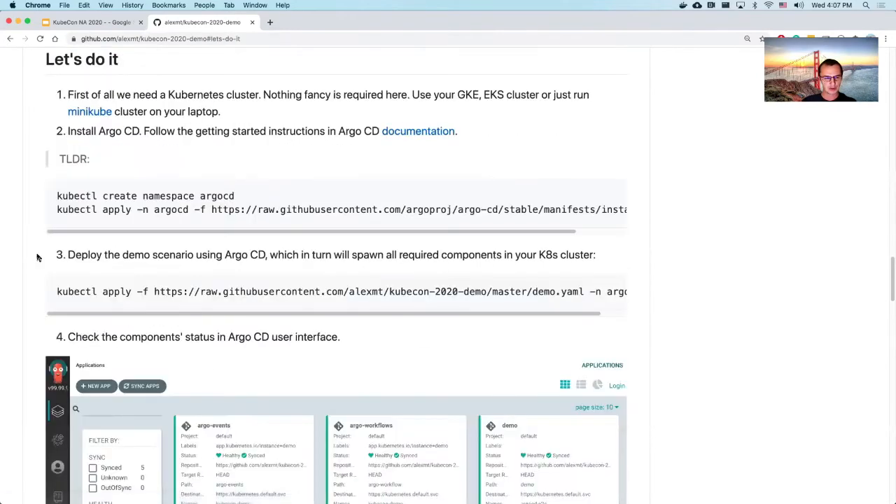
mouse_move(238, 109)
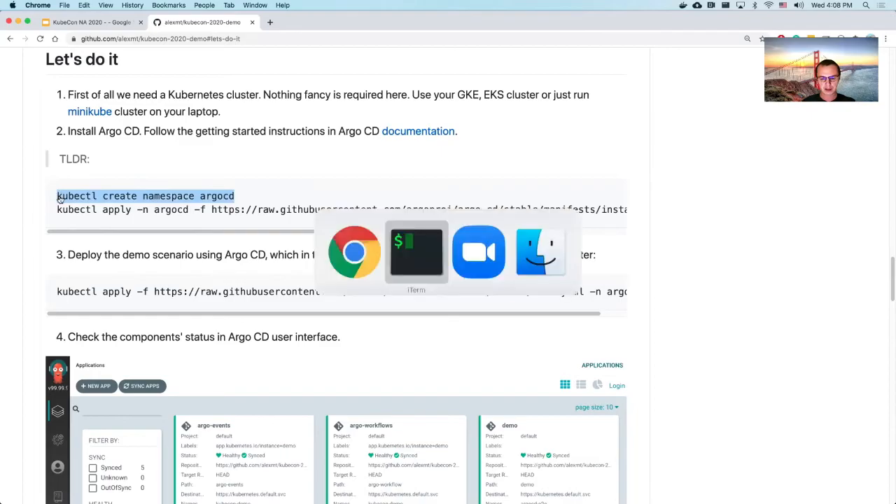
In the terminal, list namespaces, create the argocd namespace and apply the Argo CD install manifest
click(417, 252)
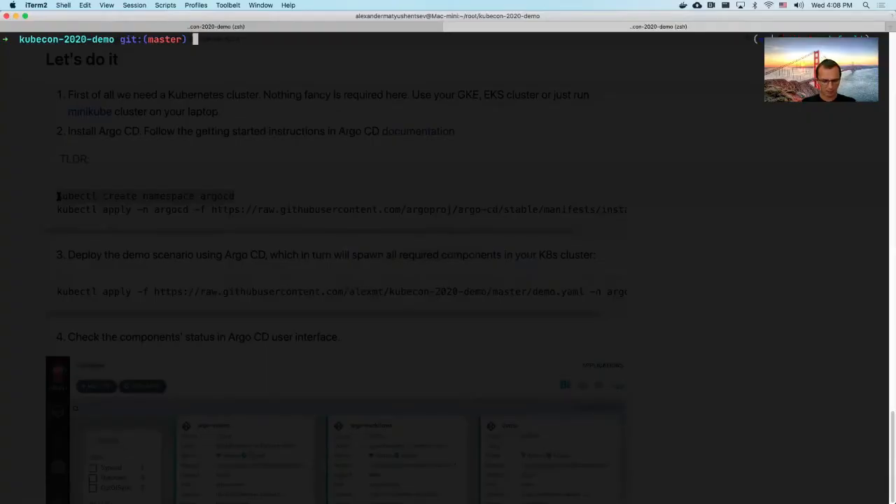
text(kubectl get ns)
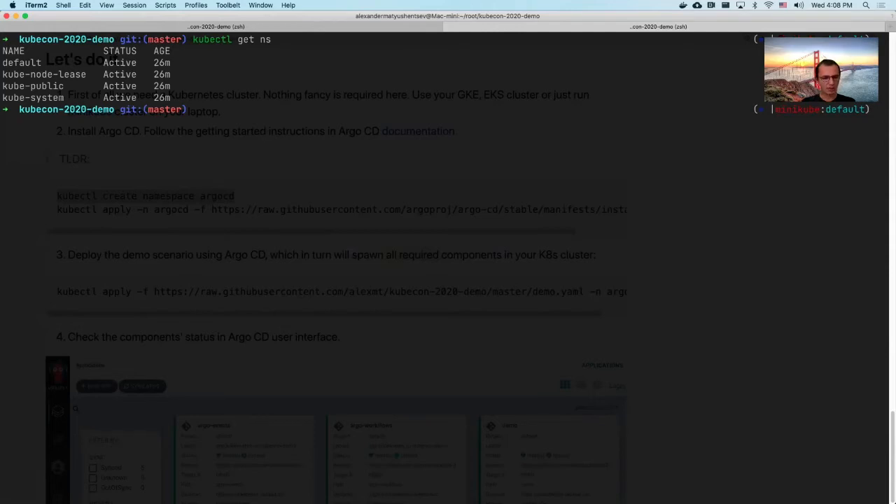
text(kubectl create namespace argocd)
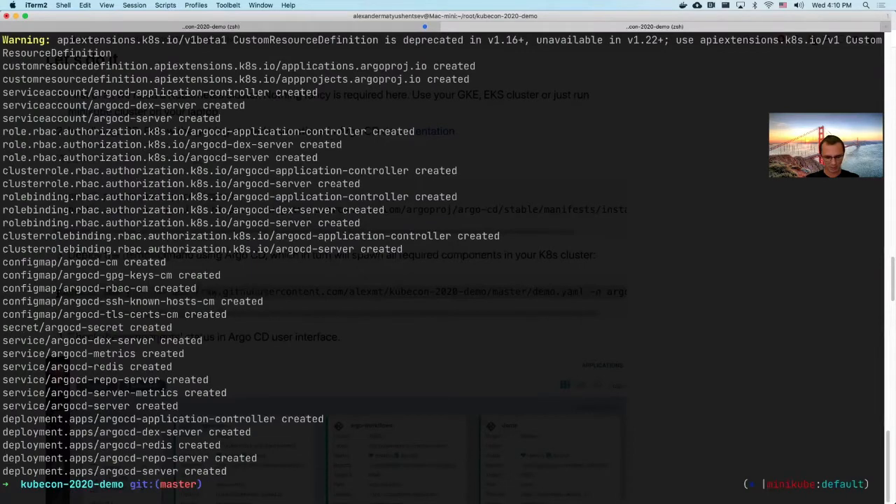
text(kubectl apply -f https://raw.githubusercontent.com/alexmt/kubecon-2020-demo/master/demo.yaml -n argocd)
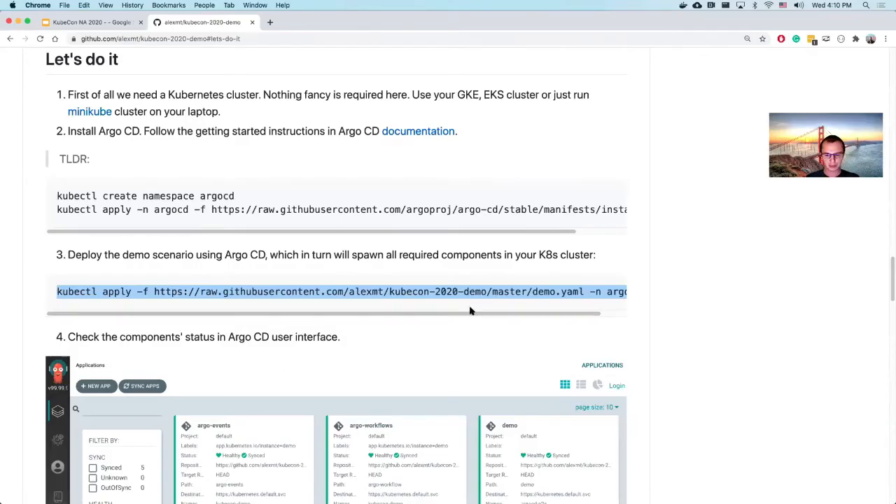
Return to the repository's file list and start opening demo.yaml
click(277, 152)
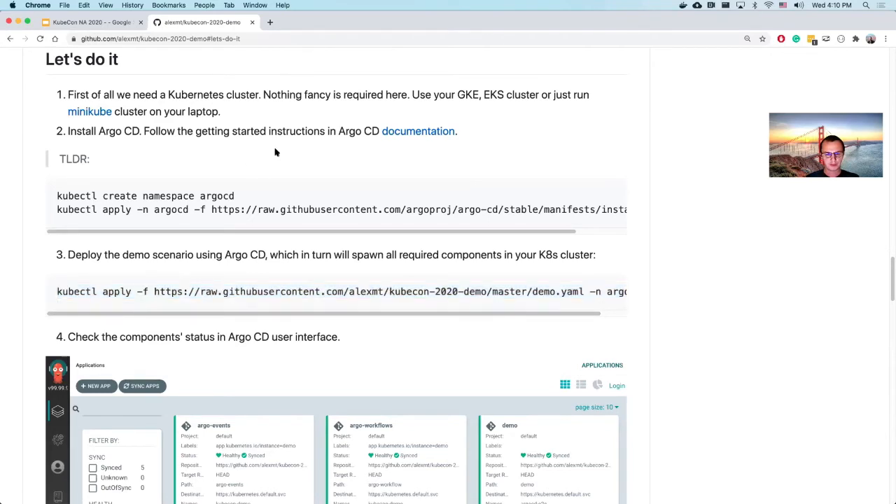
scroll(down, 3)
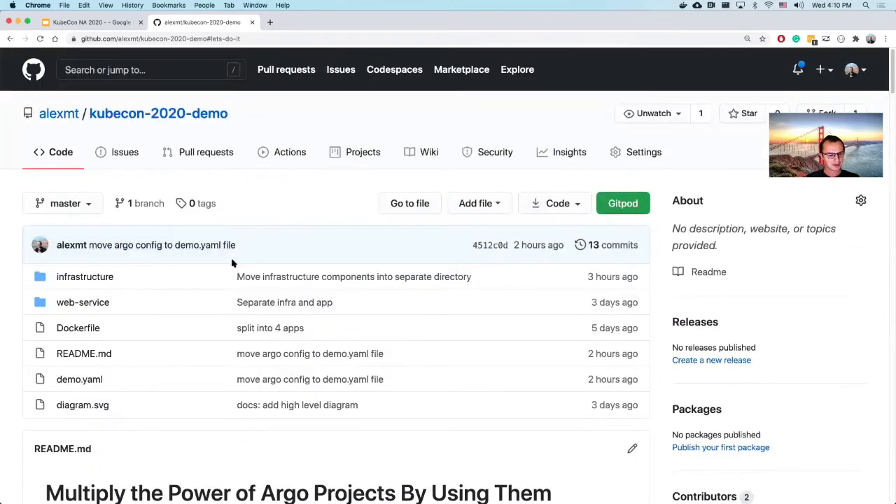
mouse_move(80, 380)
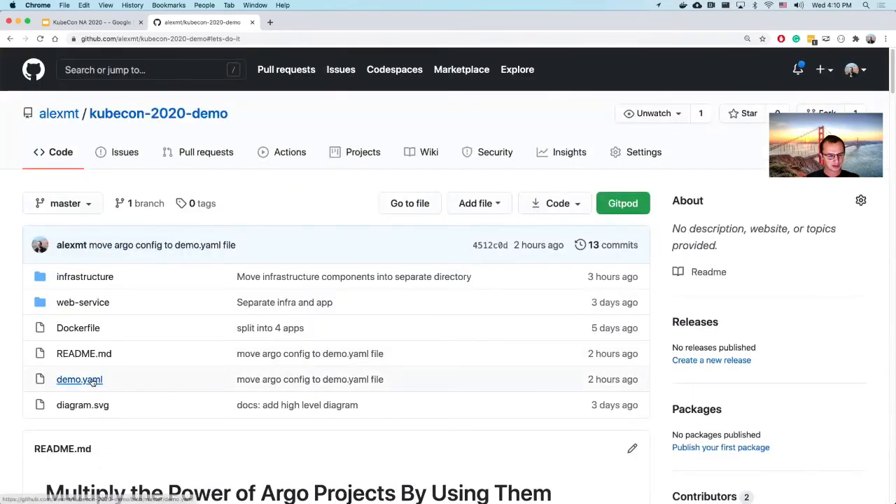
mouse_move(79, 380)
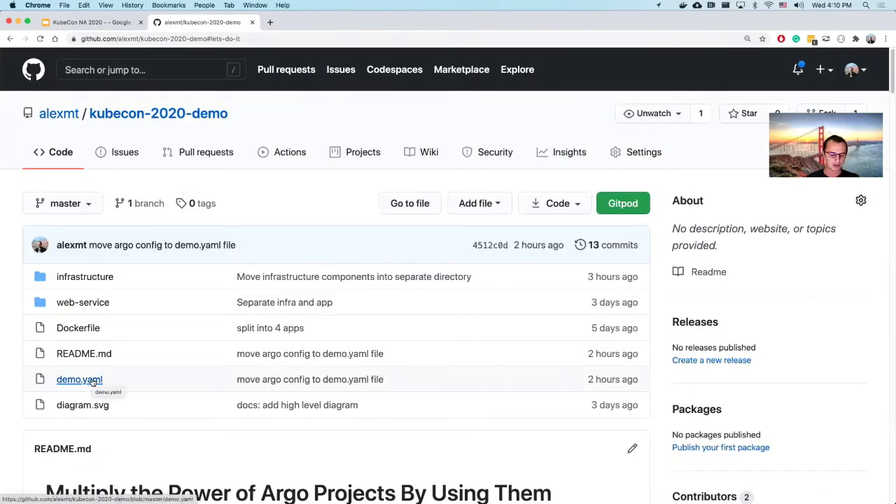
click(79, 380)
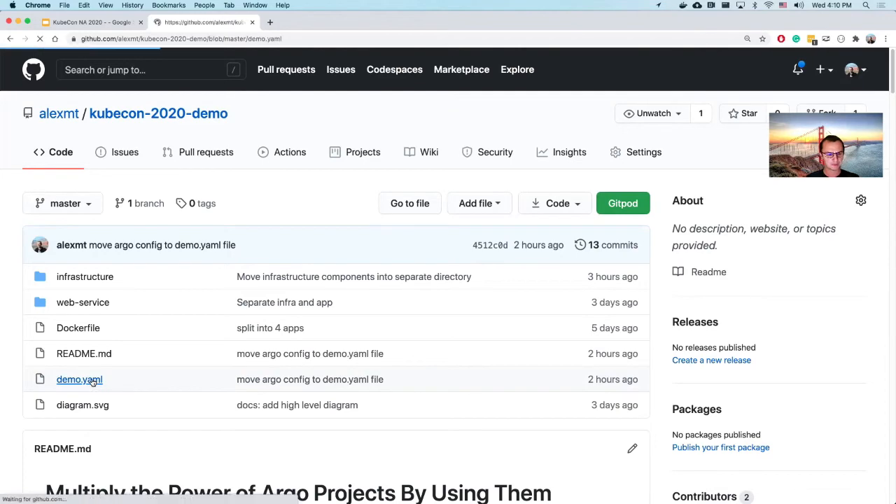
Load demo.yaml and highlight the whole argo-events Application entry (lines 4–21)
click(78, 379)
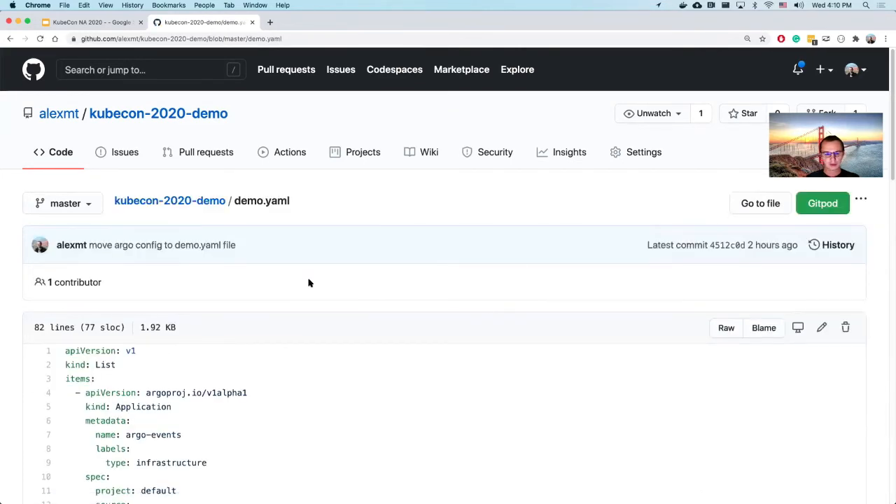
scroll(down, 3)
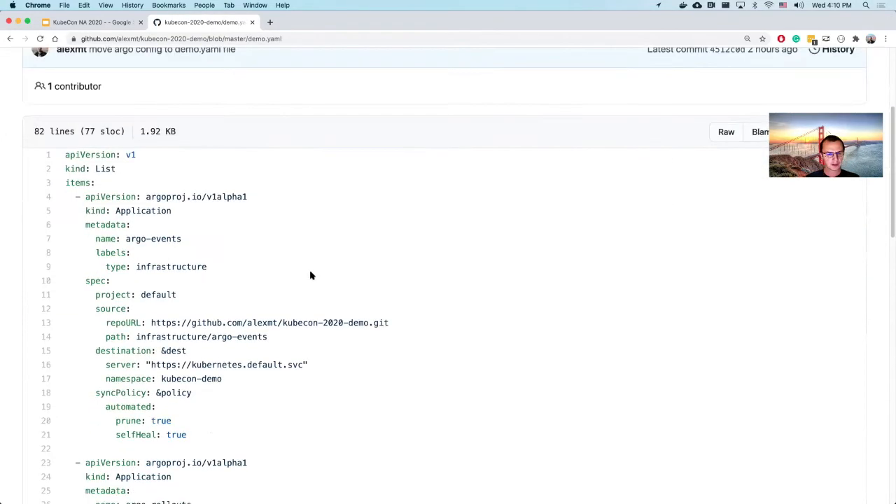
scroll(down, 3)
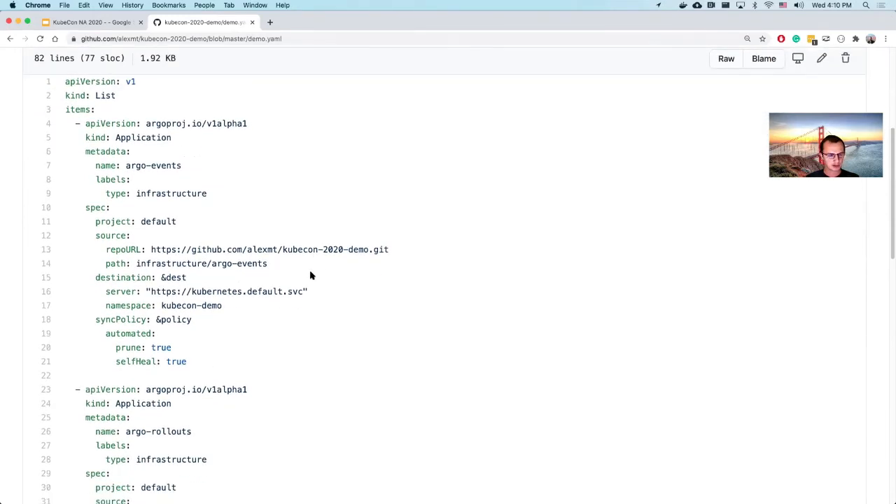
mouse_move(241, 218)
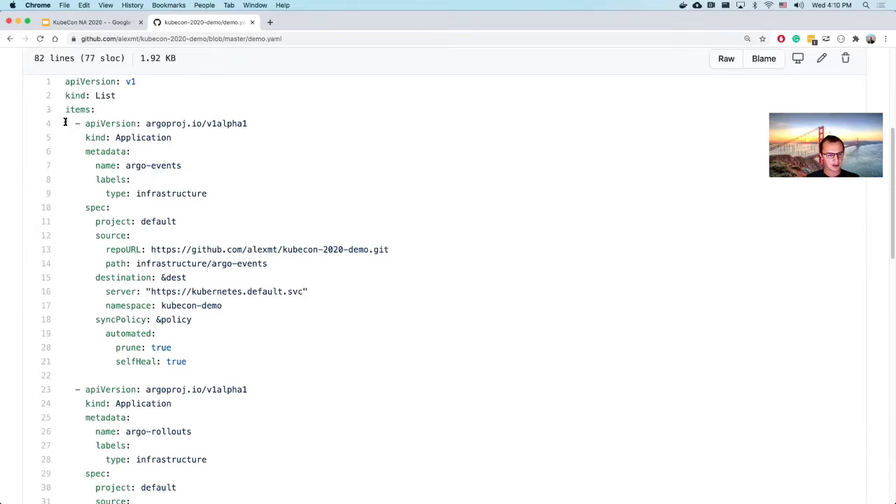
drag(65, 123, 198, 361)
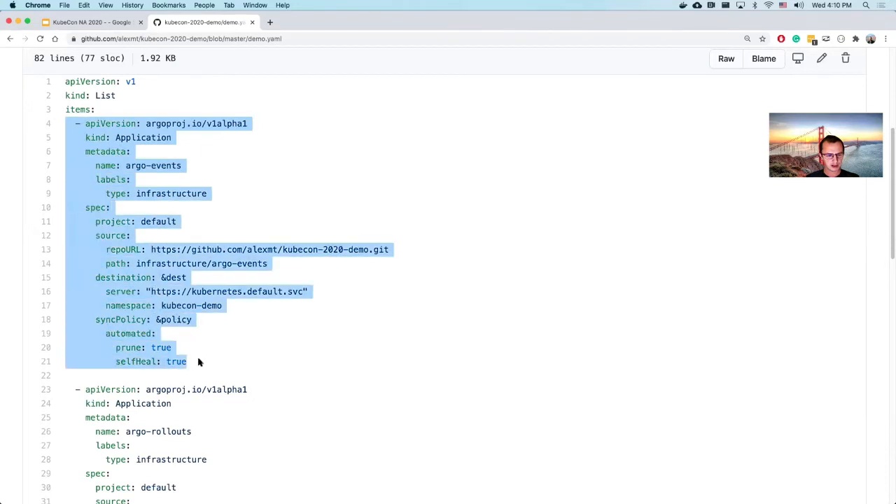
mouse_move(193, 143)
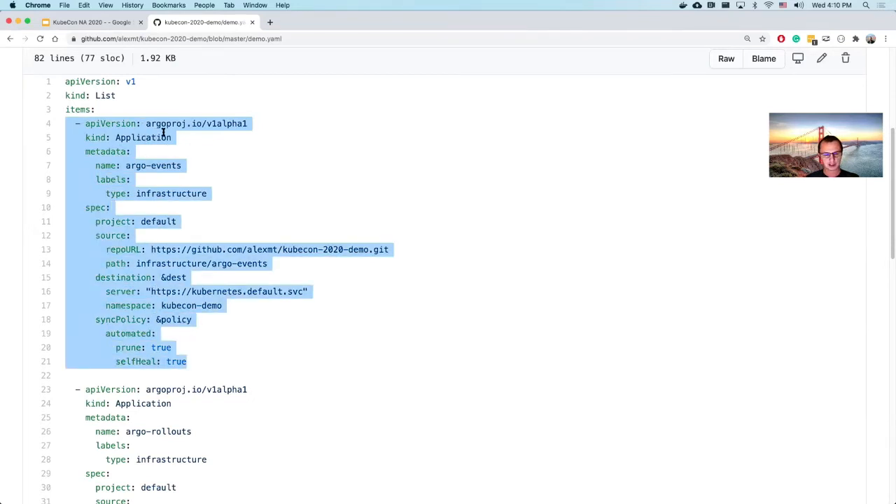
mouse_move(207, 161)
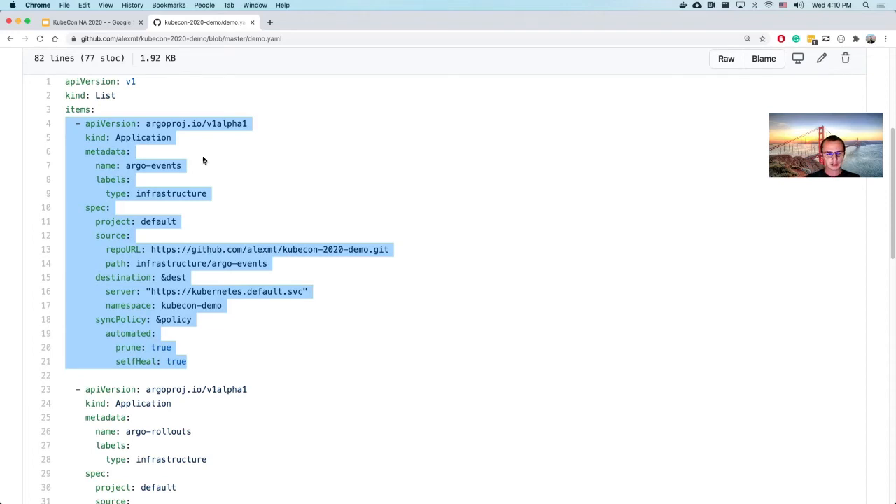
Highlight the argo-events source repoURL and path lines, then the kubecon-demo destination, in turn
click(129, 249)
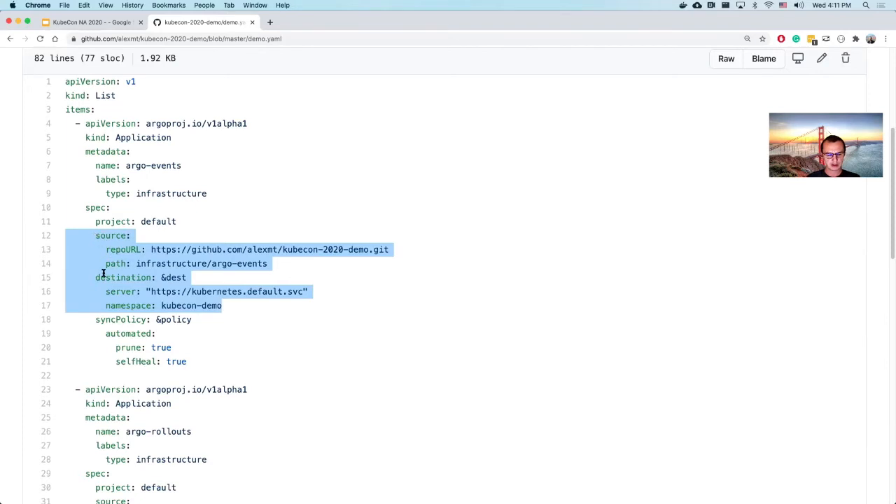
click(266, 263)
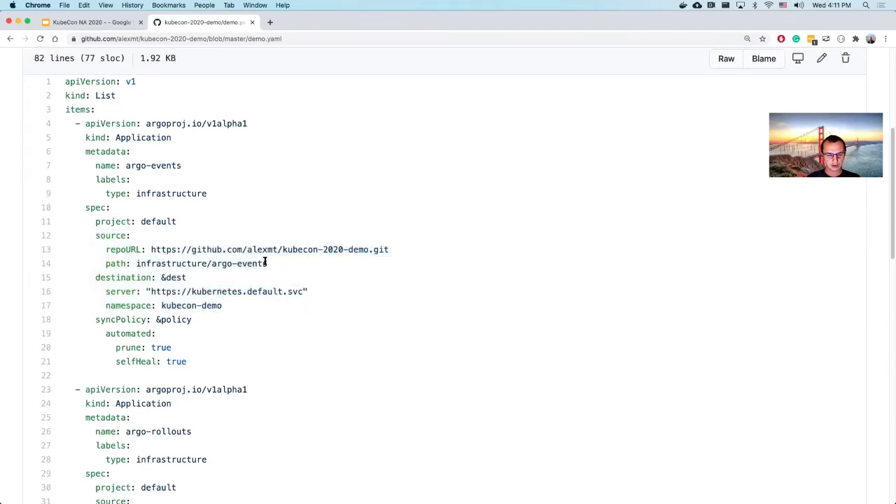
drag(95, 235, 266, 264)
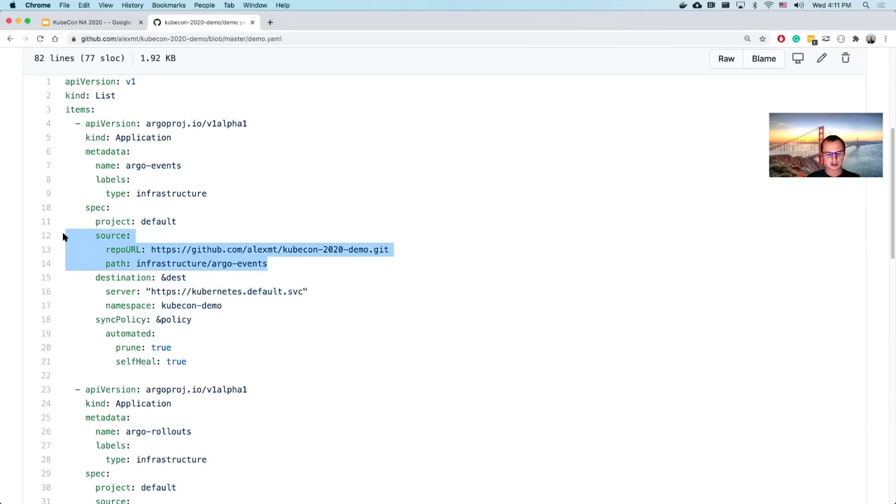
mouse_move(179, 260)
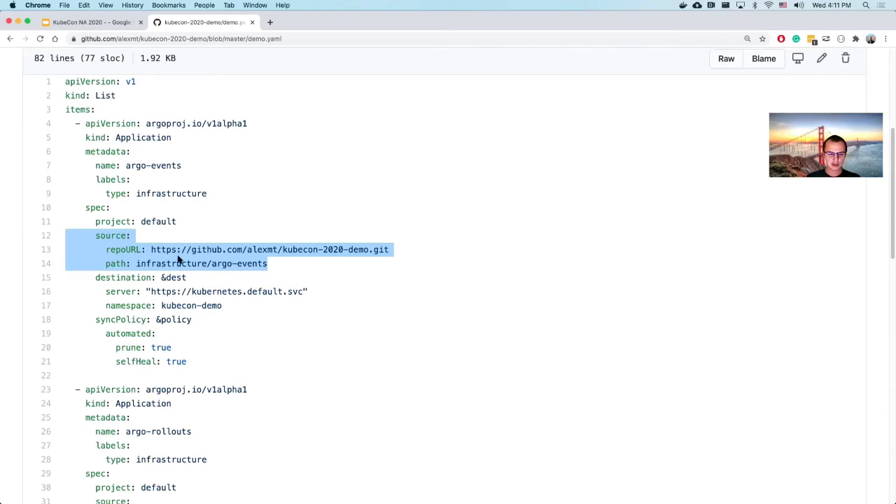
click(149, 249)
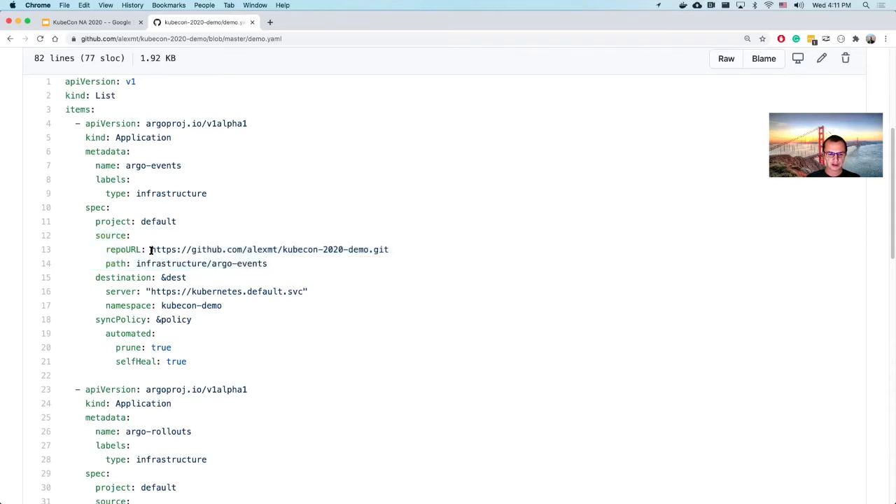
double_click(266, 250)
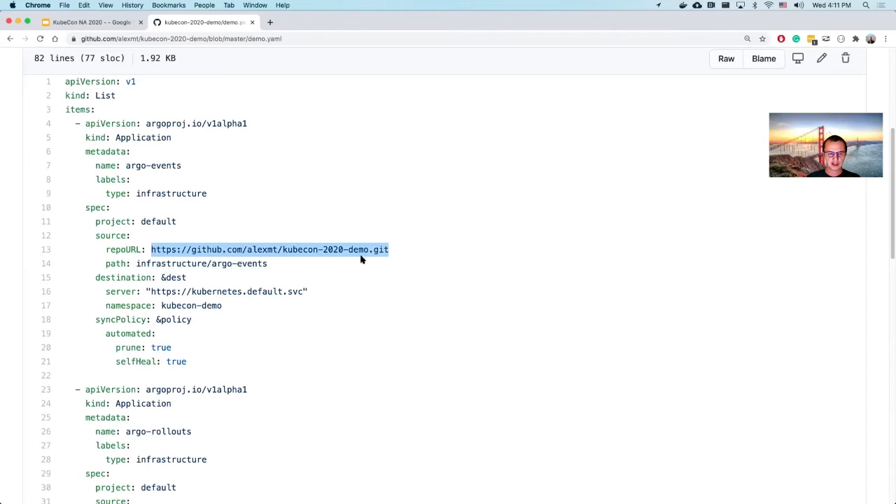
mouse_move(196, 235)
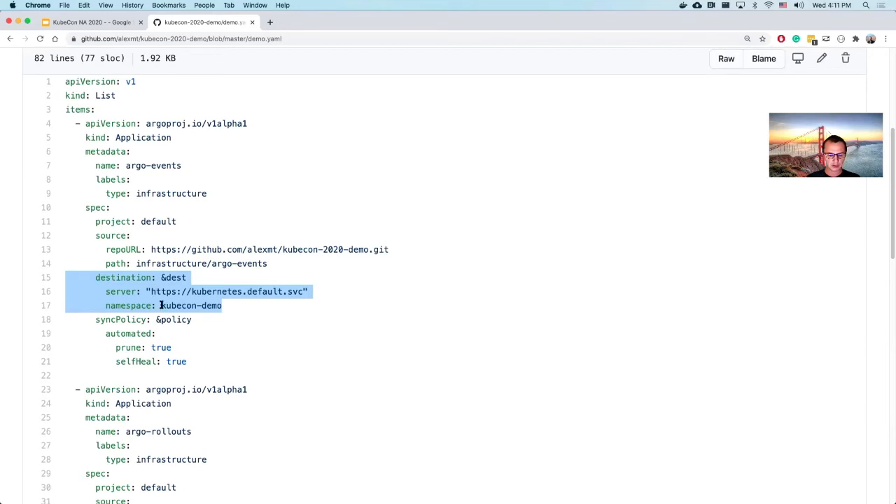
click(227, 306)
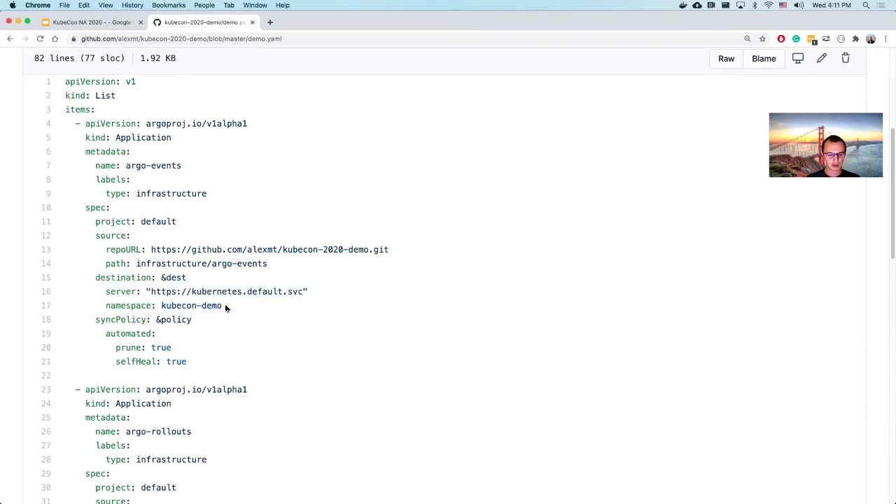
mouse_move(235, 319)
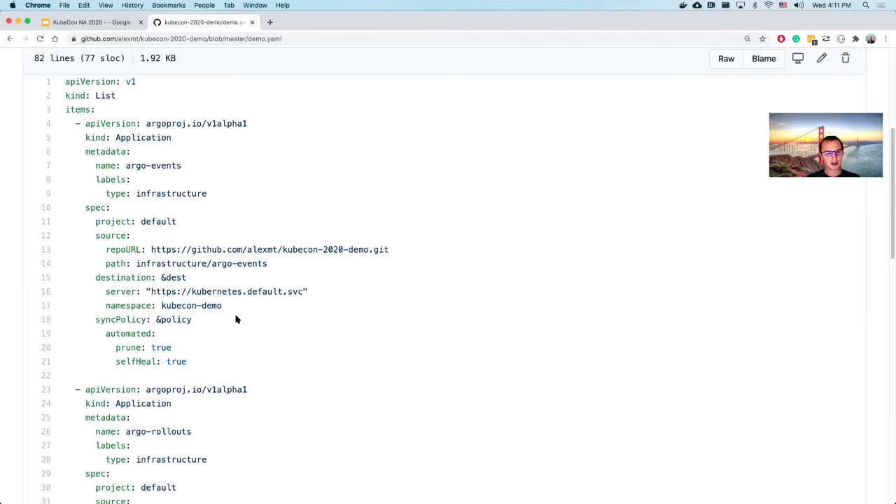
Skim the remaining demo.yaml entries and return to the kubecon-2020-demo repository root
scroll(down, 3)
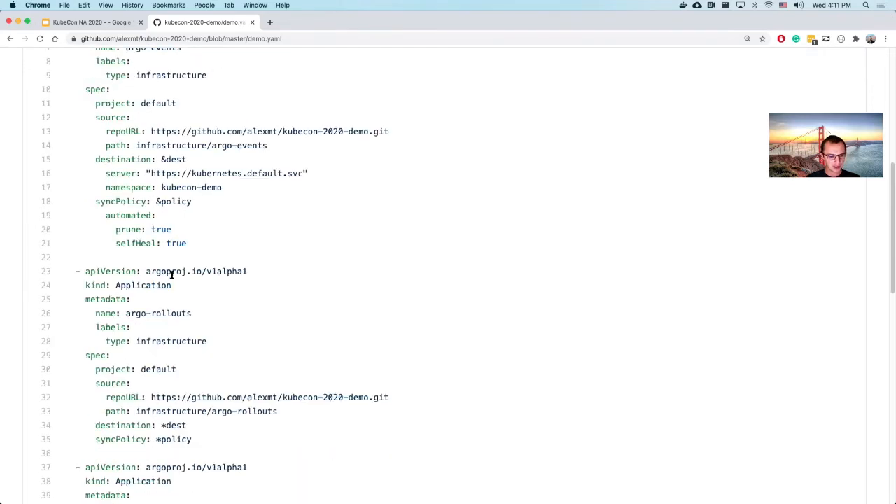
scroll(down, 3)
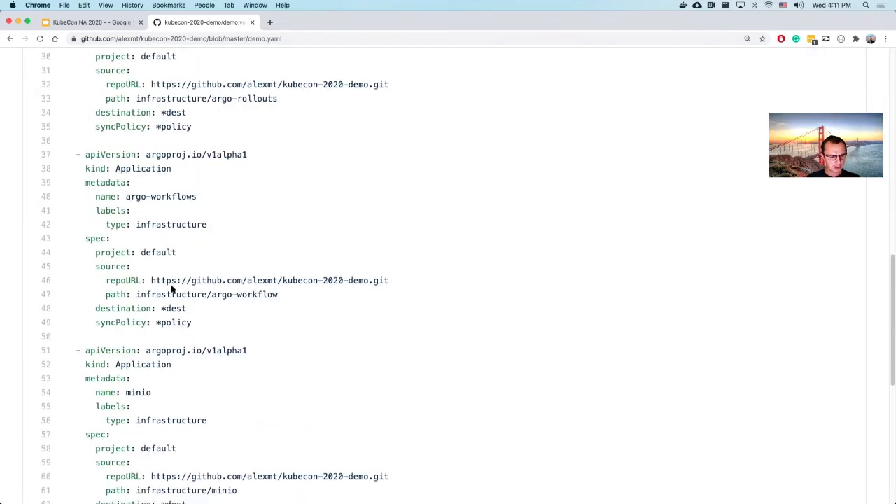
scroll(down, 3)
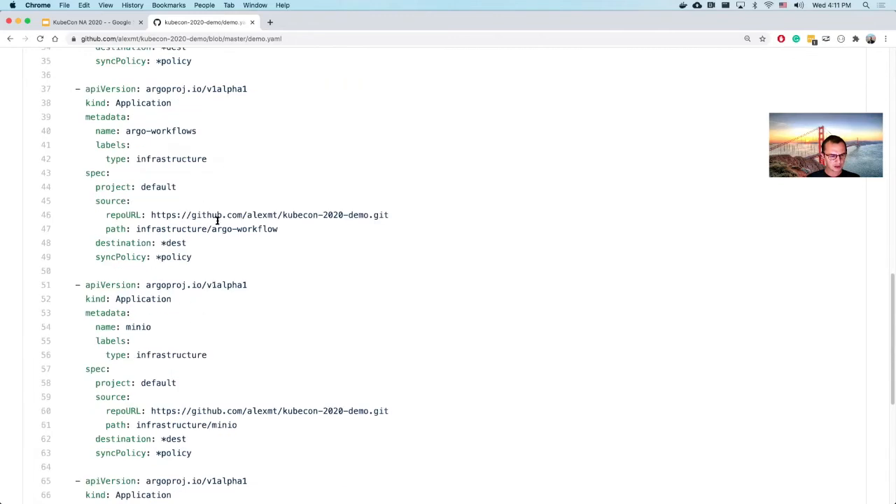
mouse_move(21, 70)
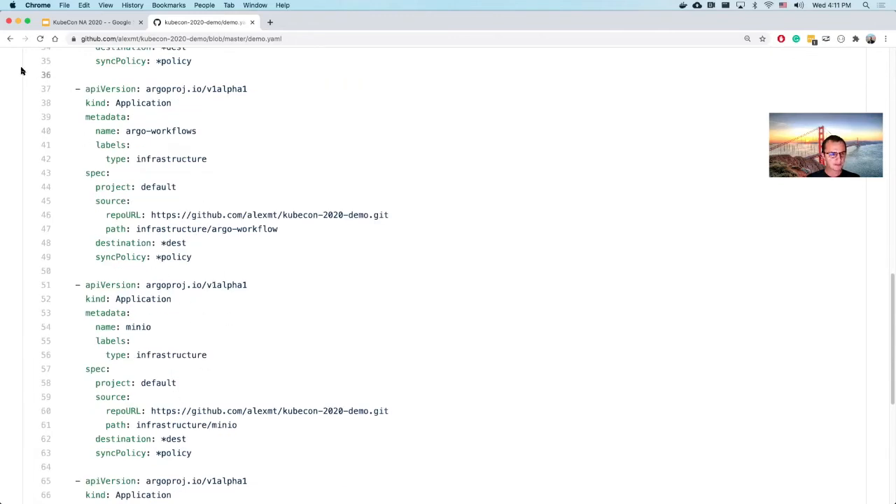
click(13, 39)
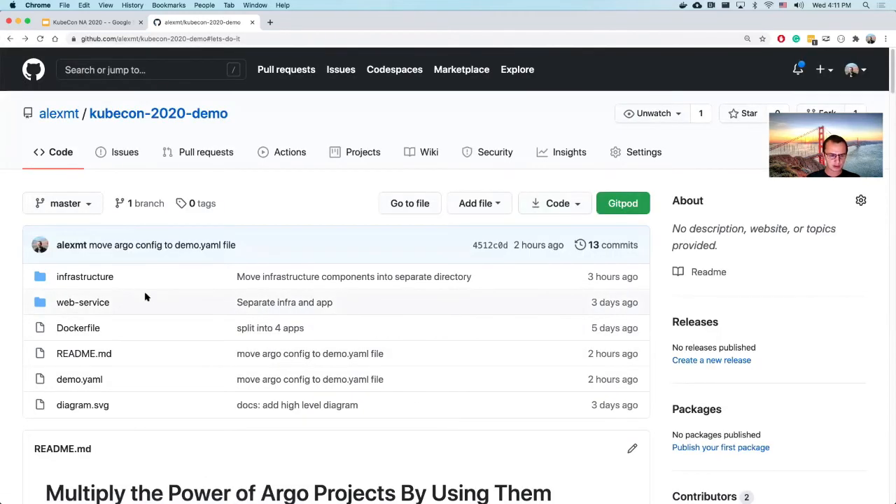
mouse_move(87, 266)
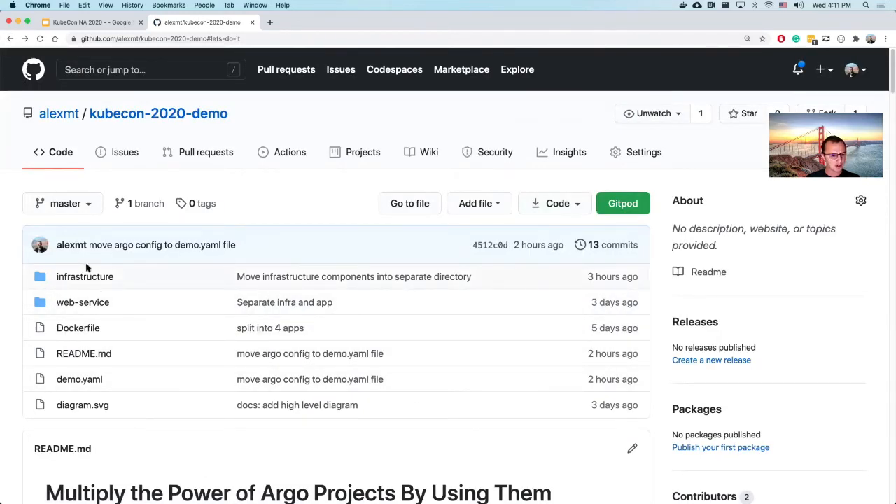
mouse_move(148, 277)
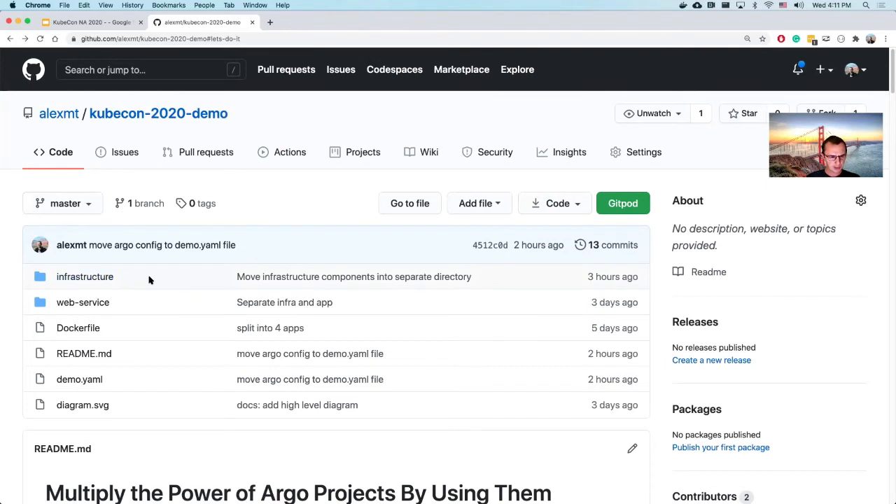
mouse_move(129, 277)
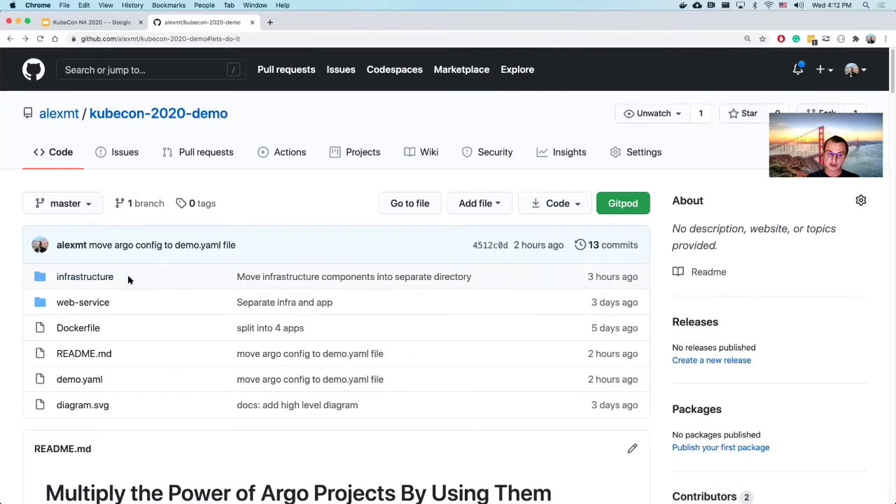
mouse_move(134, 298)
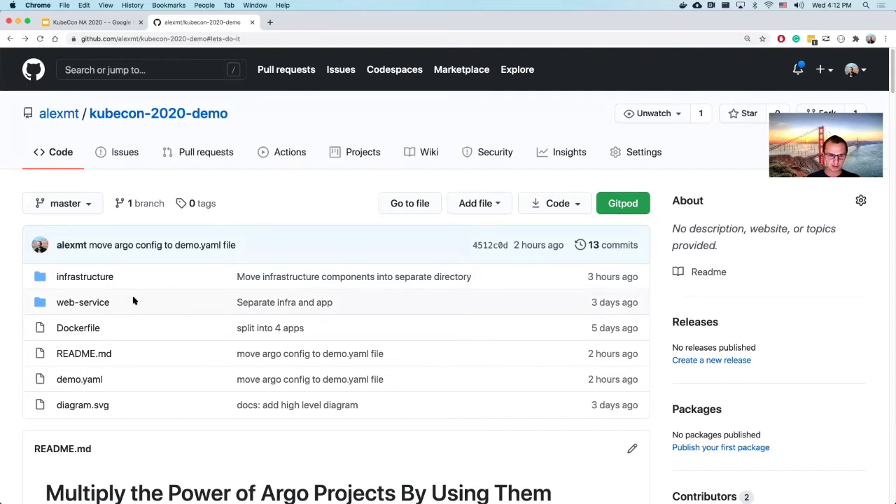
mouse_move(84, 279)
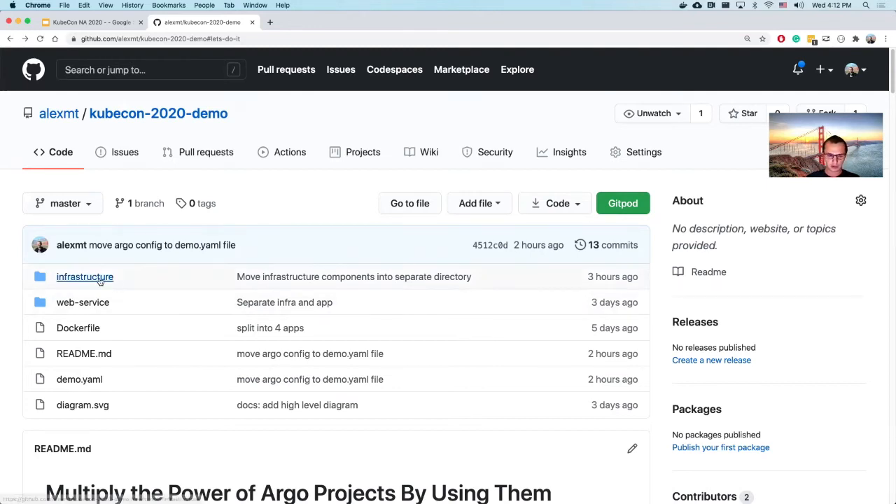
click(84, 277)
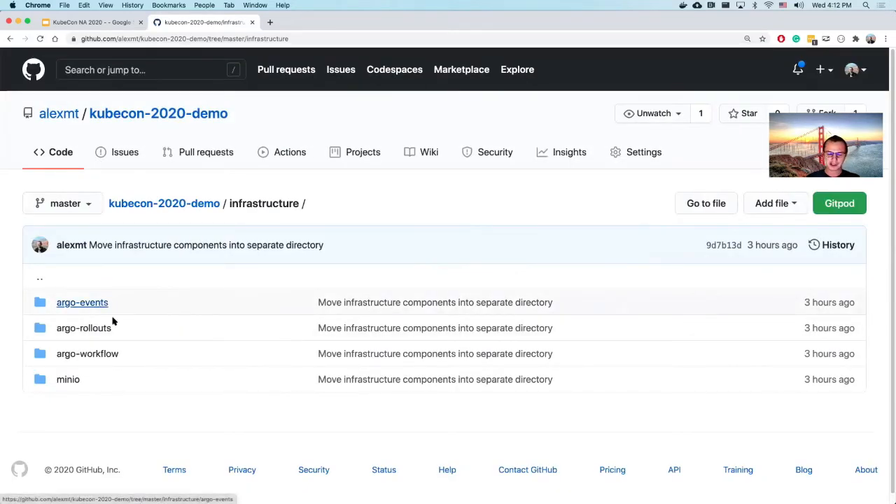
mouse_move(92, 347)
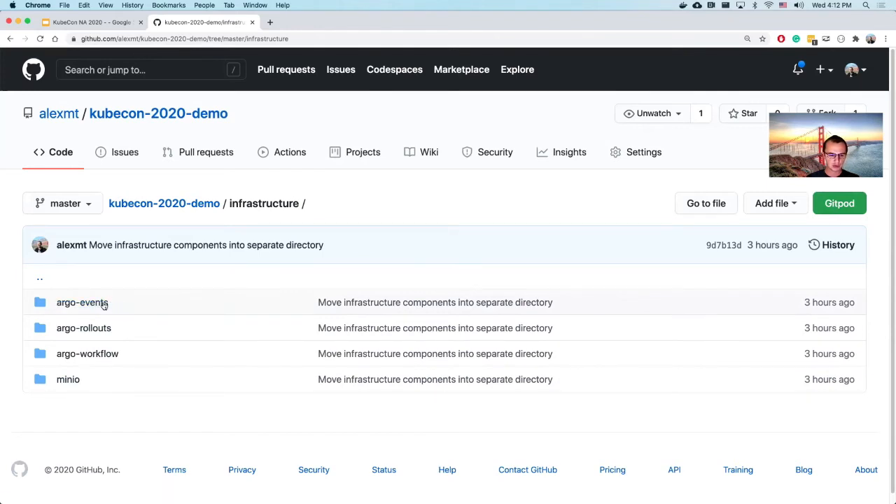
mouse_move(97, 359)
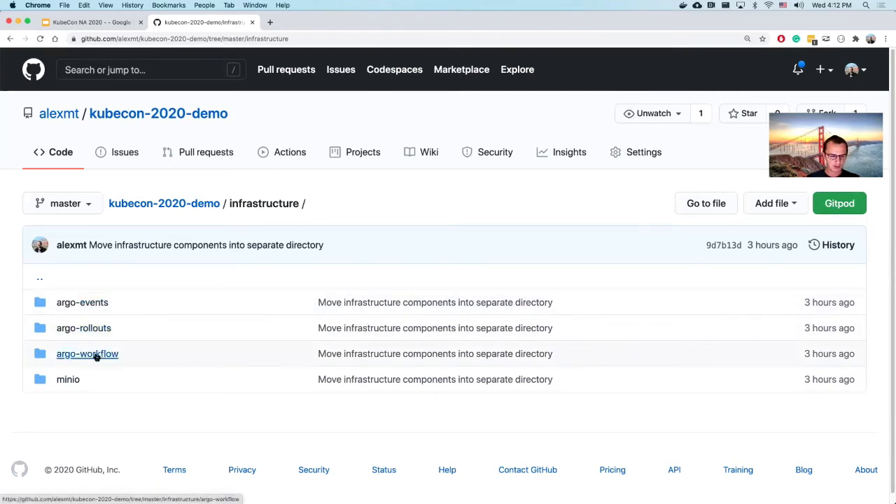
mouse_move(109, 381)
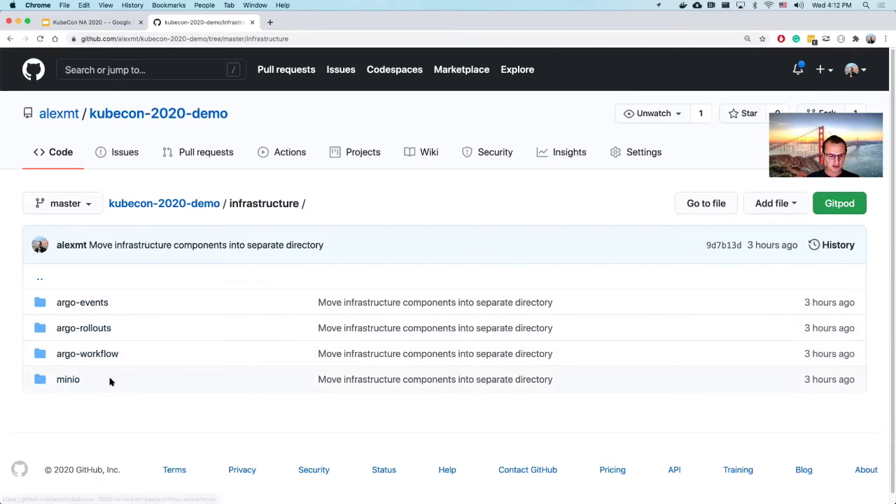
mouse_move(126, 344)
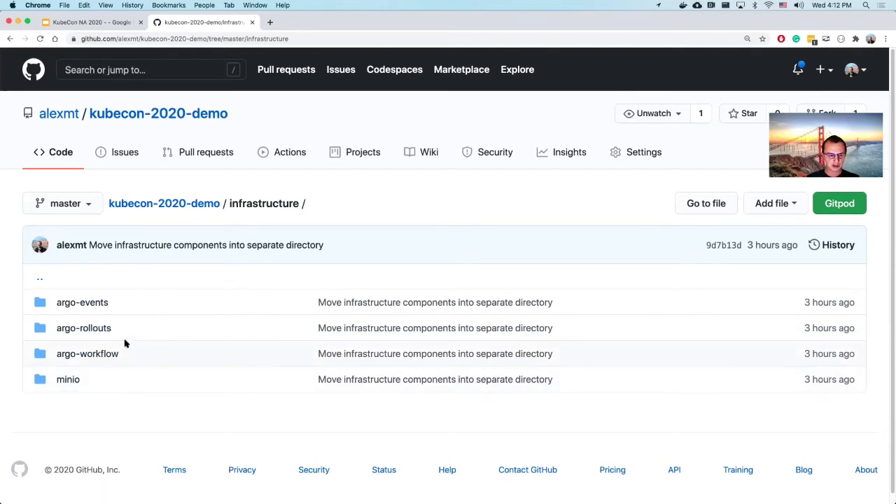
mouse_move(142, 302)
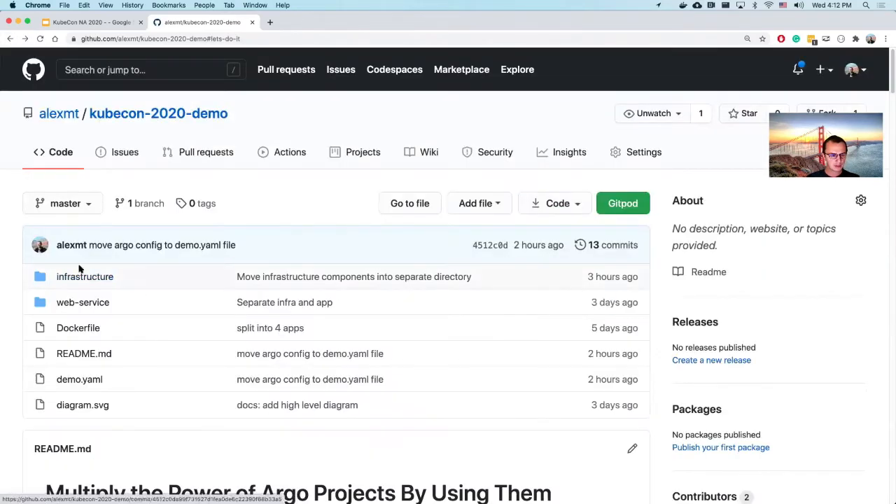
Inside the web-service folder, open the filestash-rollout.yaml Argo Rollout manifest
click(83, 303)
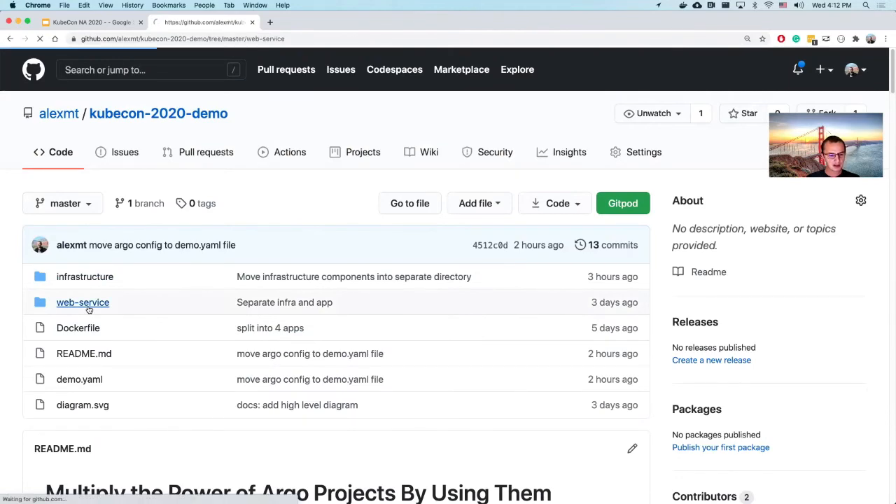
click(81, 302)
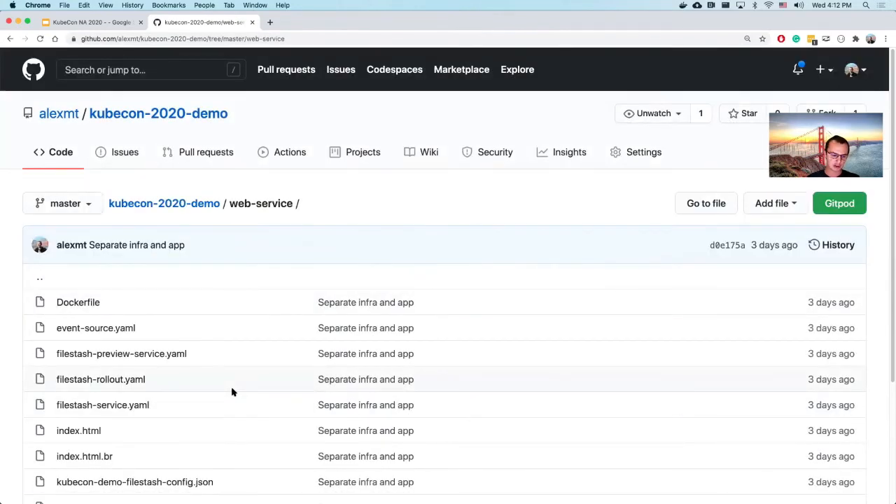
scroll(down, 3)
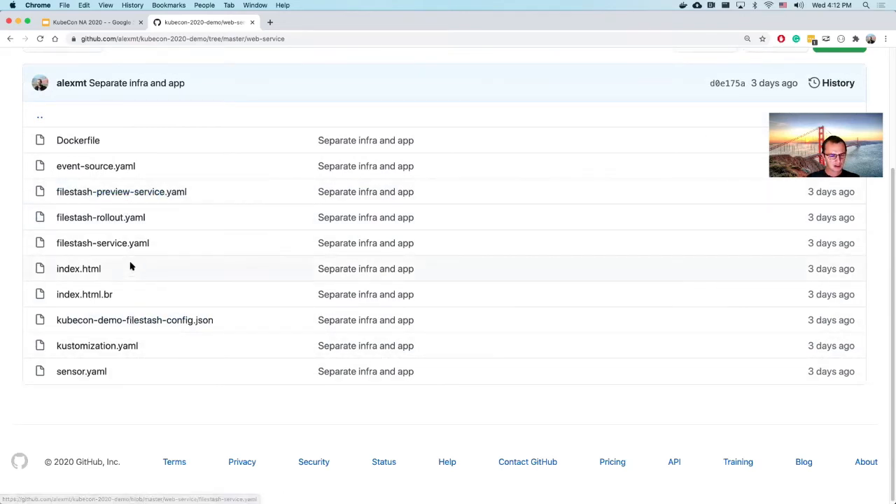
mouse_move(100, 217)
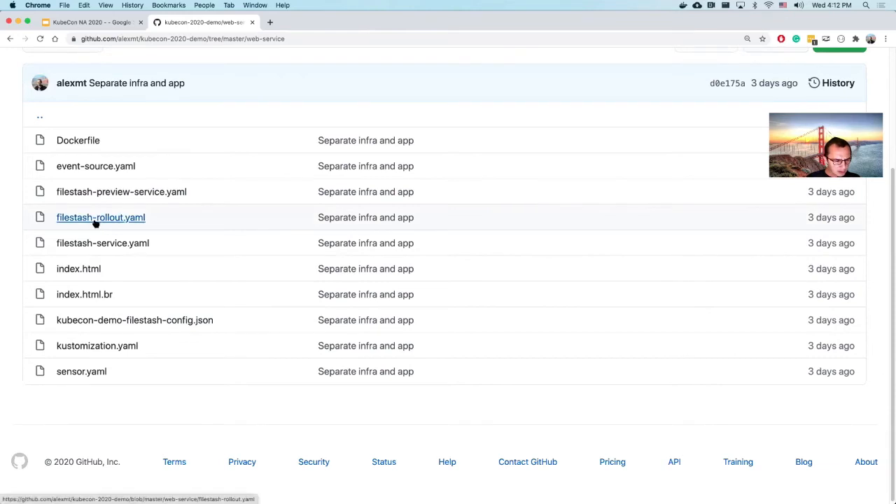
click(101, 217)
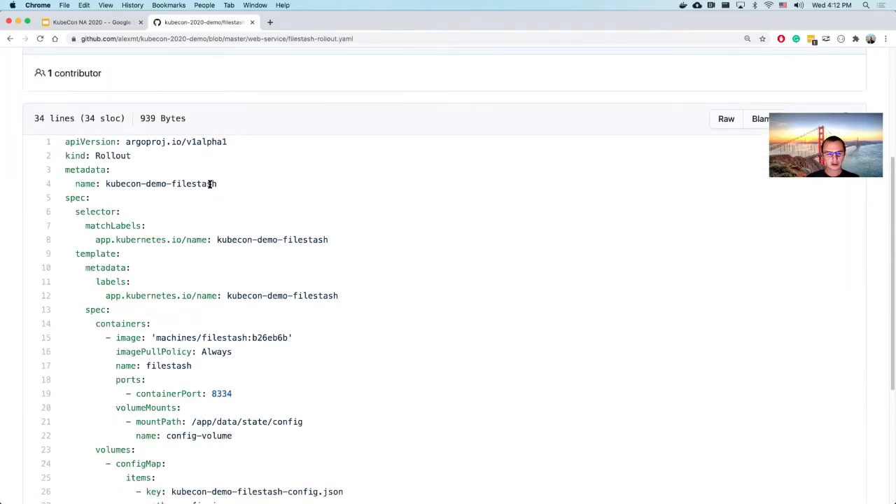
mouse_move(156, 163)
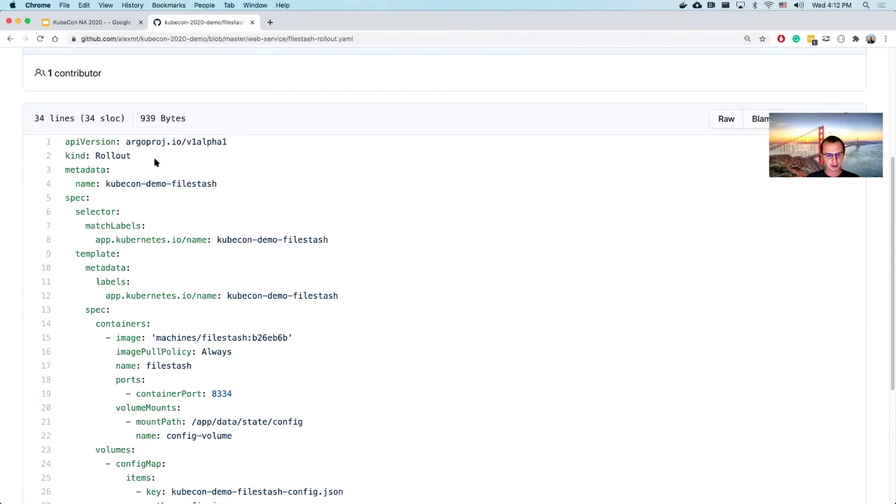
mouse_move(181, 298)
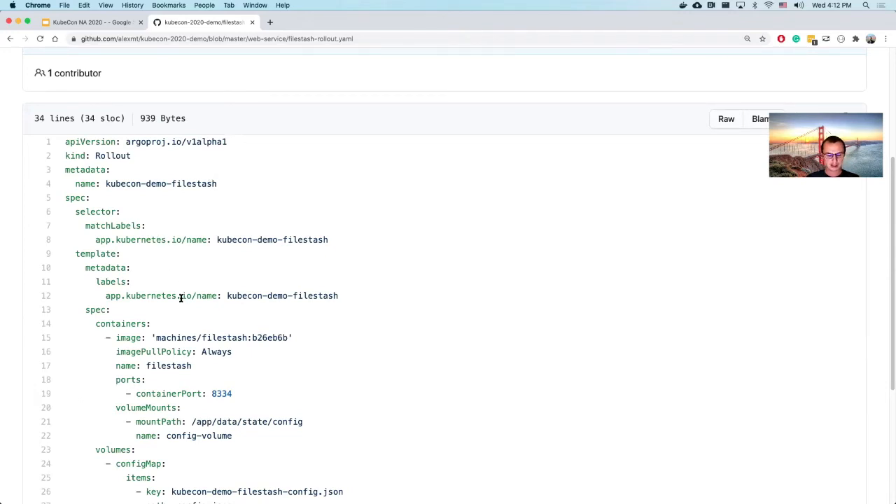
scroll(down, 3)
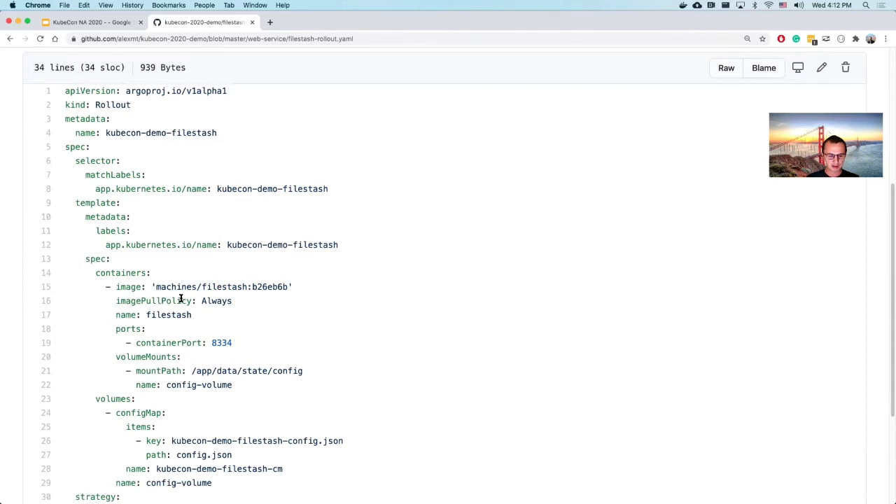
scroll(down, 3)
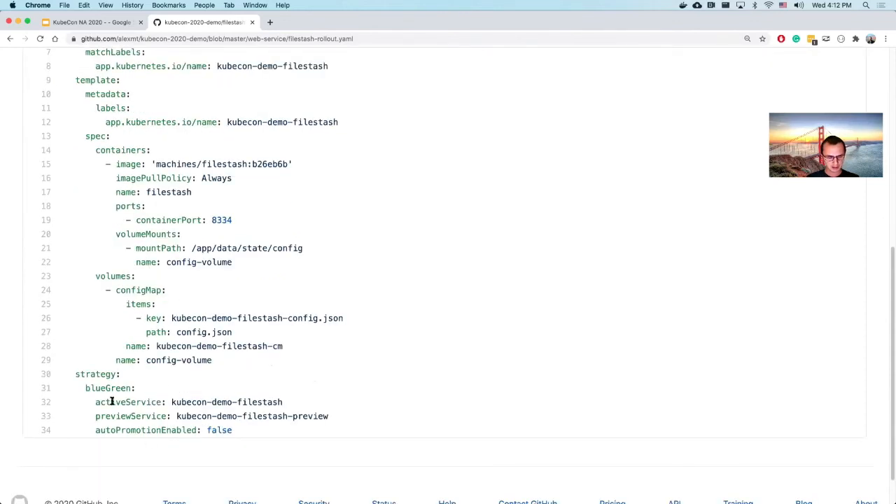
mouse_move(64, 374)
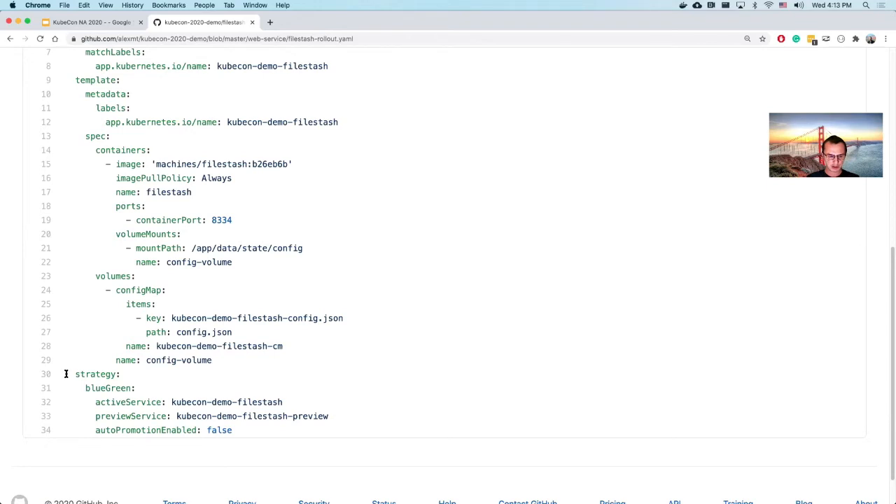
mouse_move(236, 271)
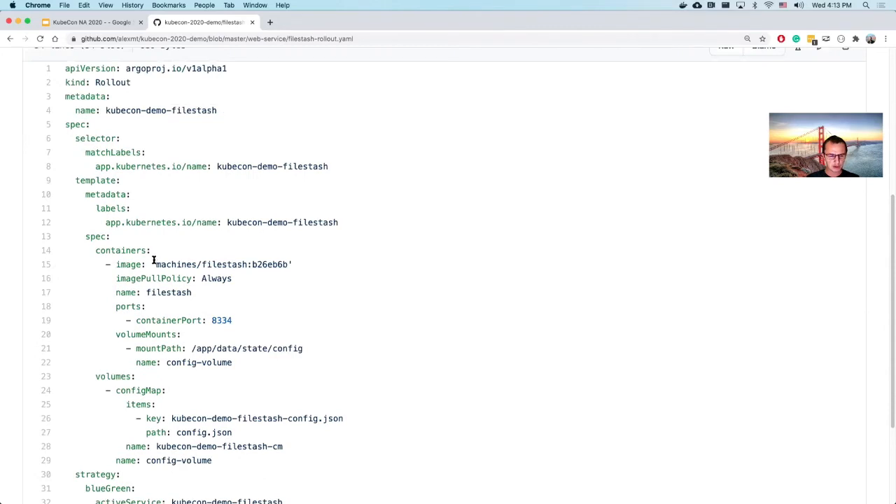
mouse_move(238, 264)
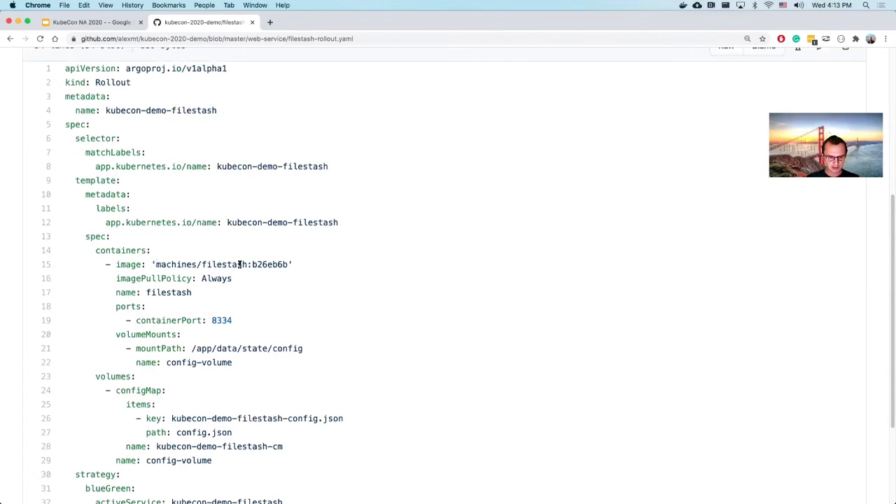
click(14, 43)
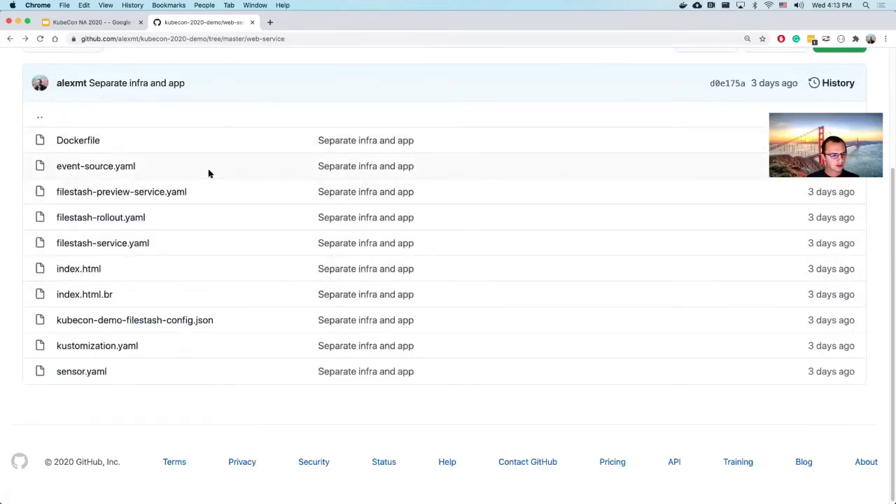
mouse_move(135, 159)
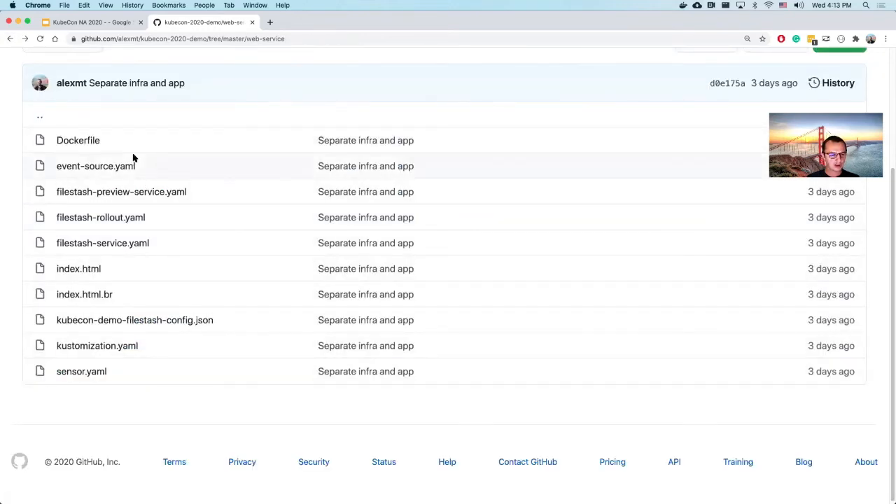
mouse_move(75, 165)
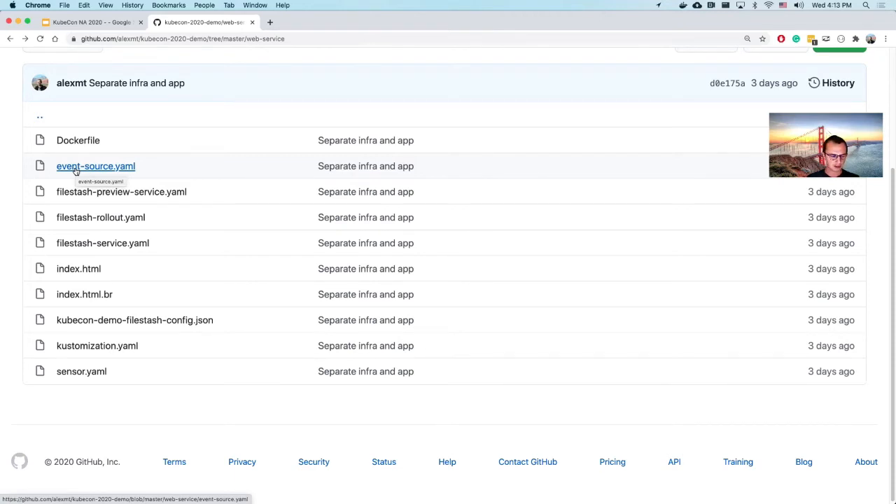
mouse_move(81, 376)
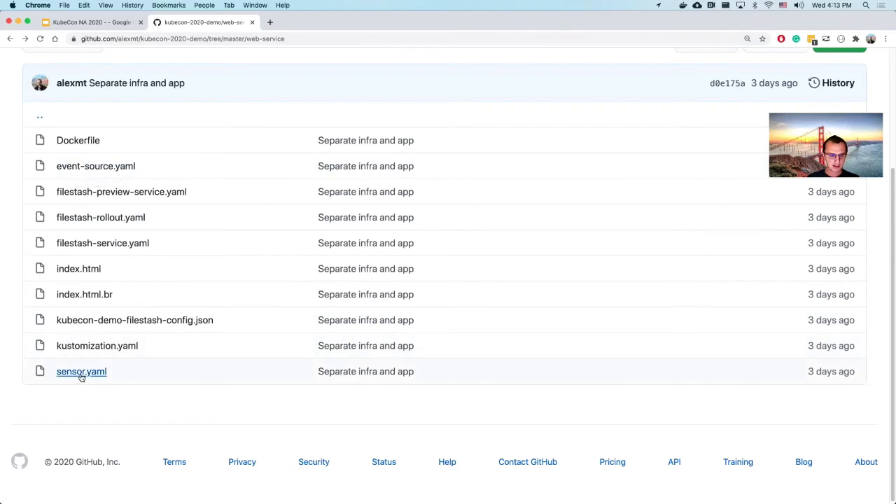
Open sensor.yaml with its minio-workflow-trigger from the web-service folder
click(81, 371)
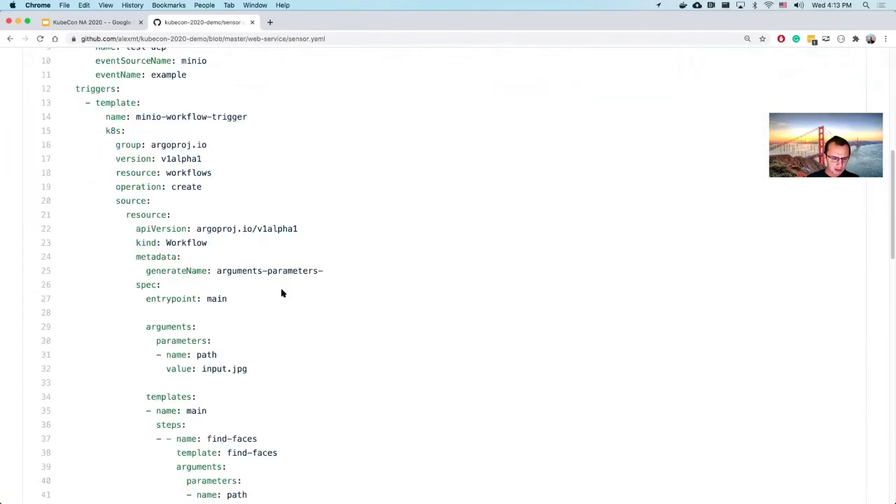
scroll(down, 3)
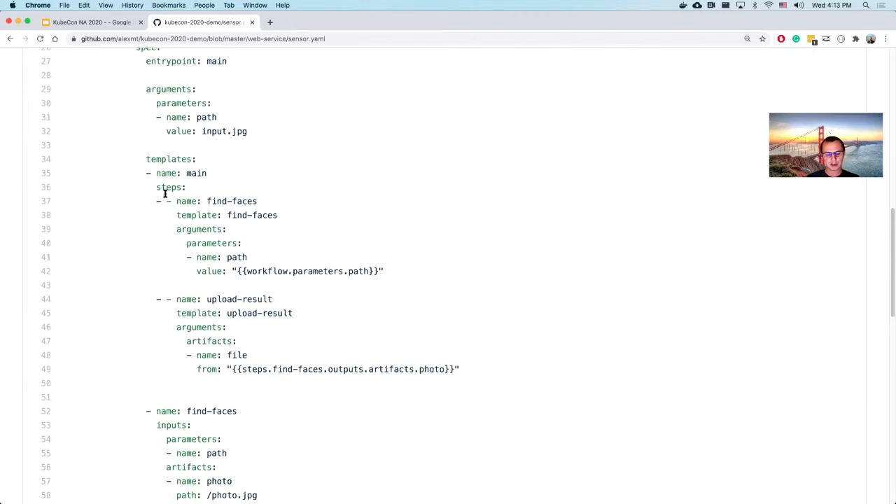
drag(145, 174, 397, 273)
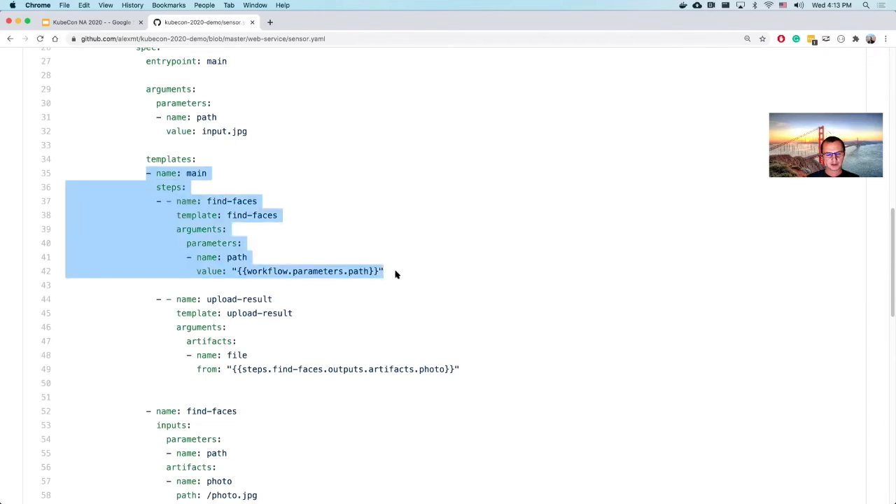
scroll(down, 3)
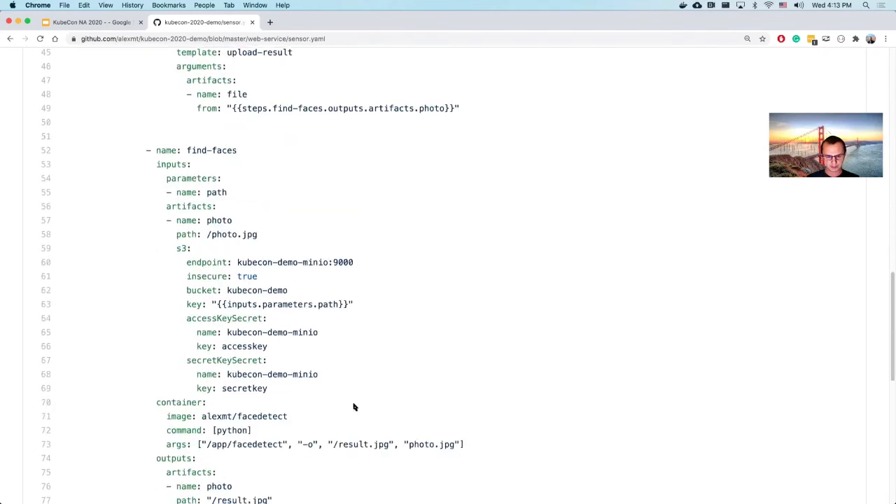
scroll(down, 3)
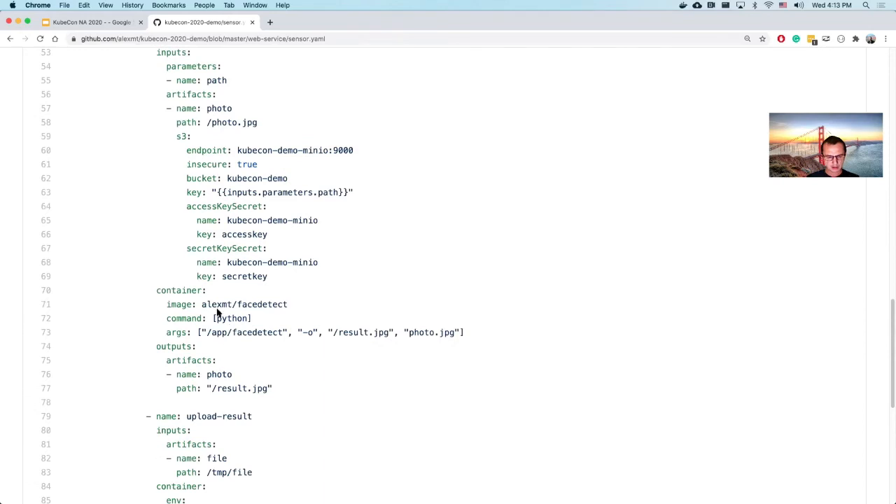
double_click(245, 306)
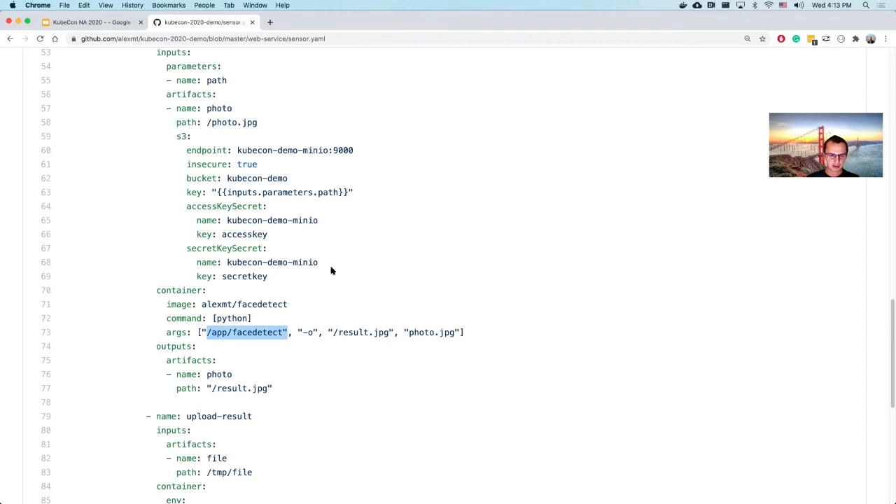
scroll(up, 3)
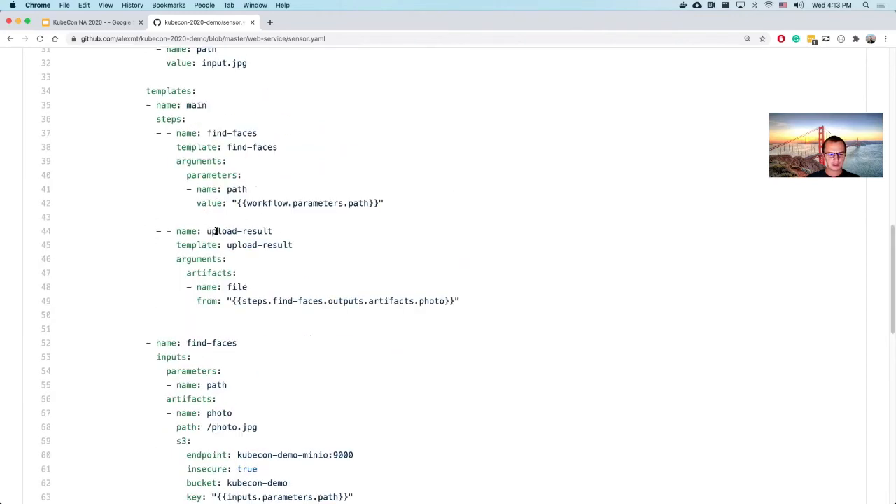
double_click(238, 231)
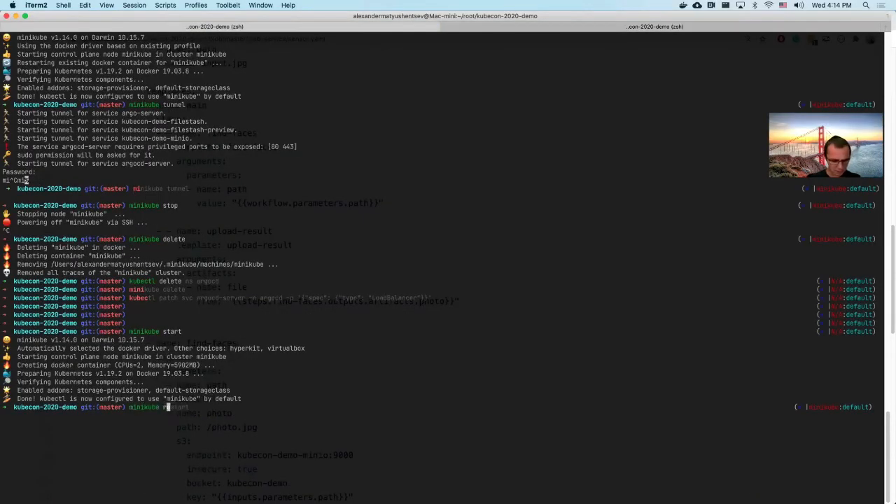
Create the demo.yaml Argo applications in argocd and patch argocd-server to type LoadBalancer
key(Enter)
text(kubectl patch svc argocd-server -n argocd -p '{"spec": {"type": "LoadBalancer"}}')
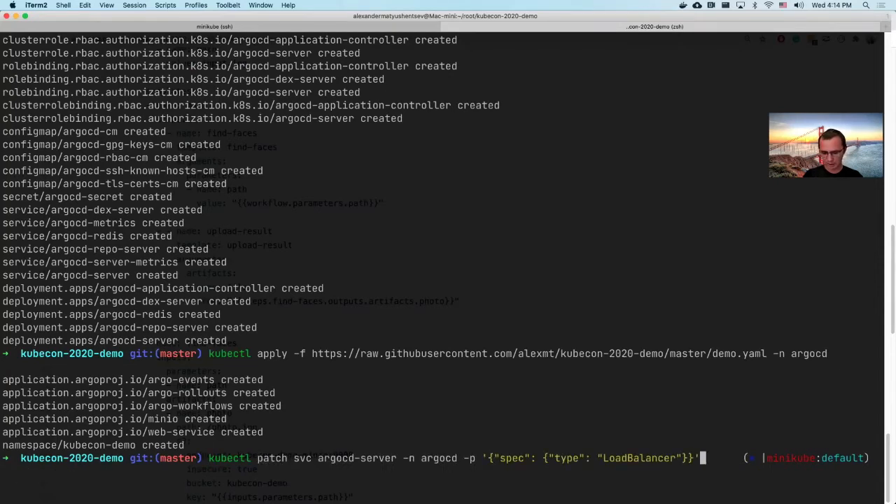
key(Return)
text(lo)
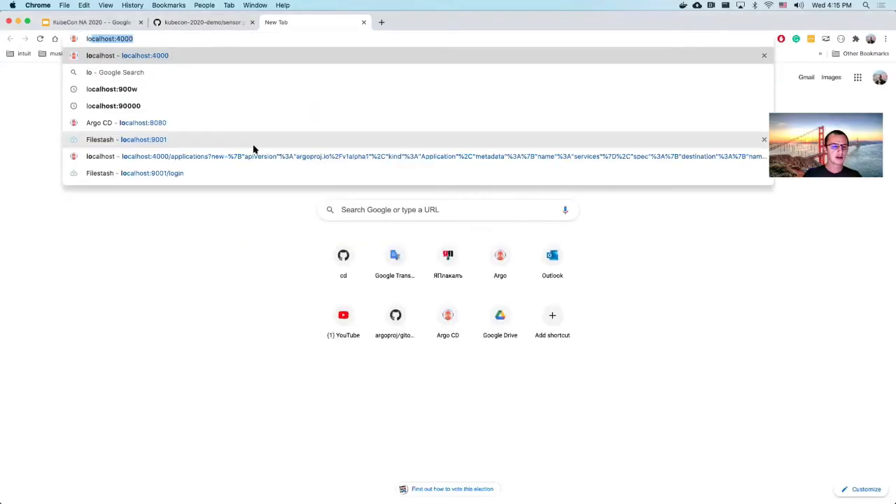
Load localhost and proceed past the certificate warning to the Argo CD login page
key(Backspace)
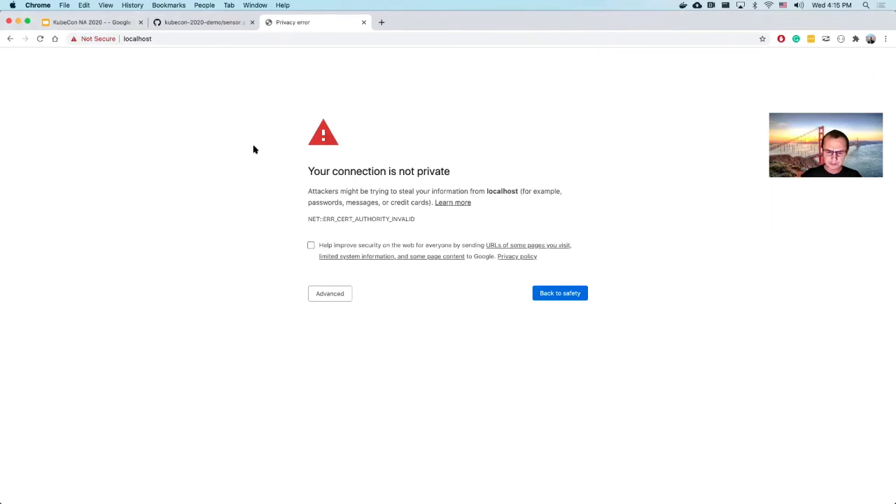
click(331, 294)
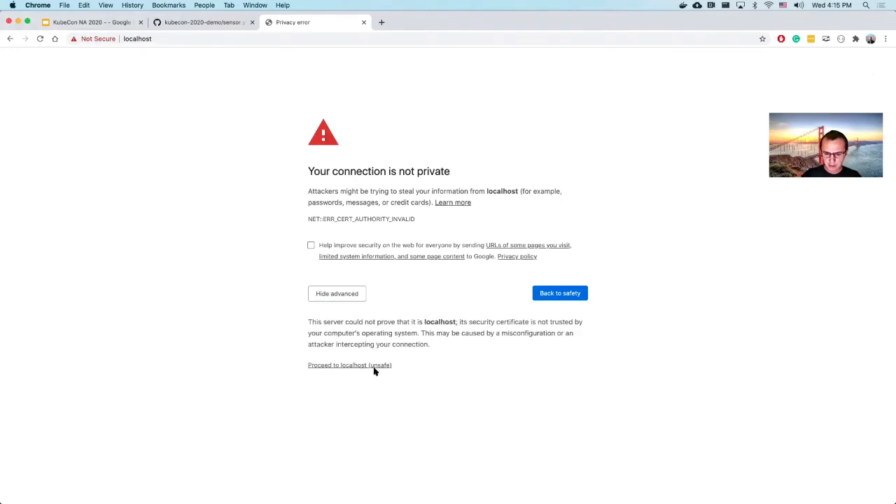
click(341, 364)
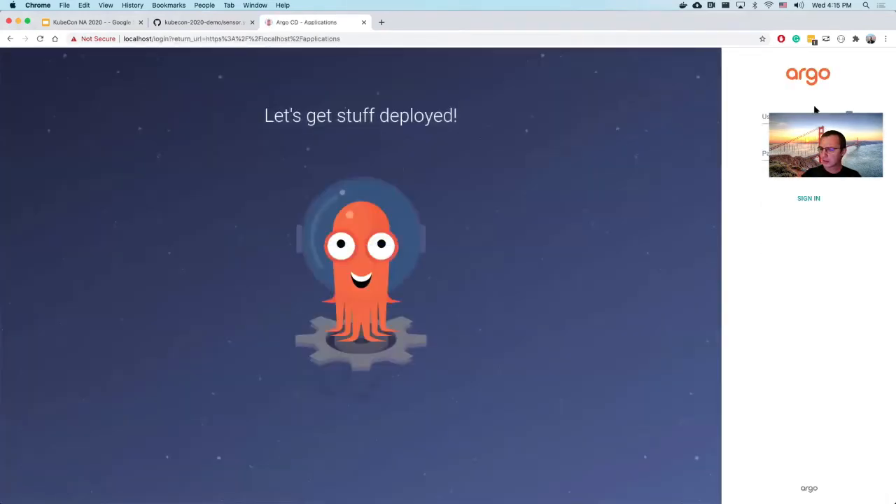
Sign in to Argo CD as admin to reach the applications overview
text(admin)
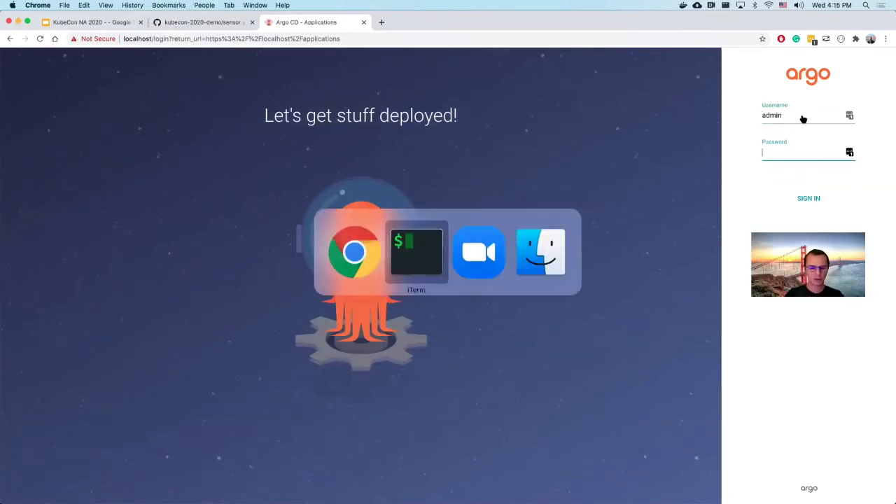
click(416, 252)
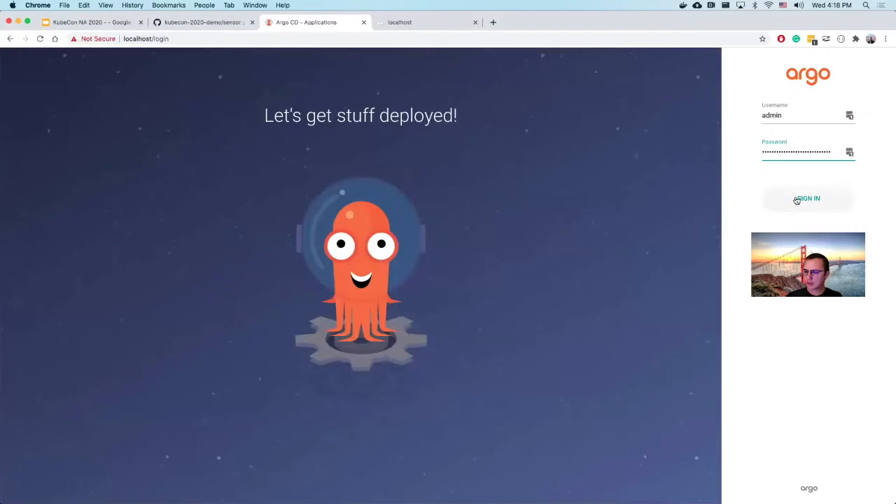
click(808, 198)
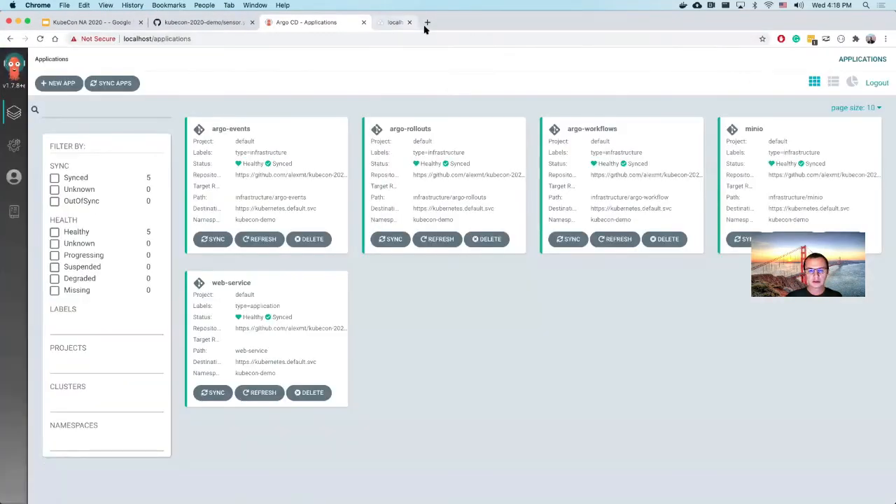
Close the extra localhost tab and open the argo-workflows application's details
click(409, 22)
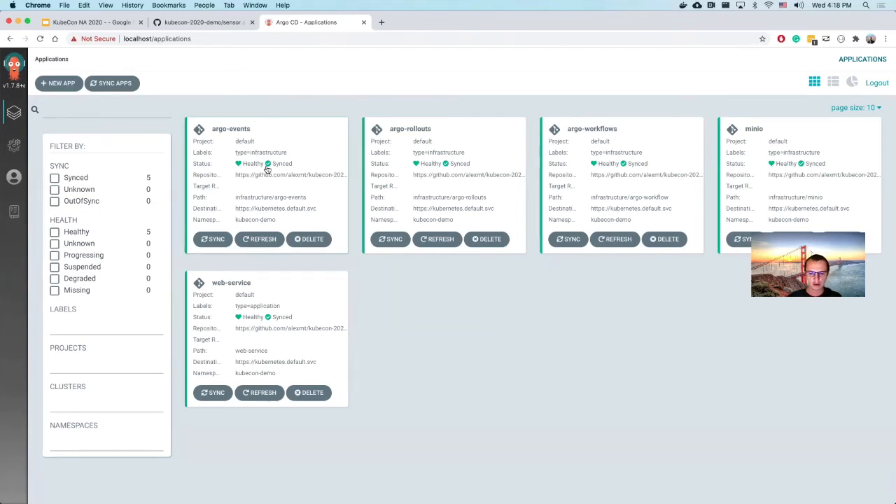
mouse_move(671, 375)
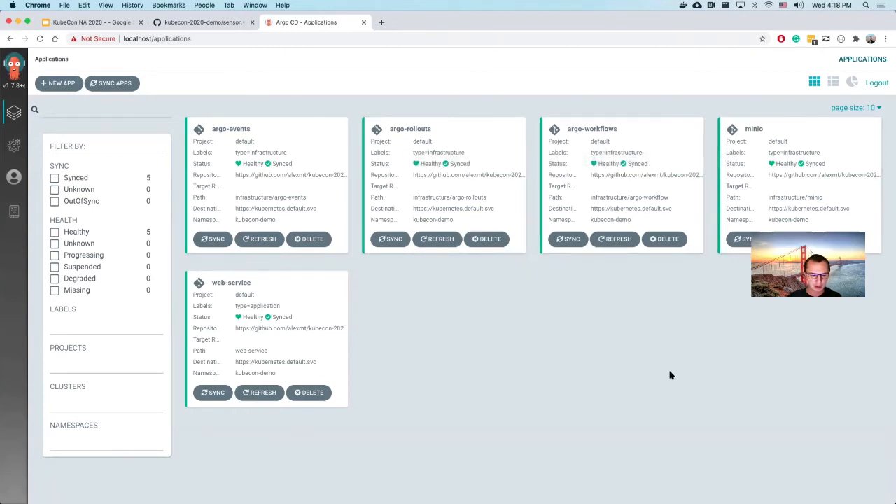
mouse_move(287, 345)
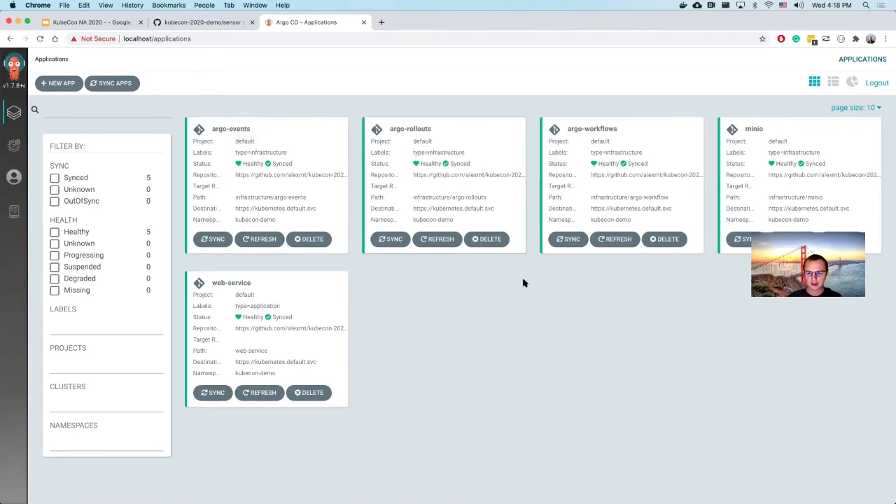
mouse_move(490, 375)
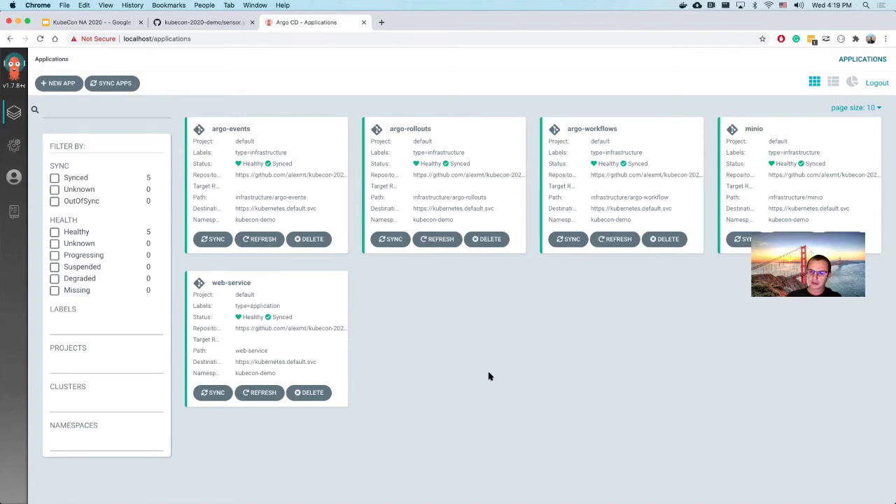
mouse_move(532, 356)
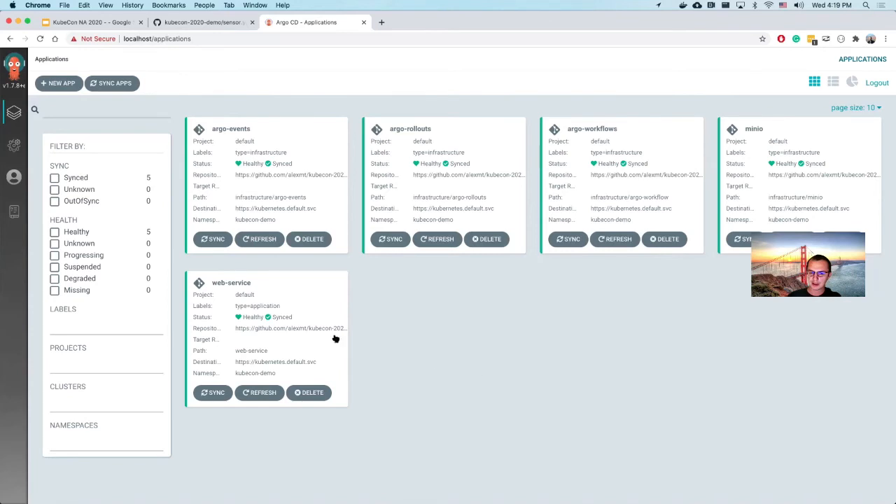
mouse_move(692, 206)
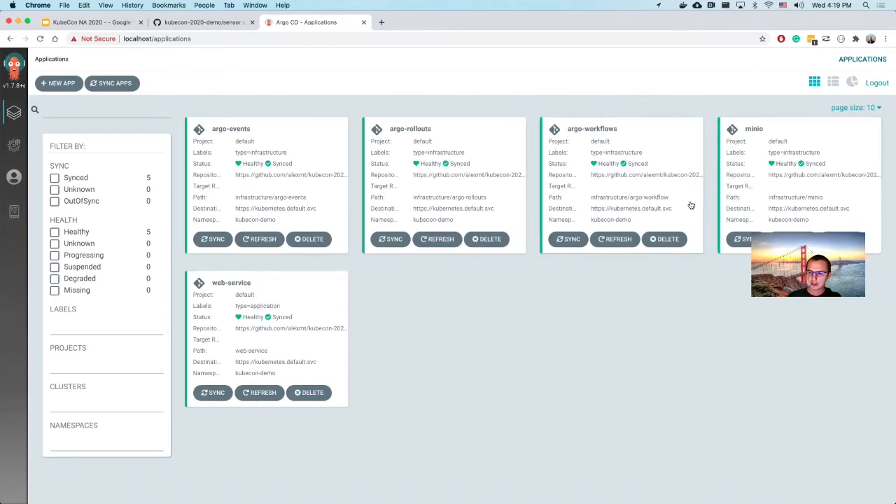
mouse_move(605, 151)
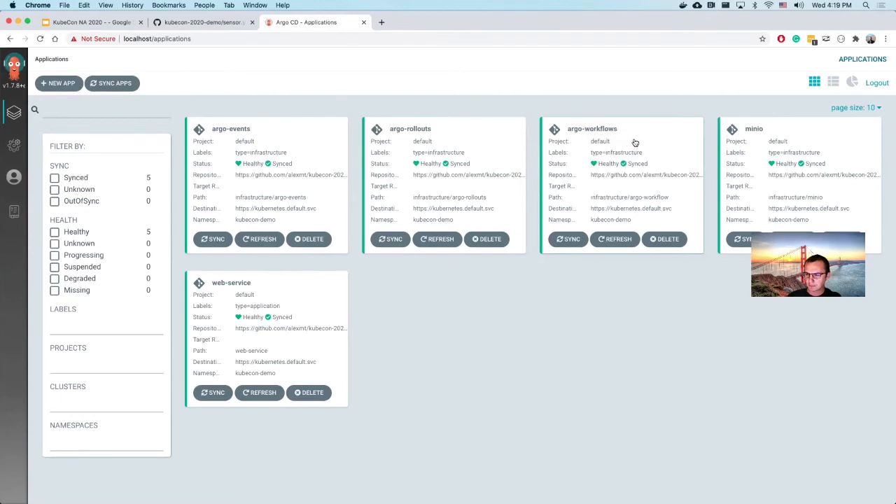
click(592, 128)
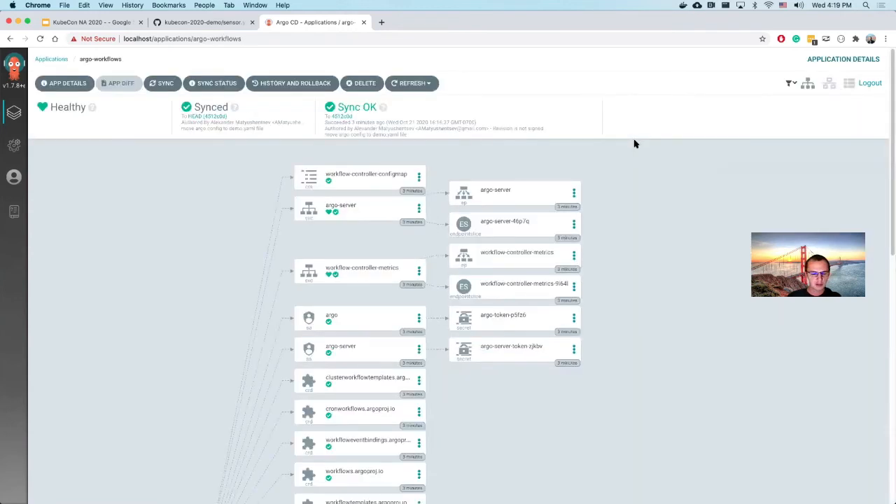
mouse_move(639, 196)
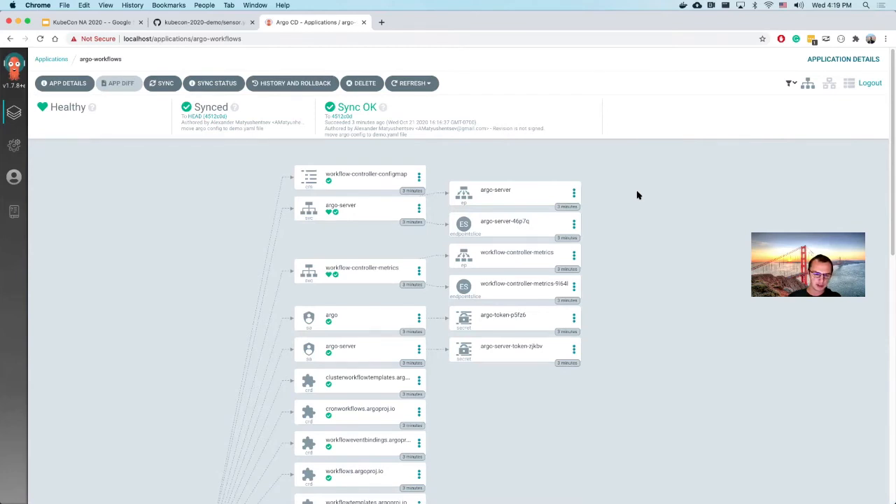
mouse_move(250, 218)
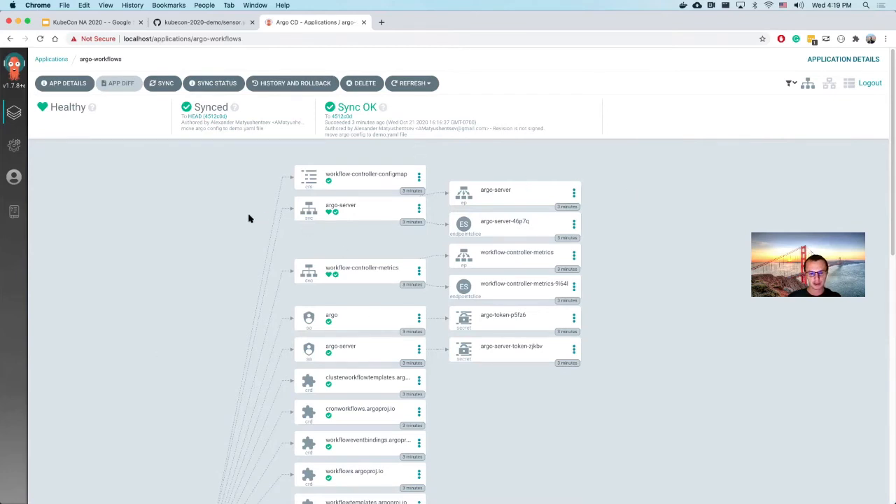
Scroll the argo-workflows resource tree down to the root application node
scroll(down, 3)
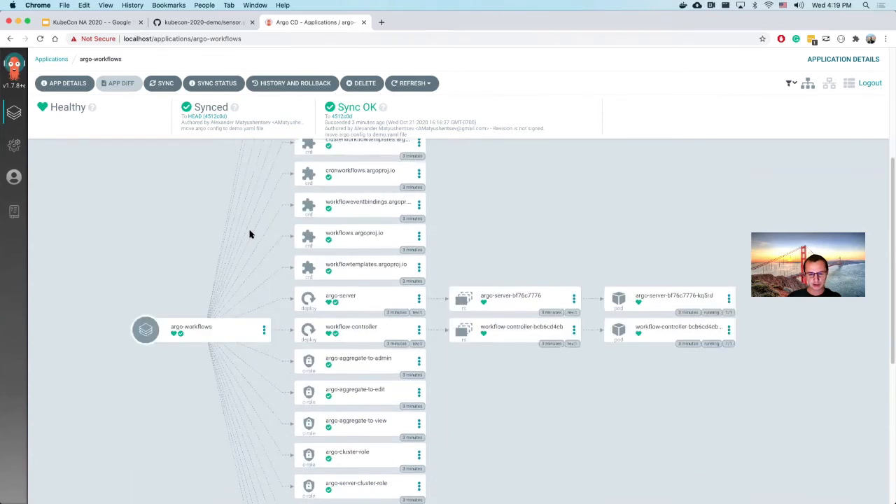
mouse_move(333, 406)
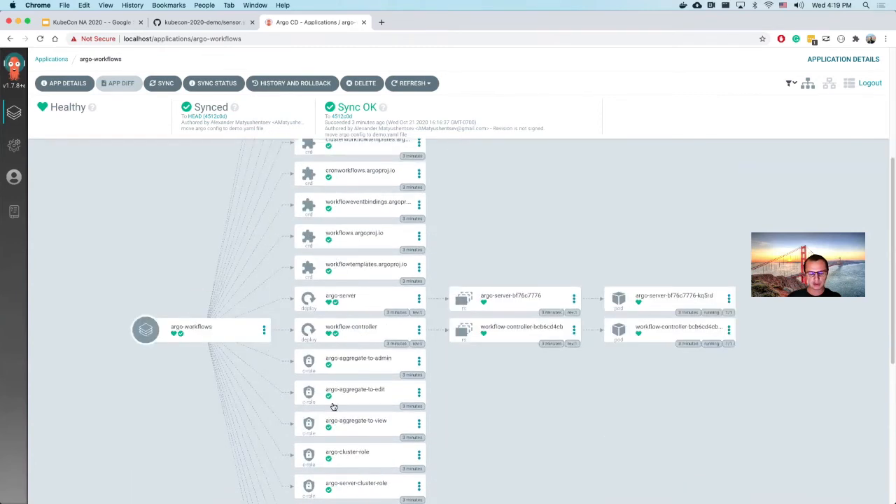
mouse_move(185, 283)
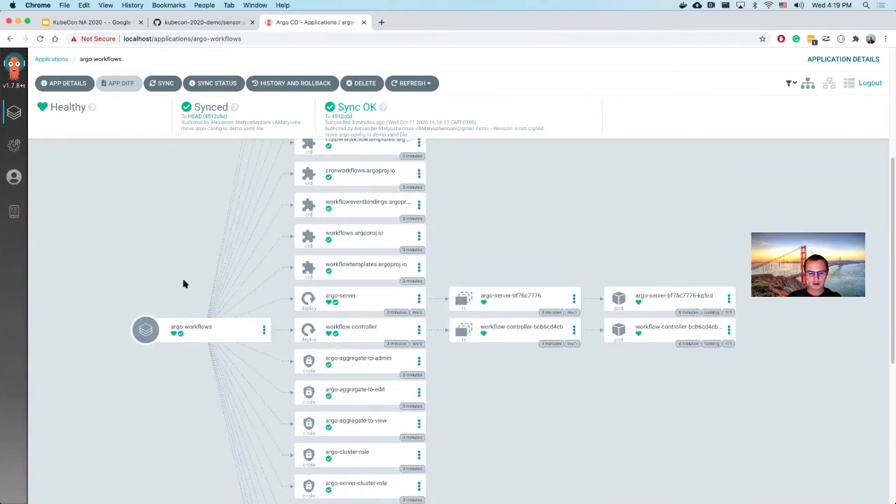
mouse_move(490, 420)
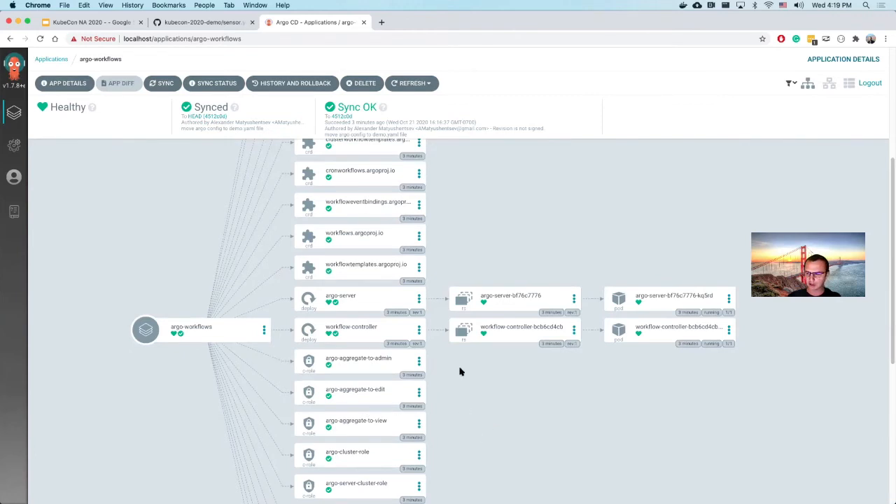
mouse_move(781, 151)
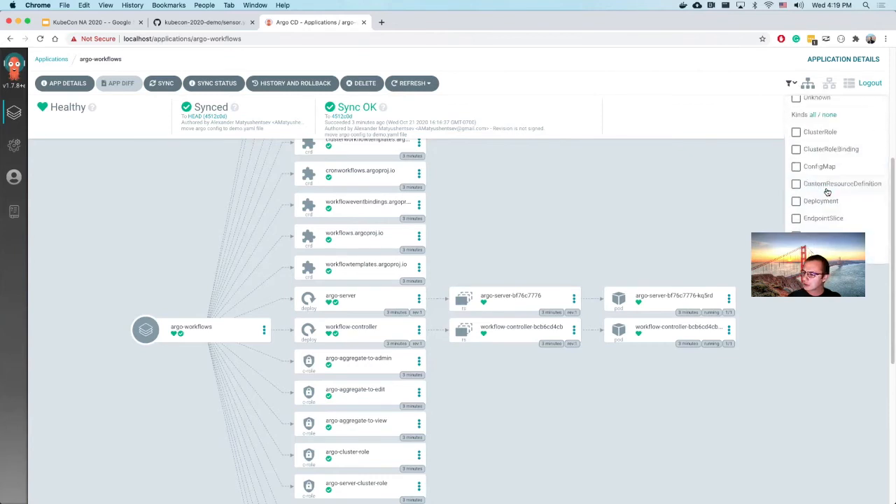
Filter the tree to Service resources and inspect the argo-server service's hostname
scroll(down, 3)
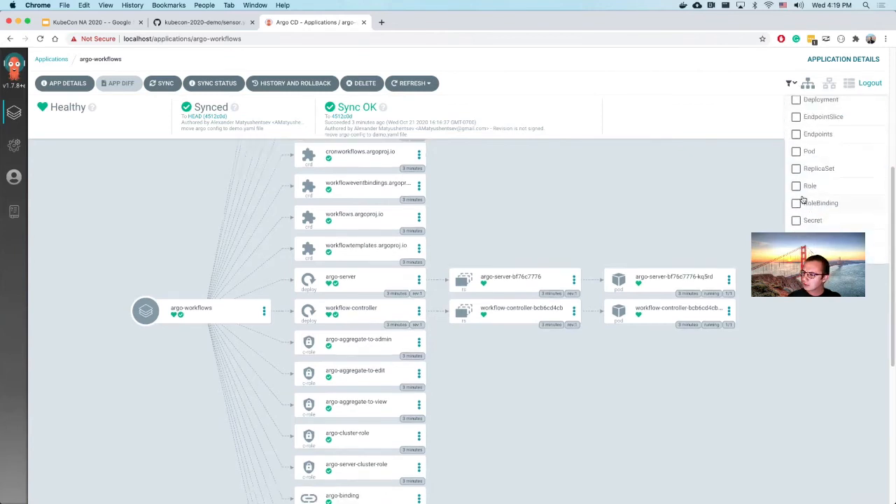
click(706, 238)
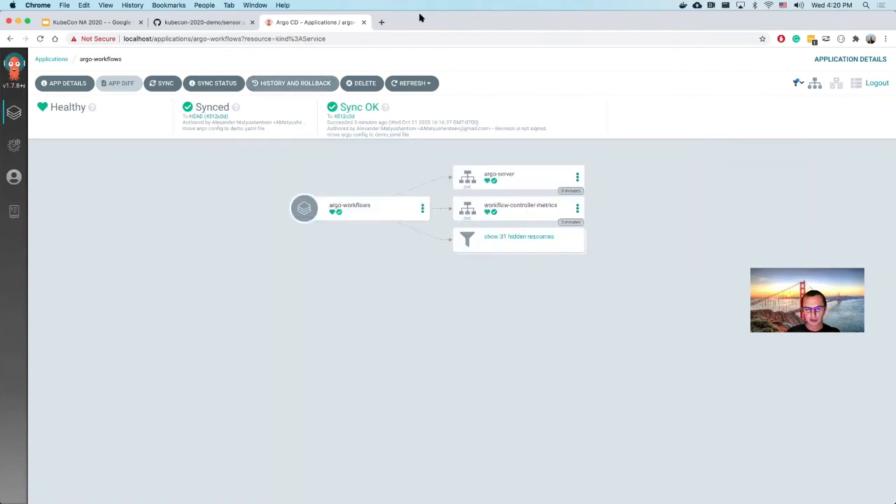
mouse_move(487, 181)
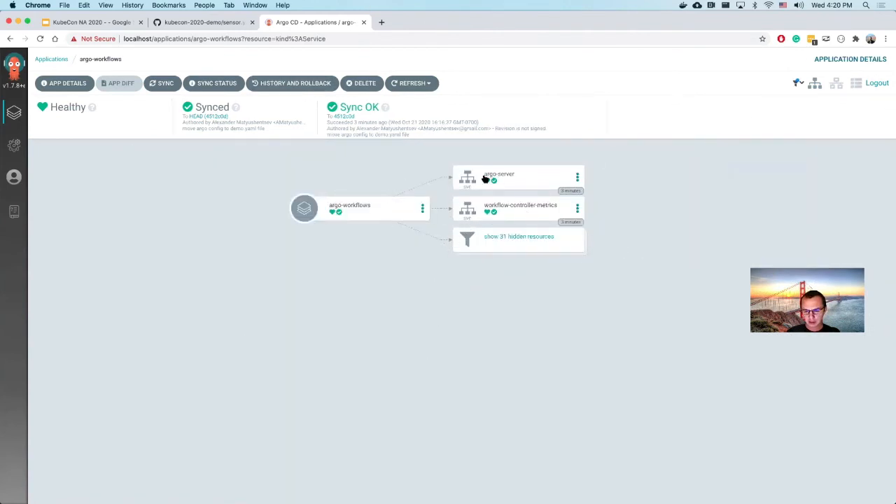
click(499, 176)
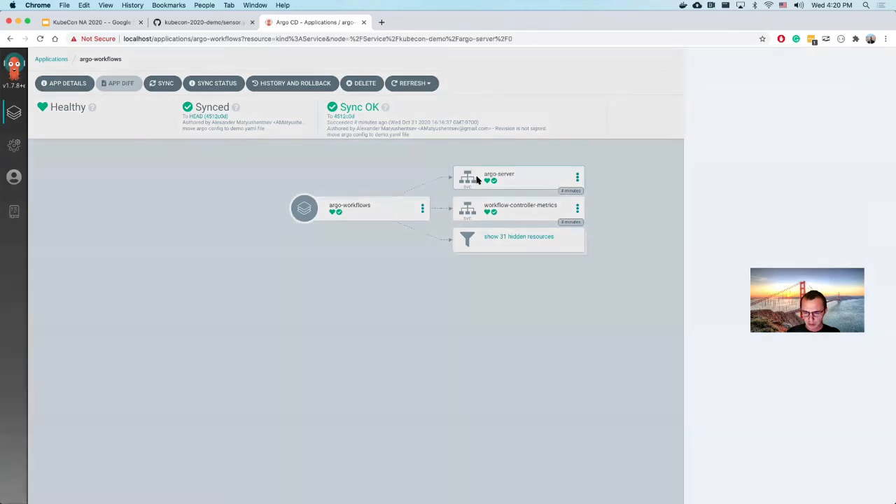
click(498, 179)
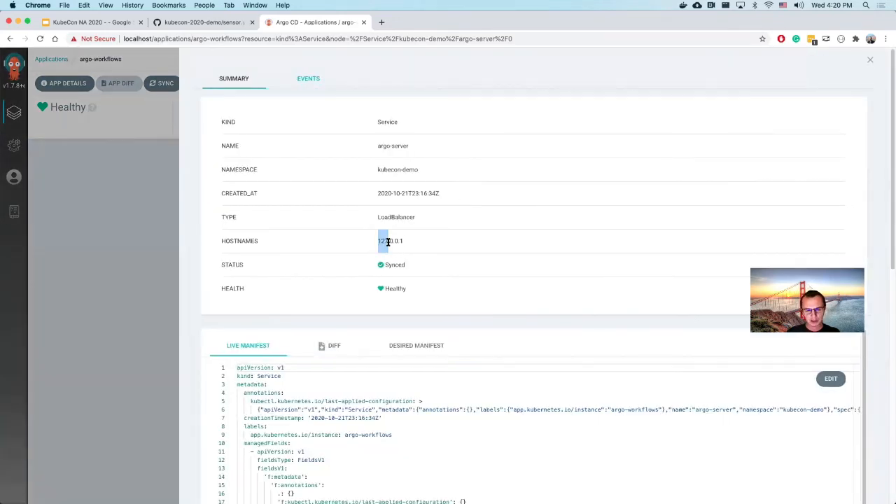
Scroll the argo-server Live Manifest to the port section and select its port number
scroll(down, 3)
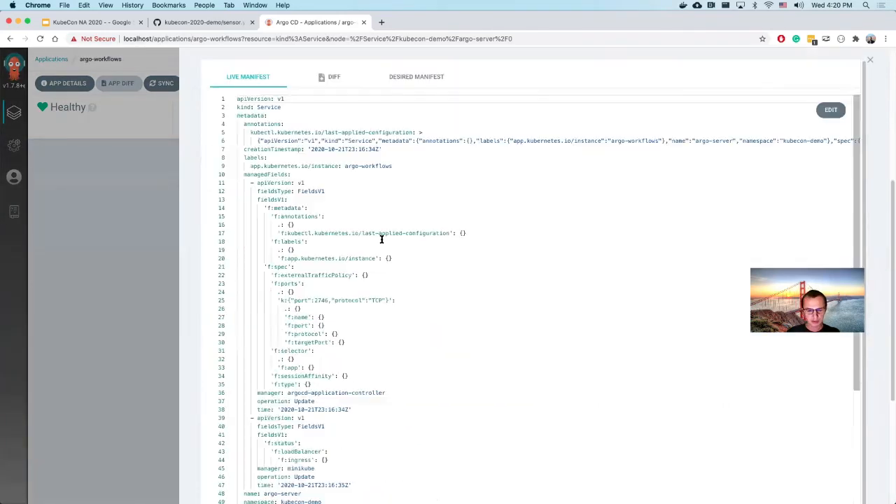
scroll(down, 3)
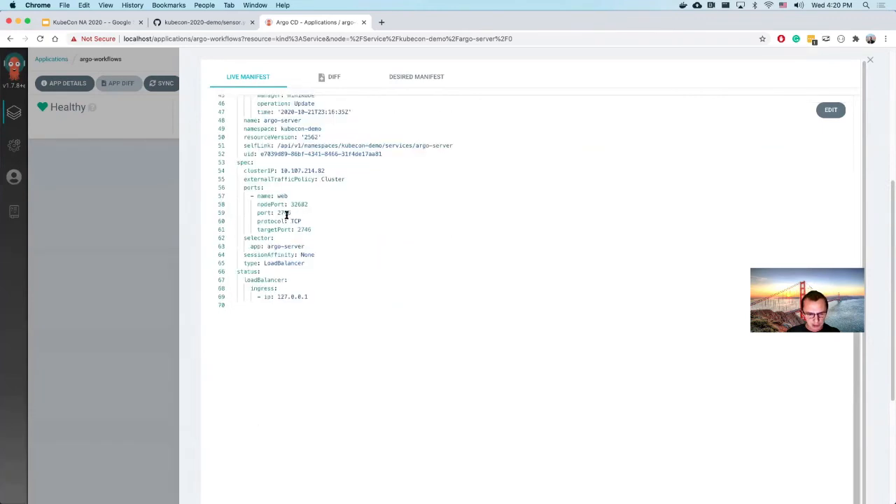
double_click(284, 213)
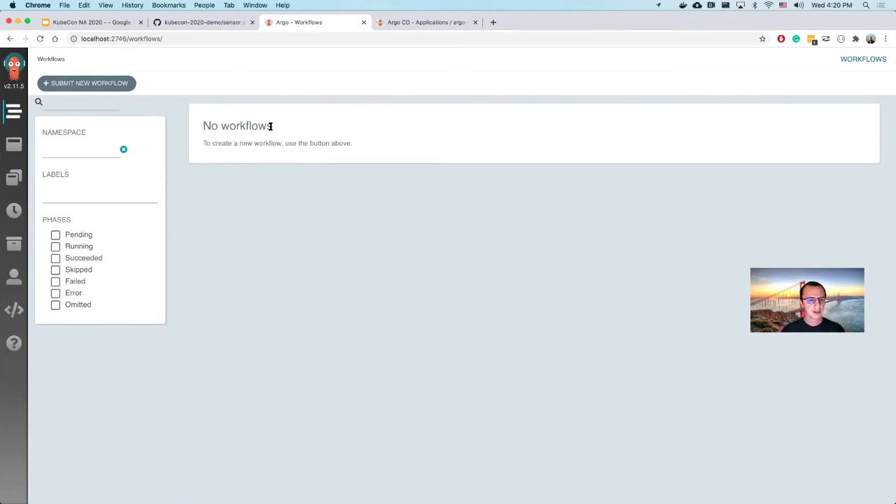
mouse_move(272, 218)
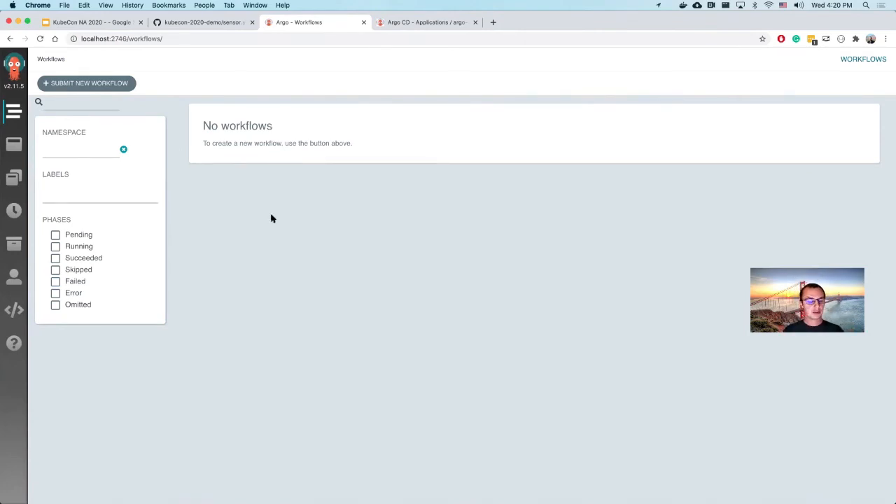
mouse_move(274, 174)
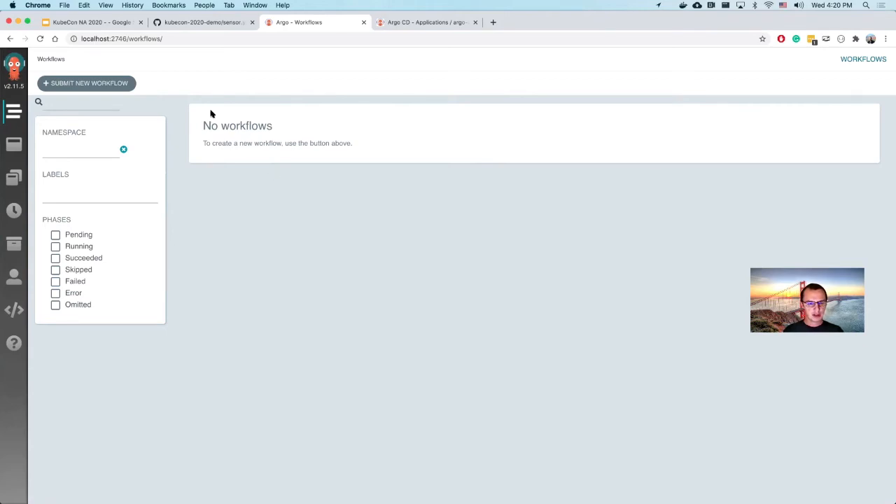
mouse_move(294, 274)
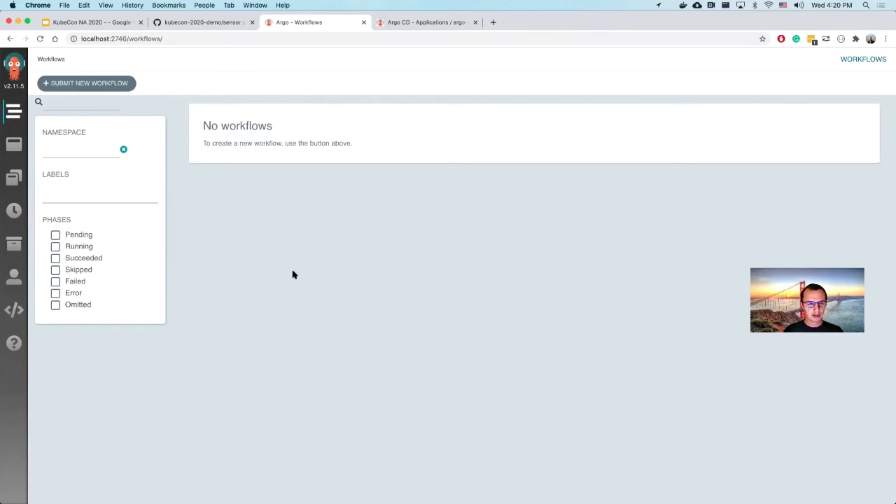
mouse_move(277, 122)
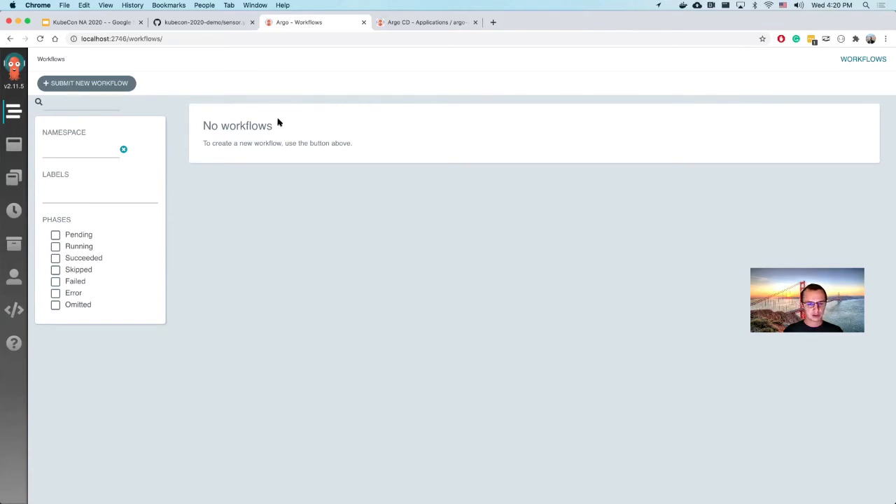
mouse_move(333, 224)
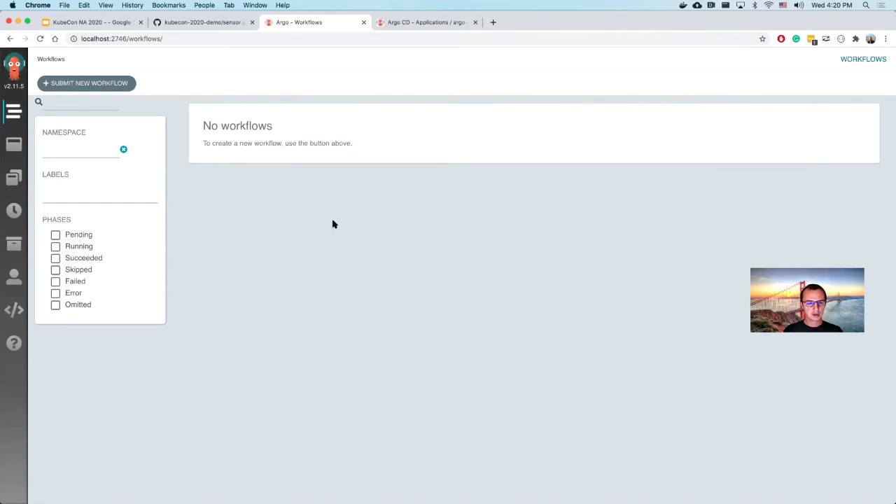
mouse_move(229, 106)
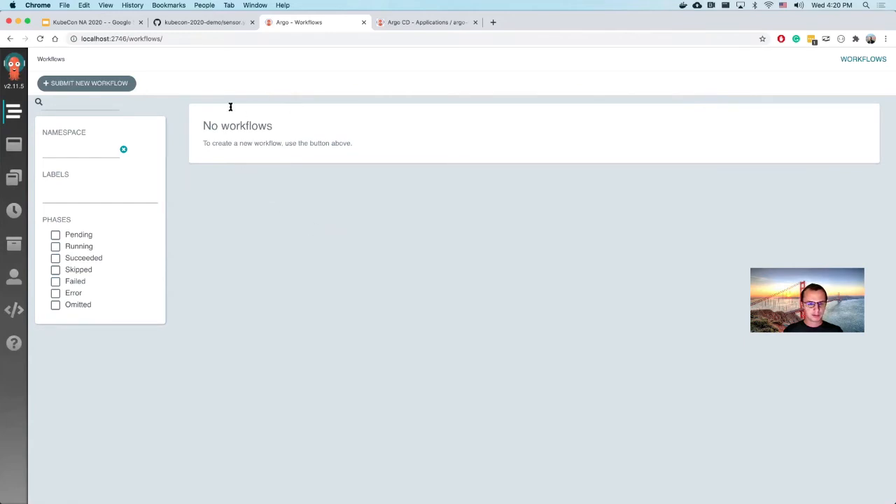
mouse_move(270, 95)
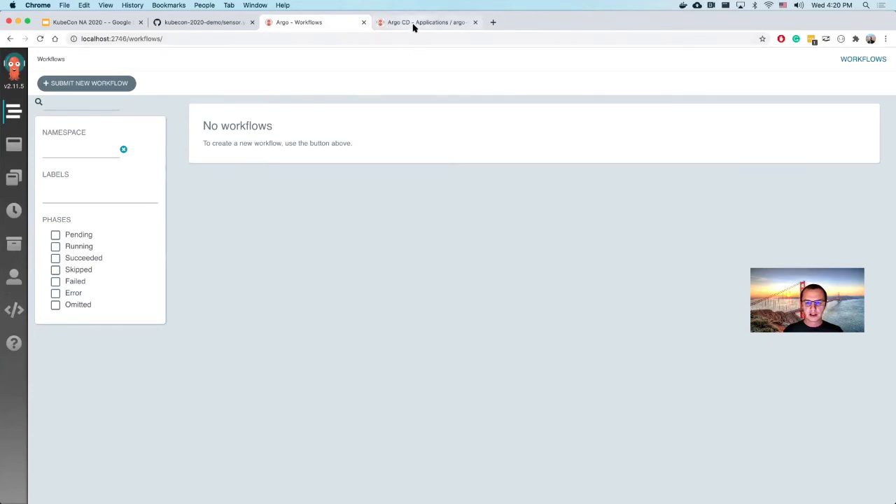
Inspect the web-service app's kubecon-demo-filestash service Live Manifest down to its port
click(417, 22)
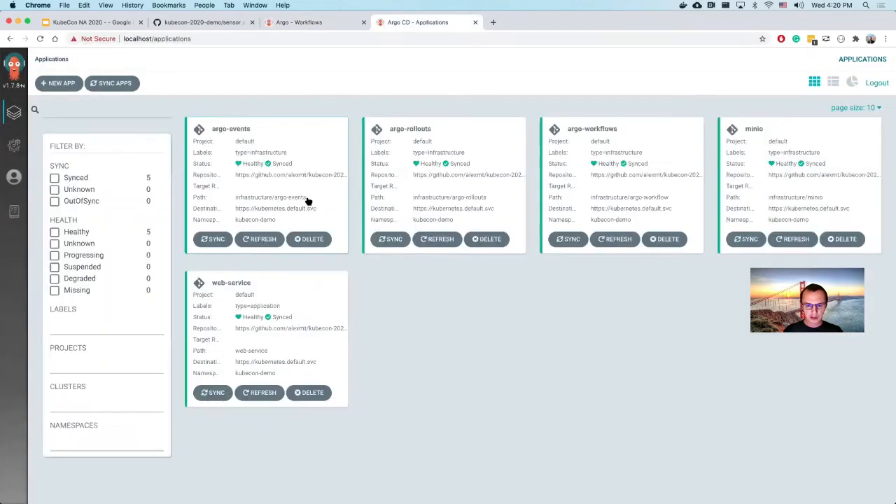
click(232, 283)
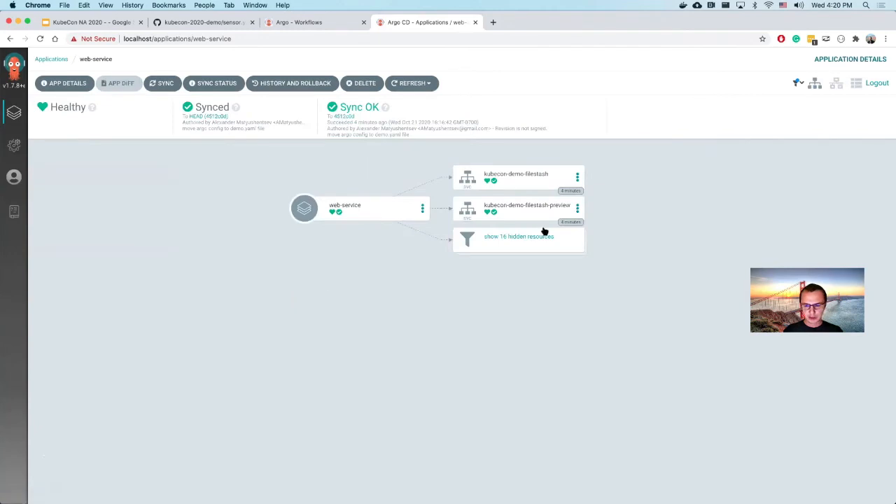
mouse_move(515, 181)
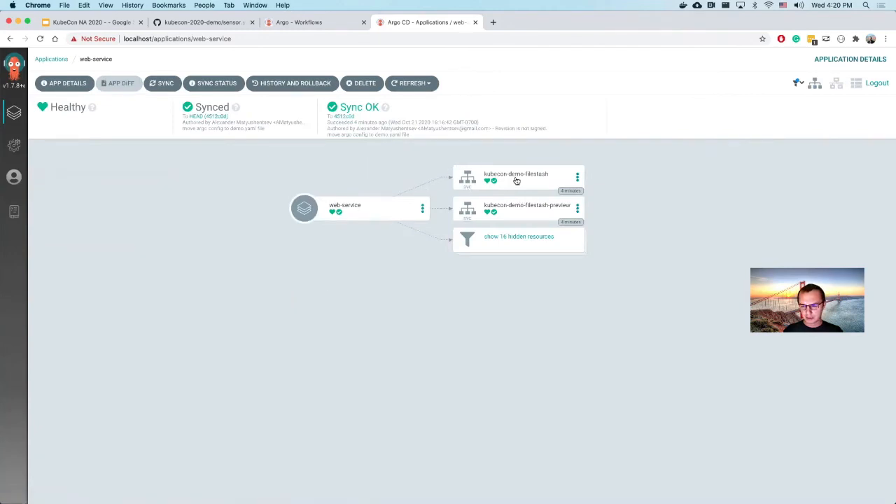
click(514, 179)
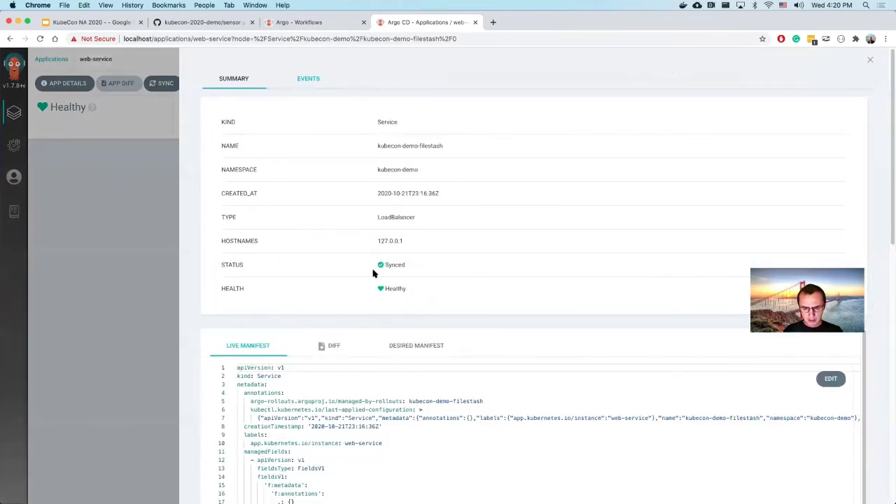
scroll(down, 3)
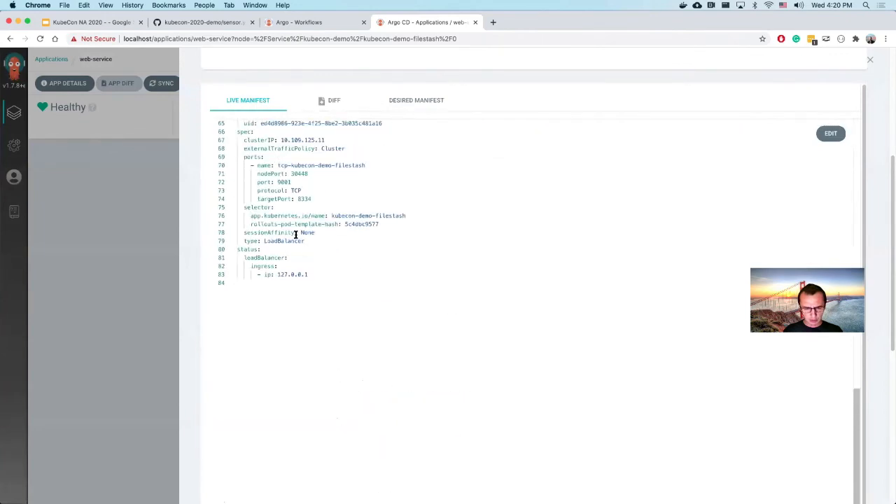
double_click(280, 182)
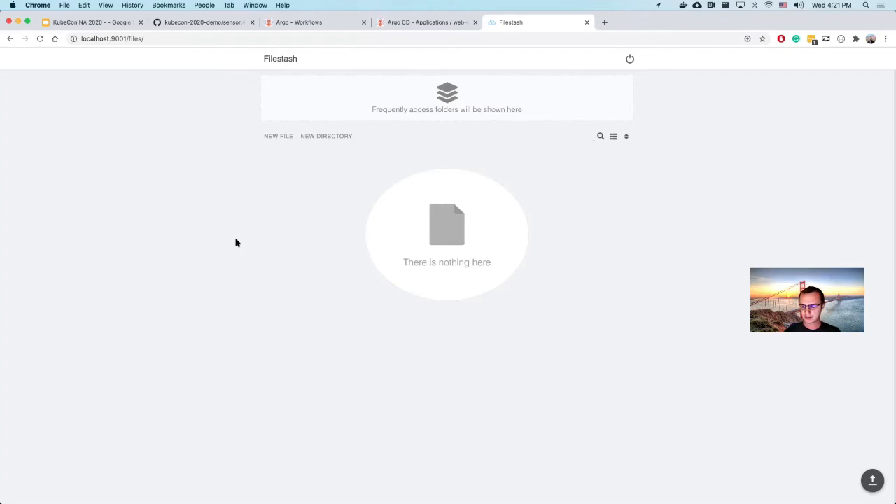
mouse_move(484, 364)
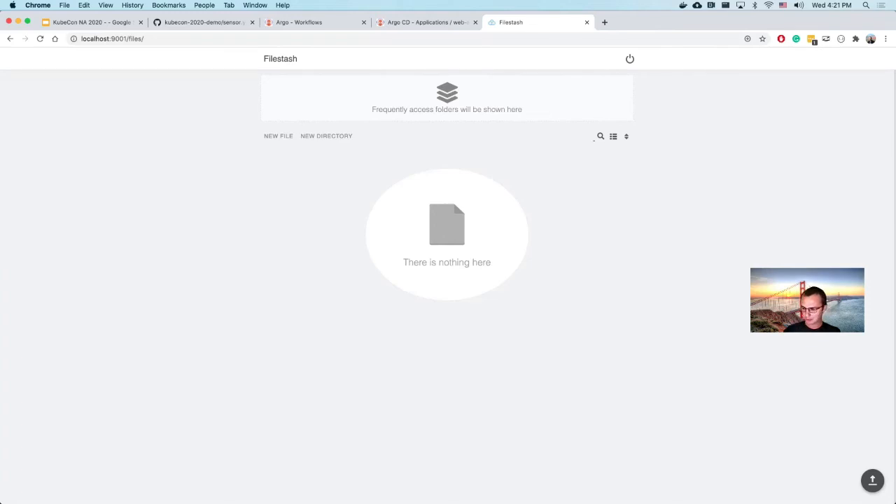
mouse_move(872, 480)
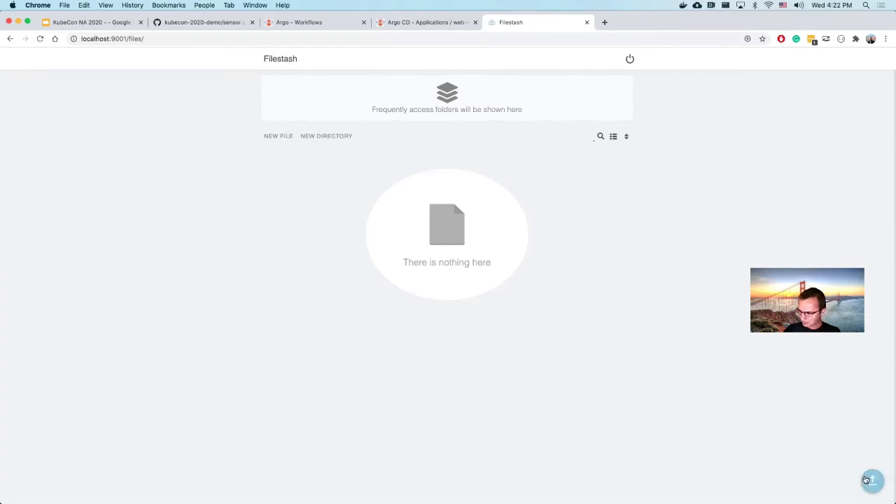
Upload friends.jpg from /tmp to Filestash and return to the workflows list
click(872, 480)
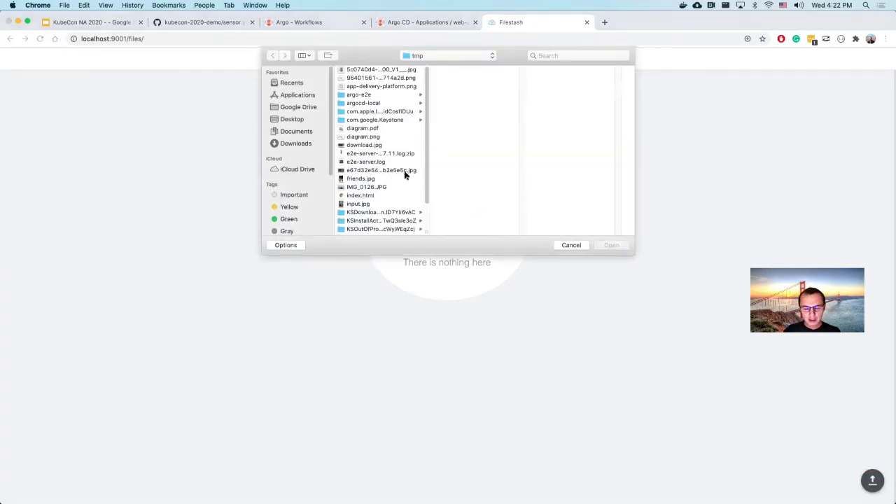
click(361, 179)
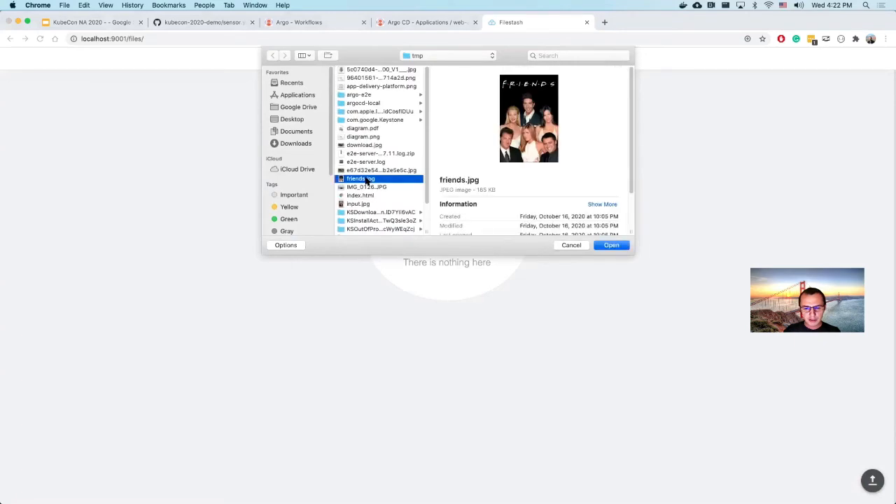
mouse_move(583, 177)
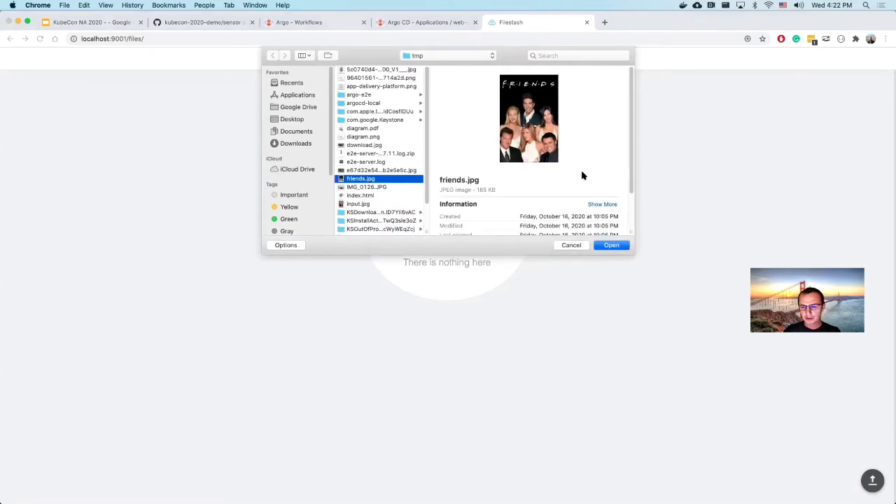
click(610, 245)
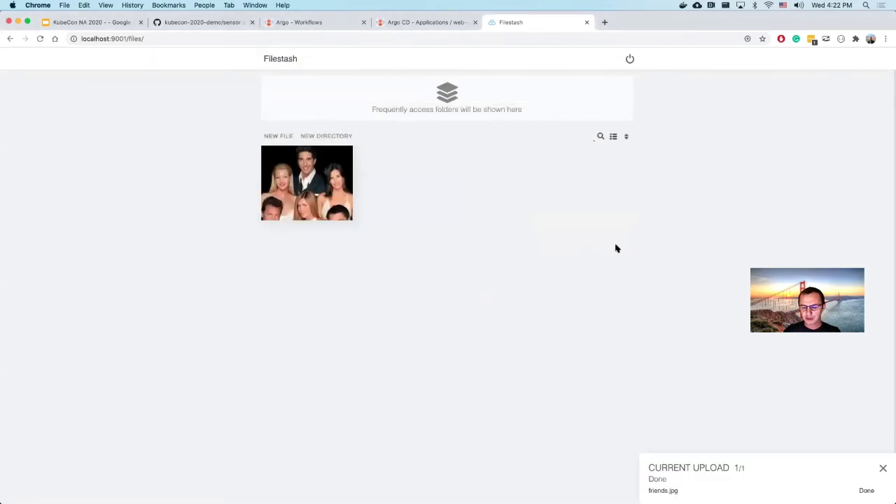
mouse_move(479, 218)
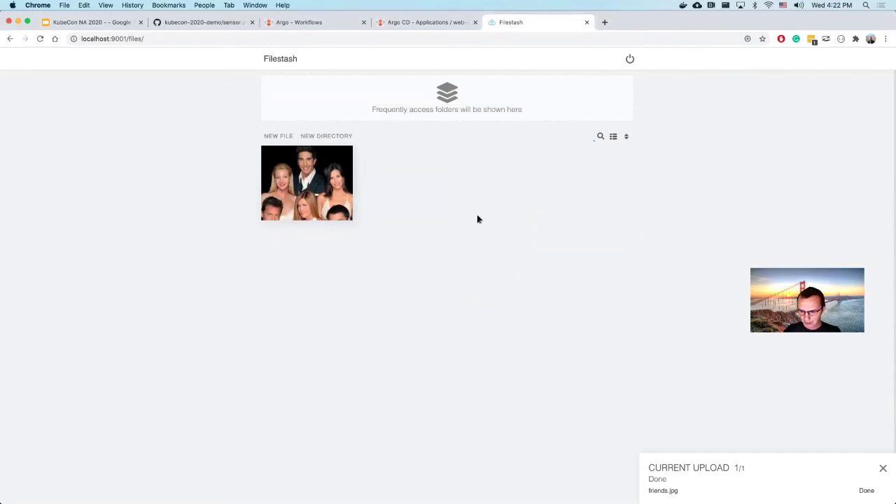
mouse_move(297, 191)
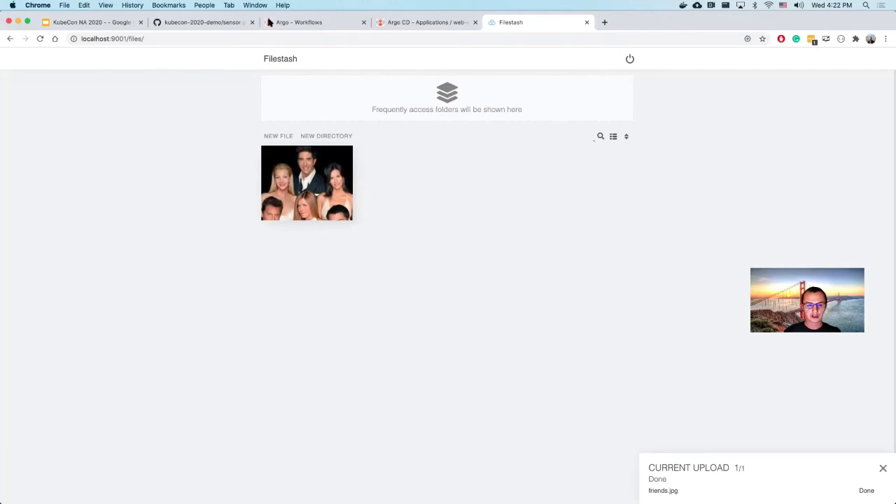
click(308, 23)
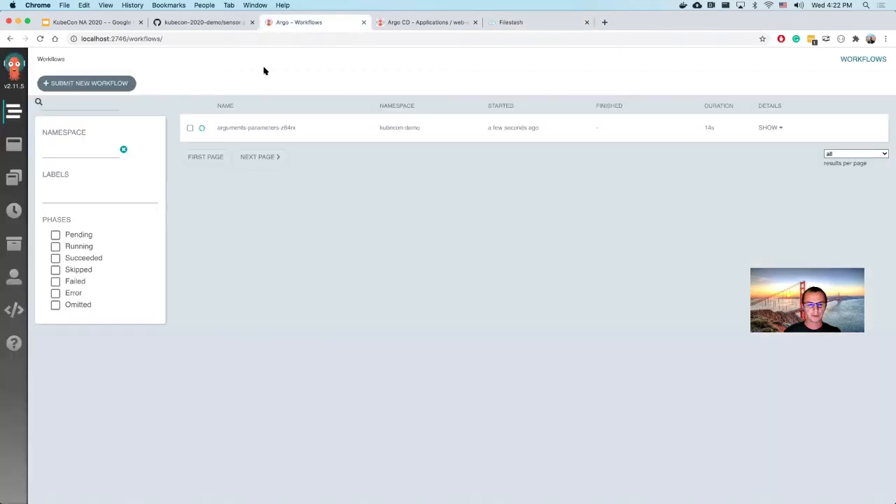
mouse_move(307, 90)
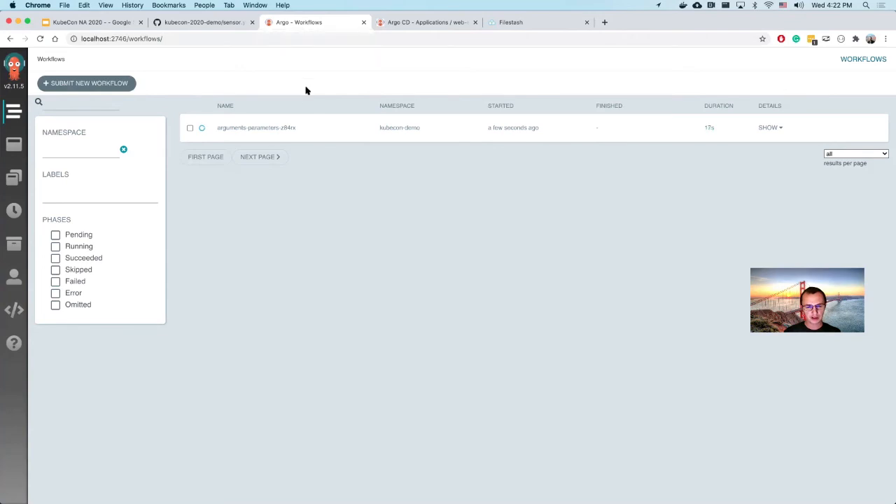
mouse_move(247, 132)
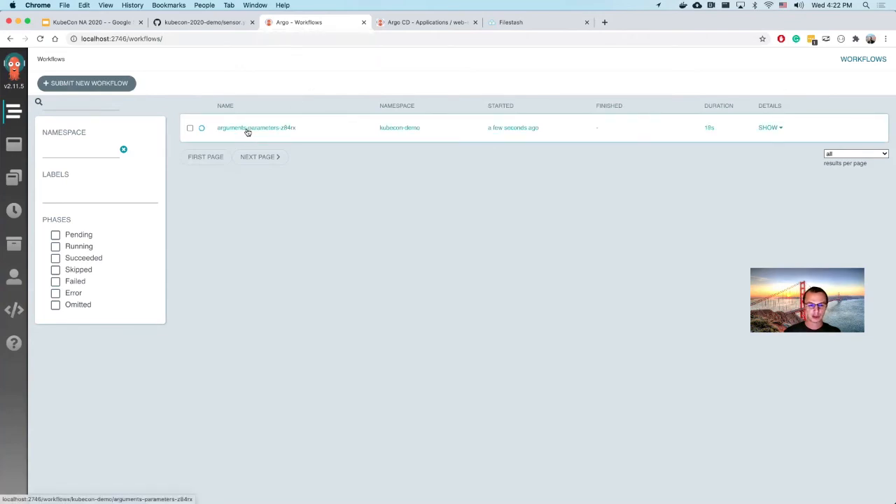
Open the arguments-parameters-z84rx workflow's details graph
click(246, 127)
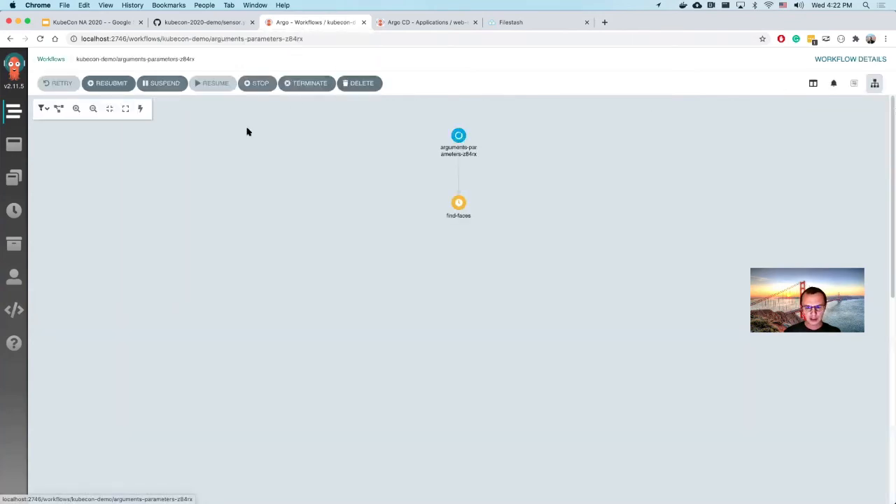
mouse_move(325, 193)
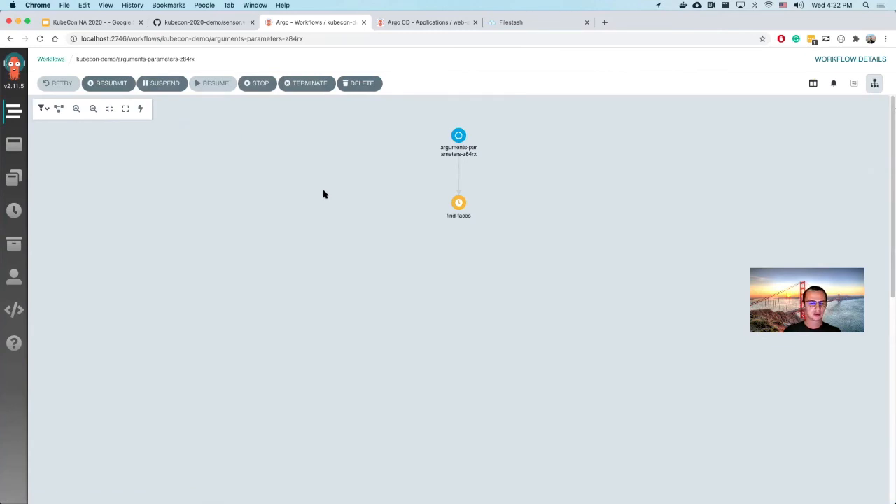
mouse_move(452, 120)
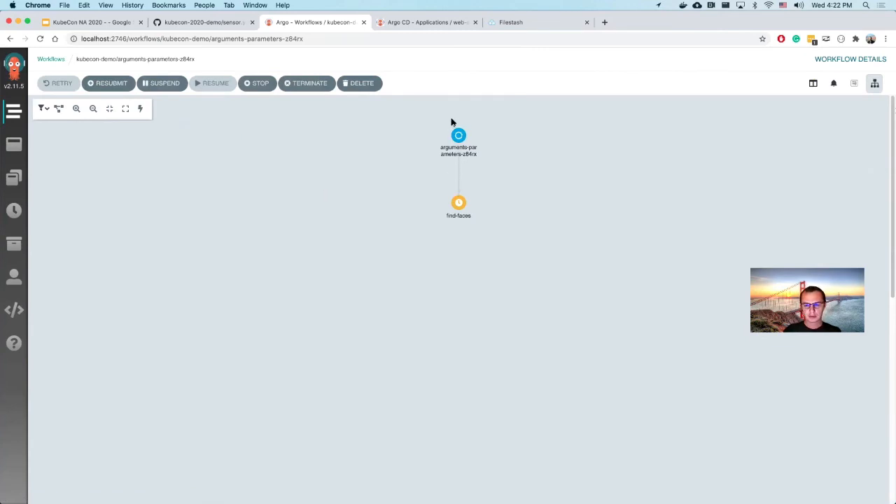
mouse_move(422, 140)
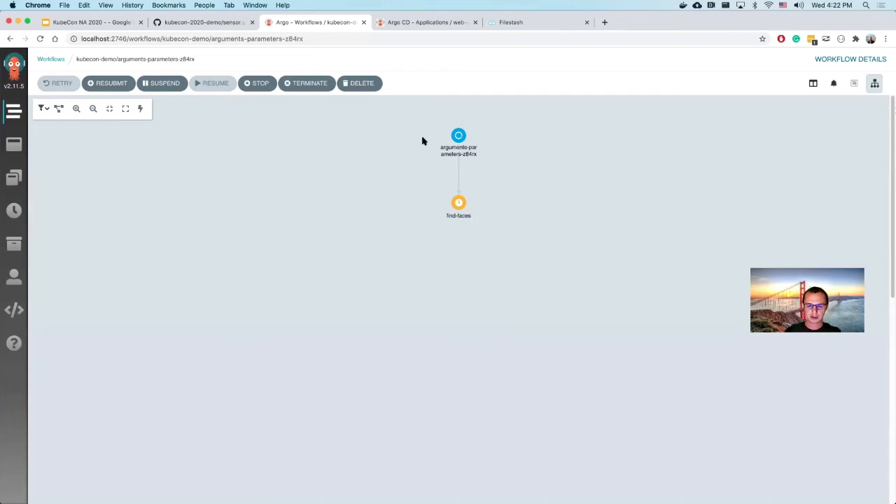
mouse_move(481, 280)
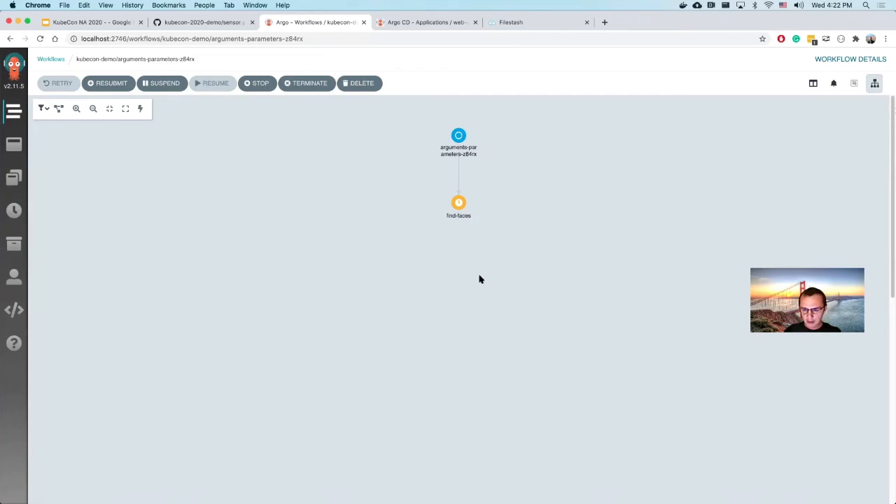
mouse_move(411, 249)
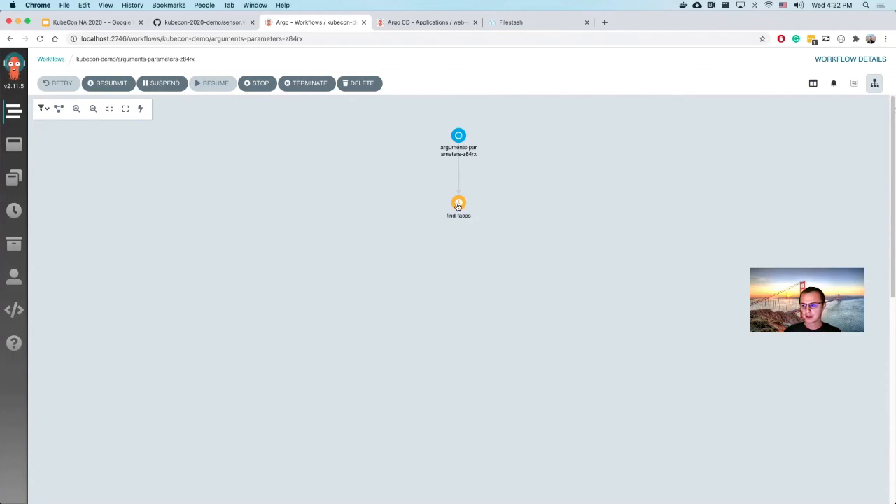
Show the find-faces step's details and its pod events
click(458, 202)
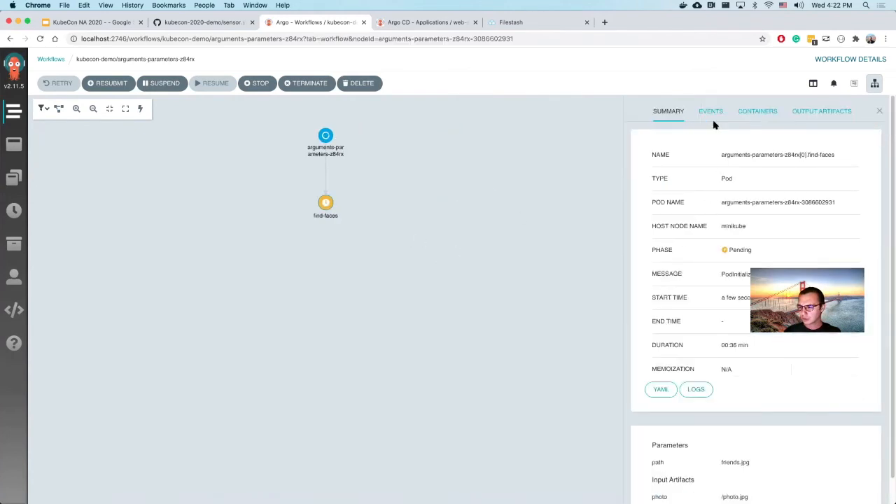
click(712, 110)
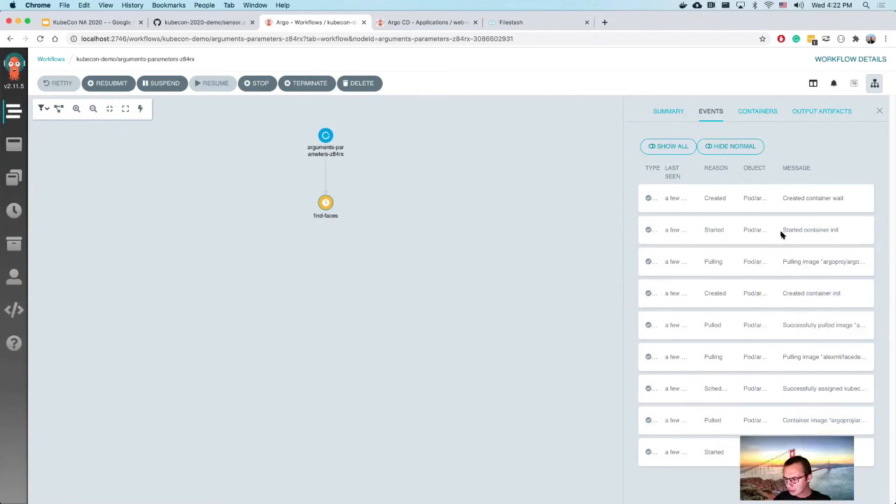
mouse_move(796, 179)
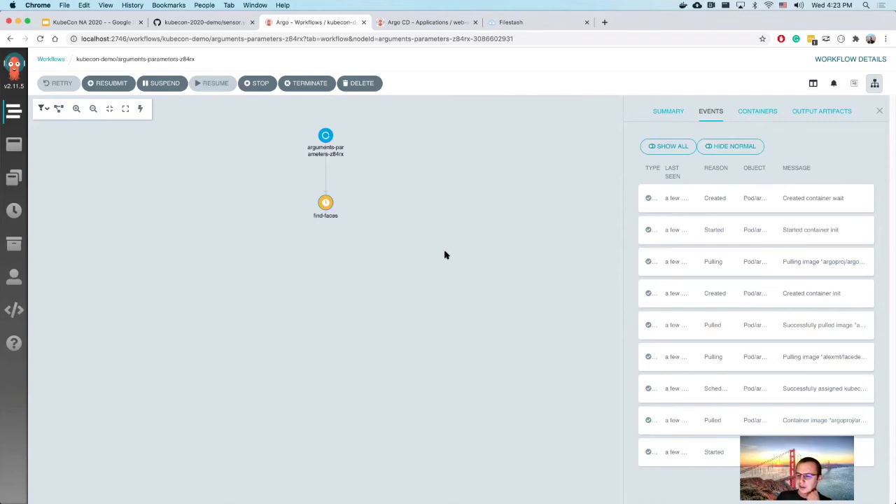
mouse_move(603, 303)
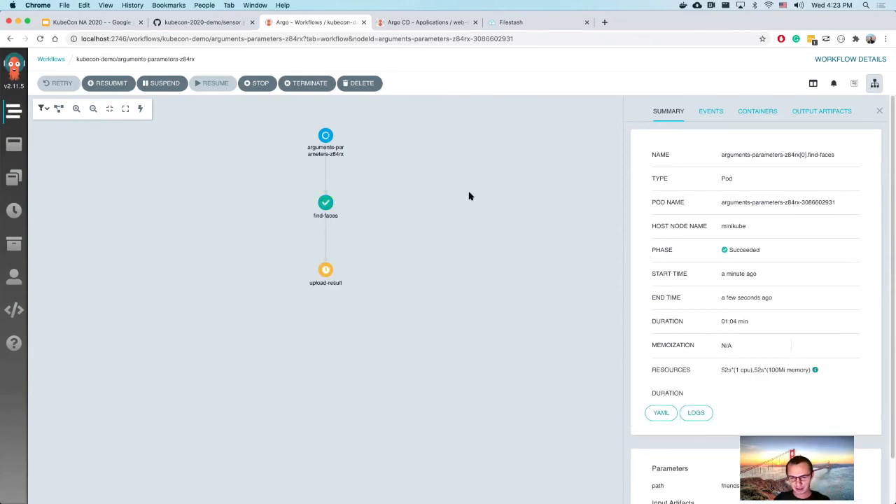
mouse_move(497, 249)
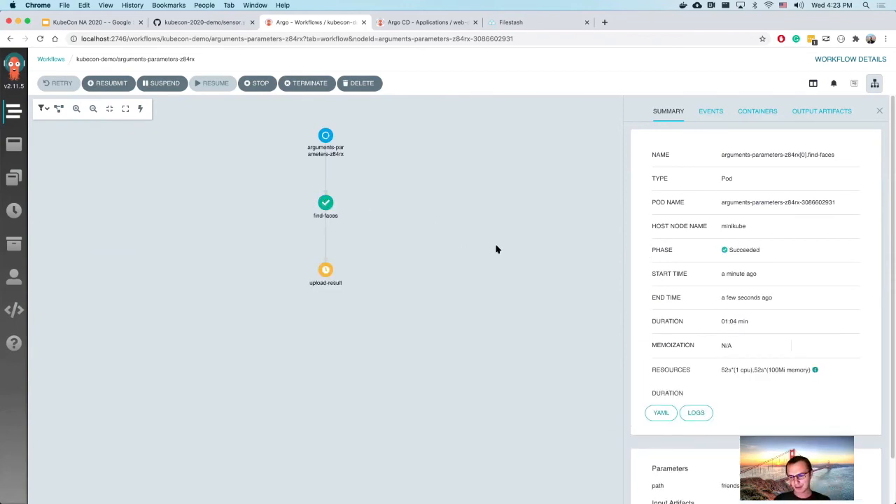
mouse_move(594, 300)
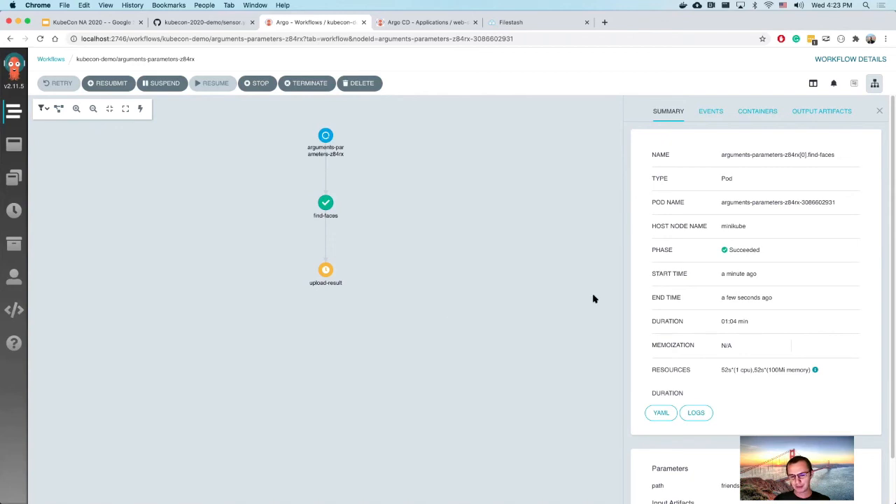
mouse_move(437, 299)
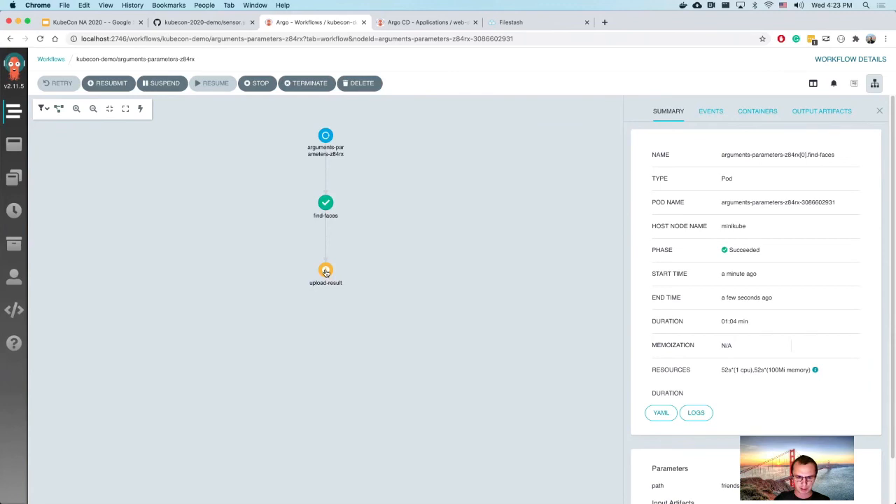
Show the upload-result step's details and its pod events
click(325, 272)
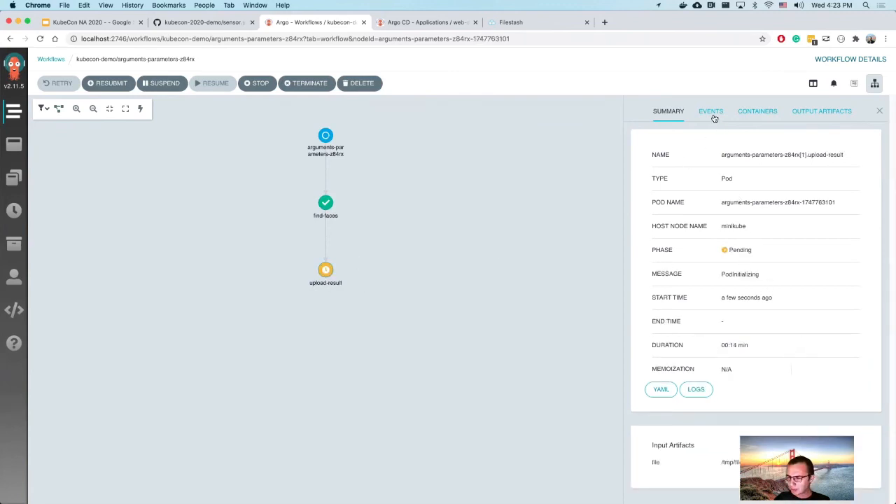
click(711, 110)
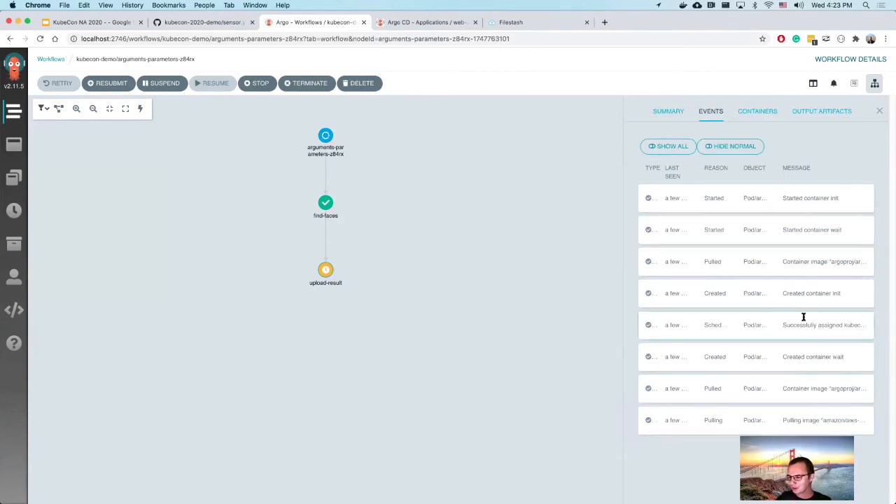
mouse_move(844, 202)
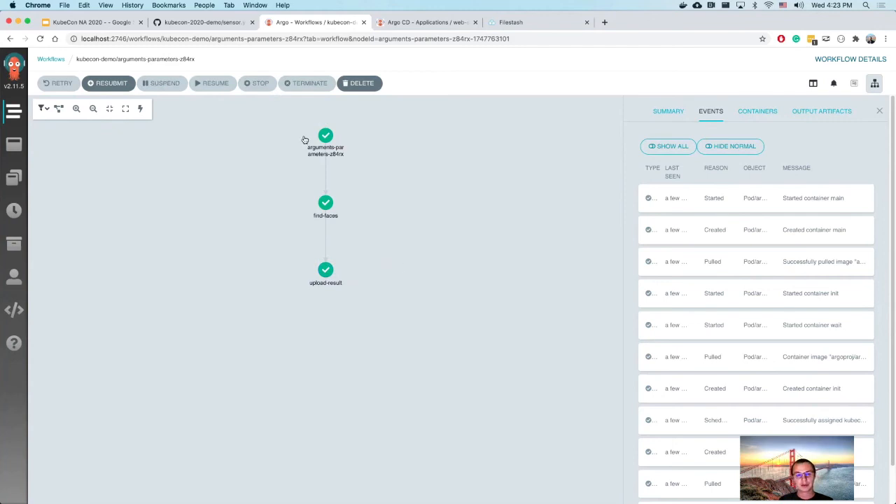
mouse_move(528, 39)
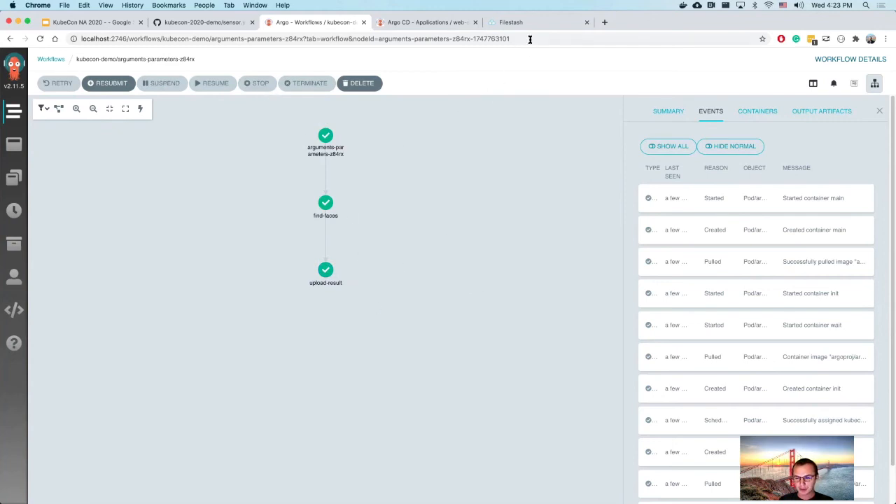
Switch to Filestash to view friends.jpg.png with boxes around detected faces
click(529, 22)
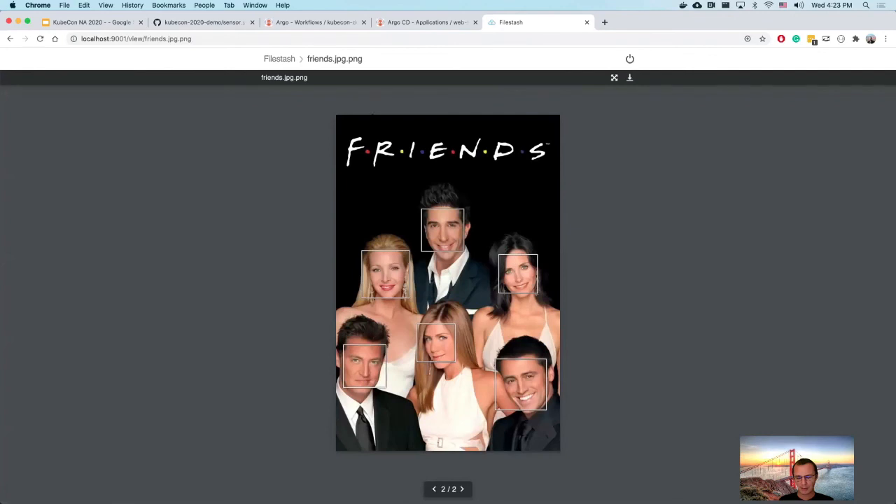
mouse_move(481, 469)
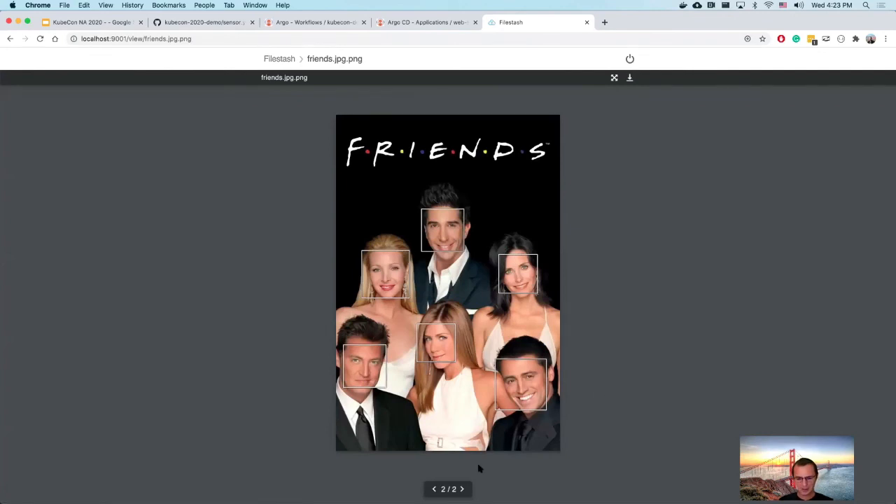
mouse_move(306, 436)
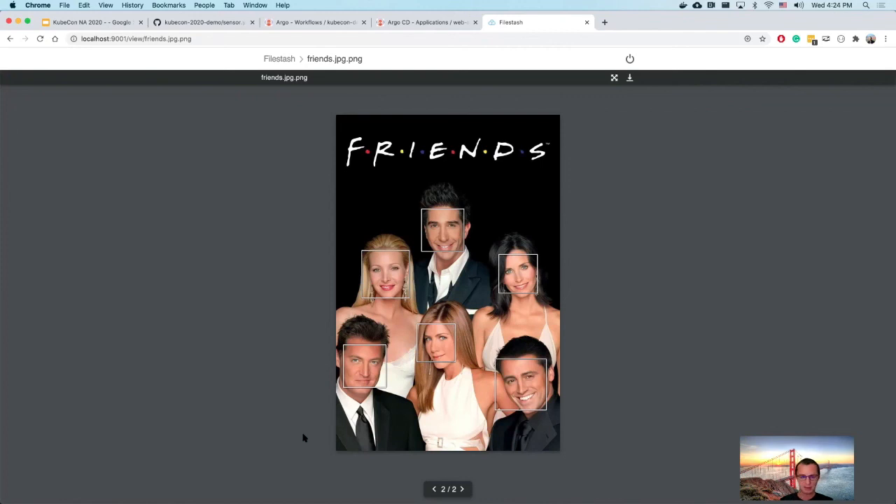
View filestash-rollout.yaml in the web-service folder and highlight its blueGreen strategy lines 30-34
click(203, 23)
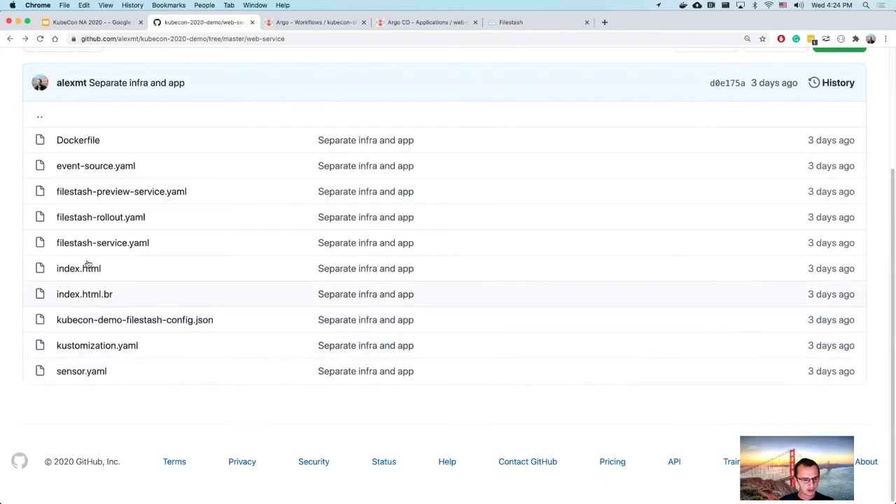
click(101, 217)
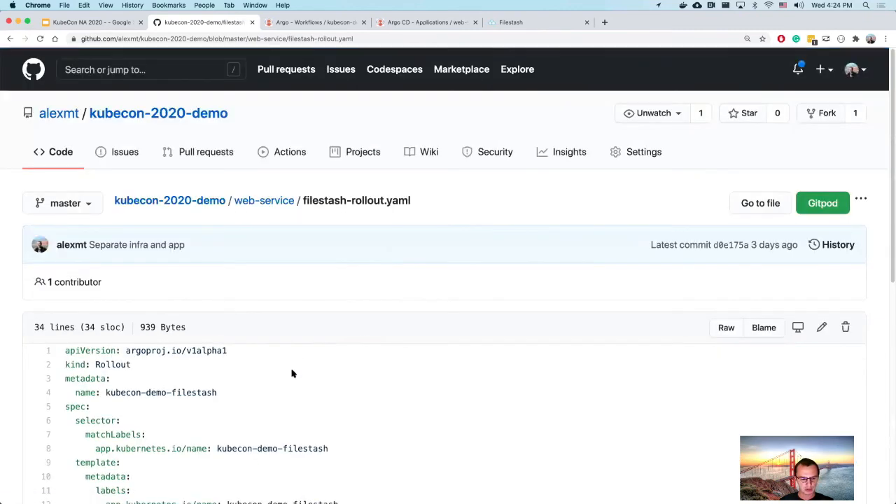
scroll(down, 3)
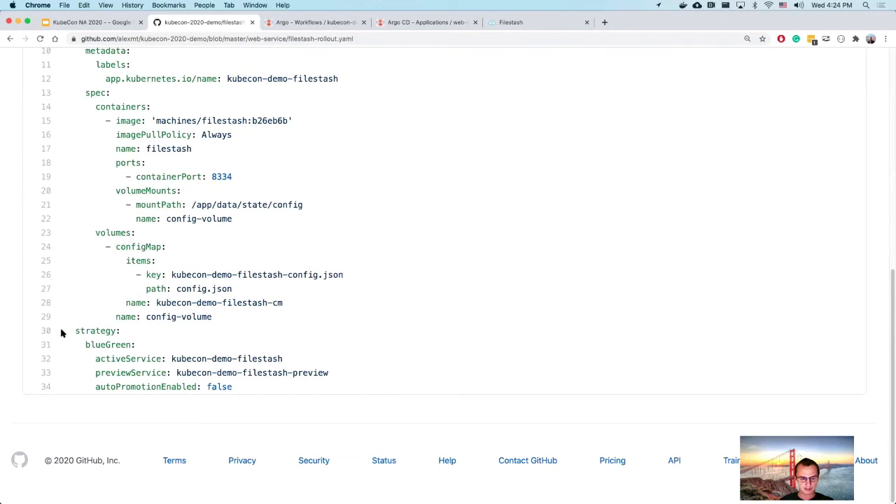
drag(72, 330, 253, 392)
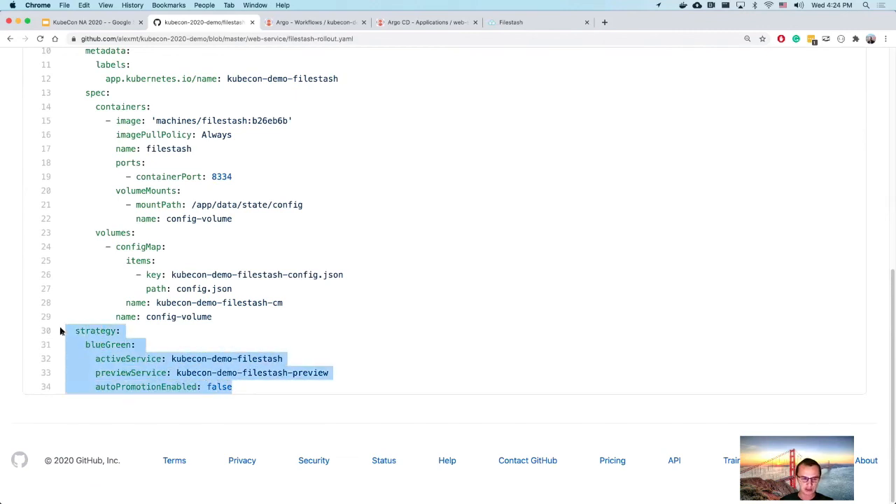
mouse_move(199, 358)
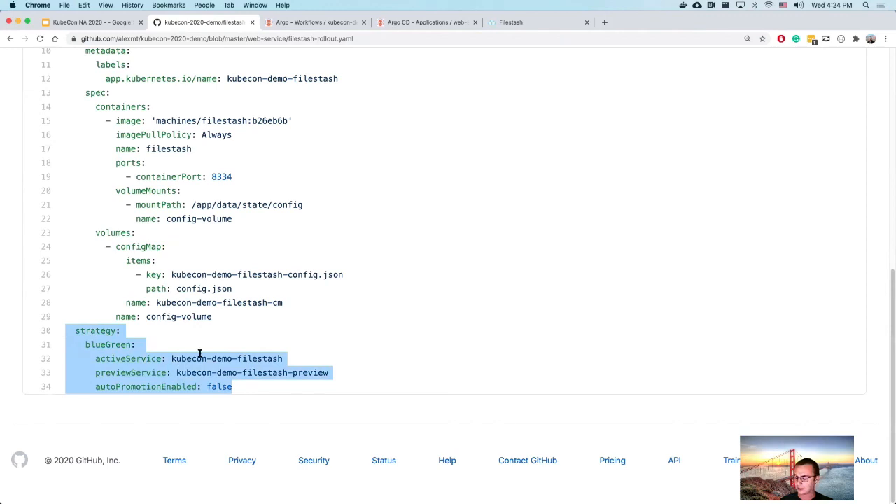
mouse_move(194, 341)
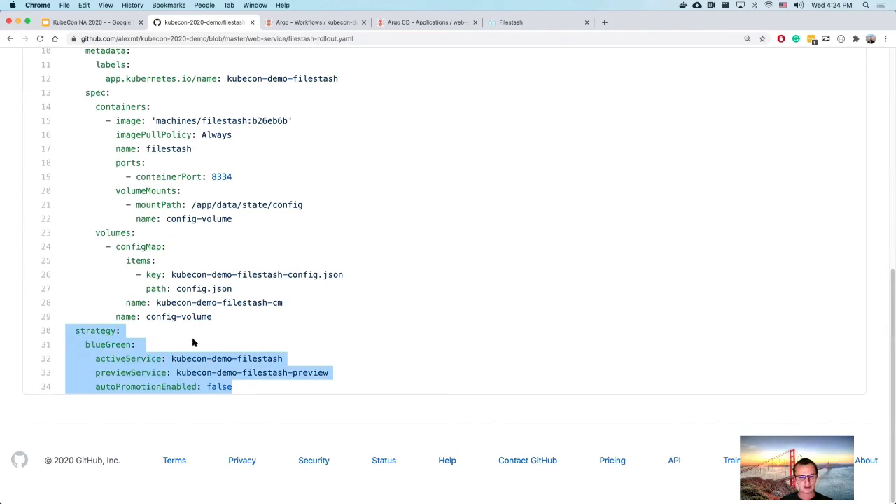
mouse_move(254, 328)
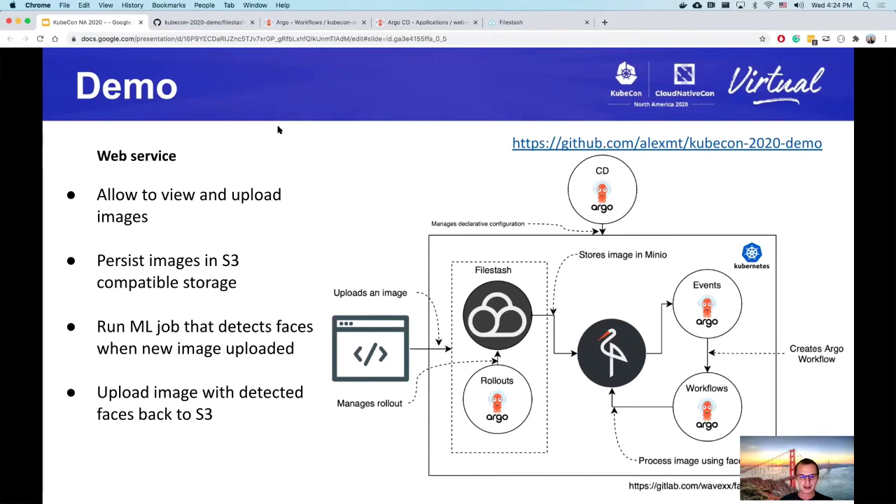
mouse_move(280, 139)
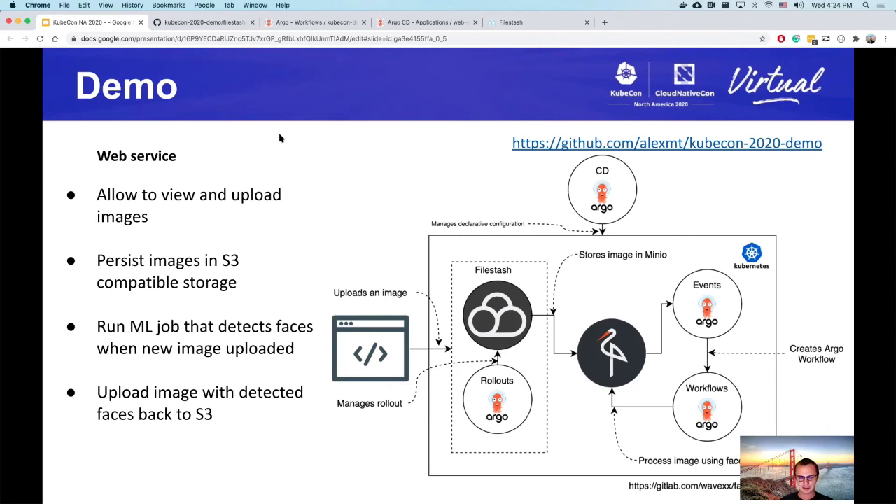
mouse_move(627, 123)
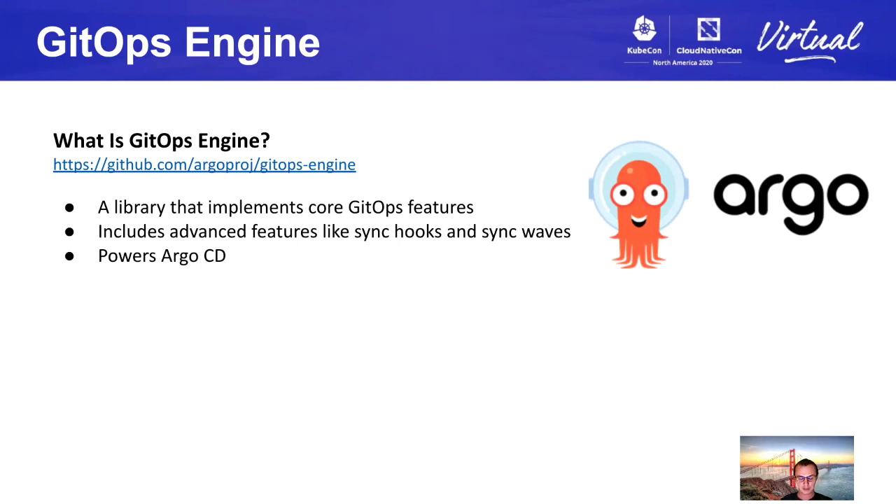
Advance the GitOps Engine slide to show the Welcome New Consumer GitLab bullets
key(Right)
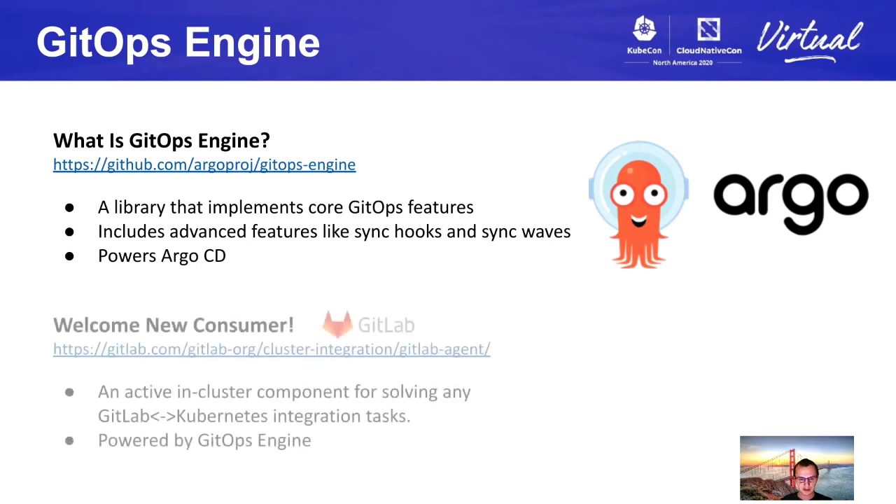